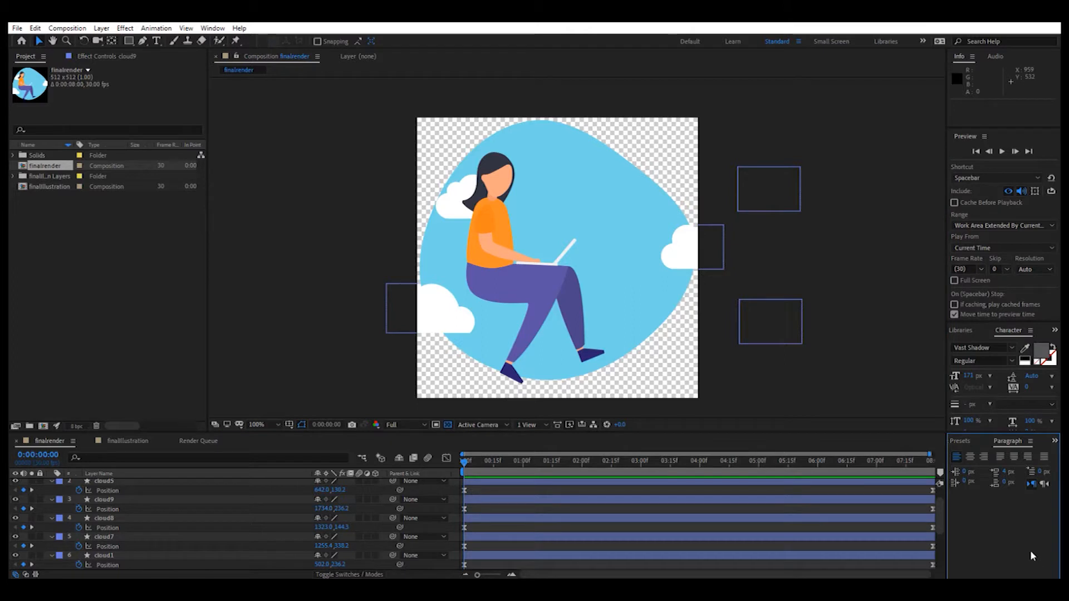
mouse_move(870, 353)
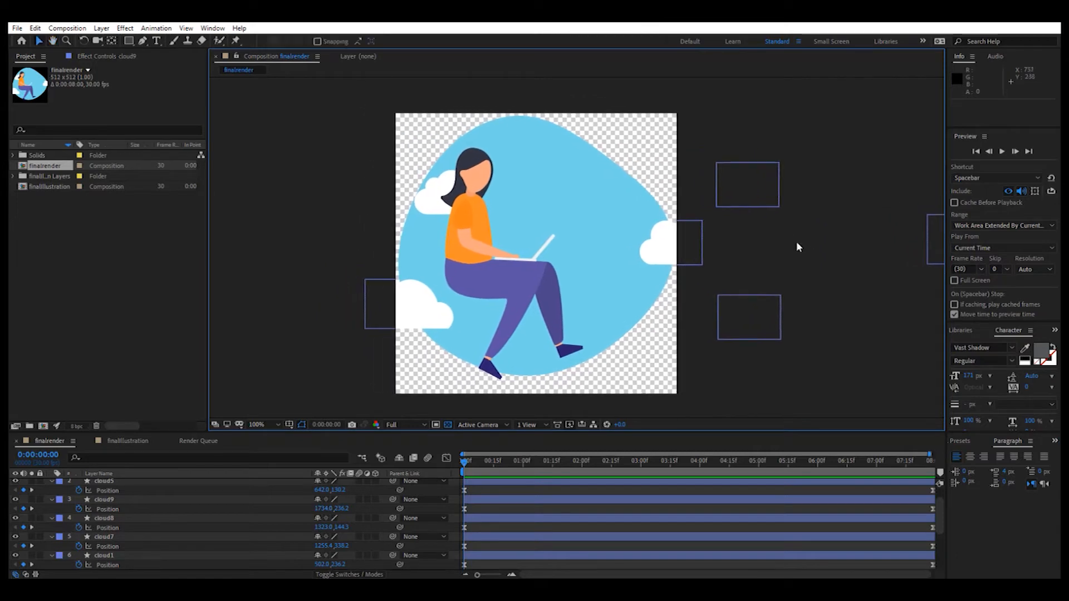
mouse_move(795, 240)
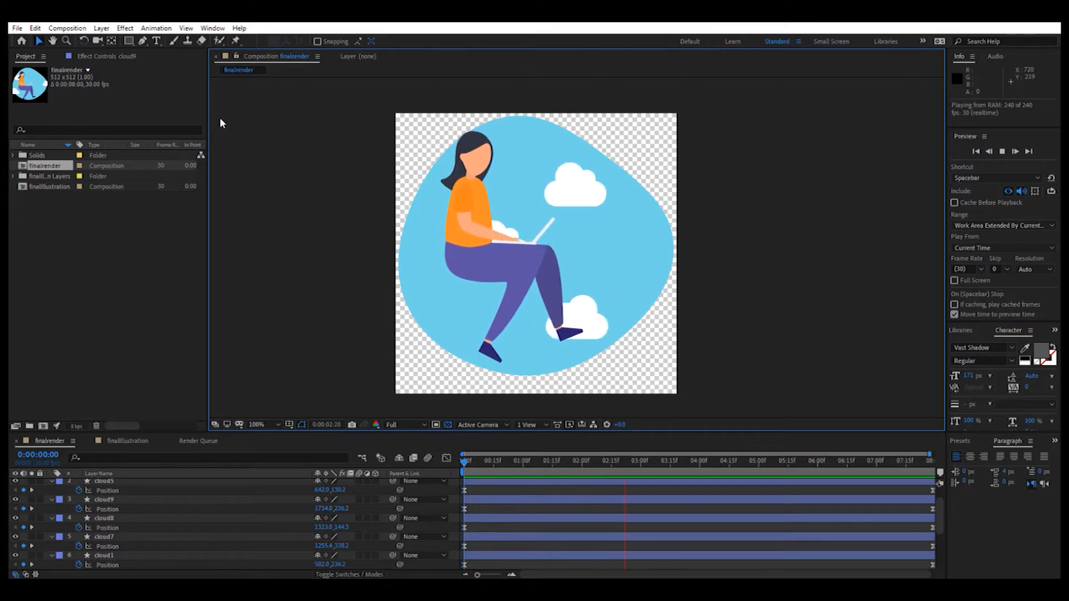
Step: Check the installed extensions under the Window menu in After Effects
click(211, 28)
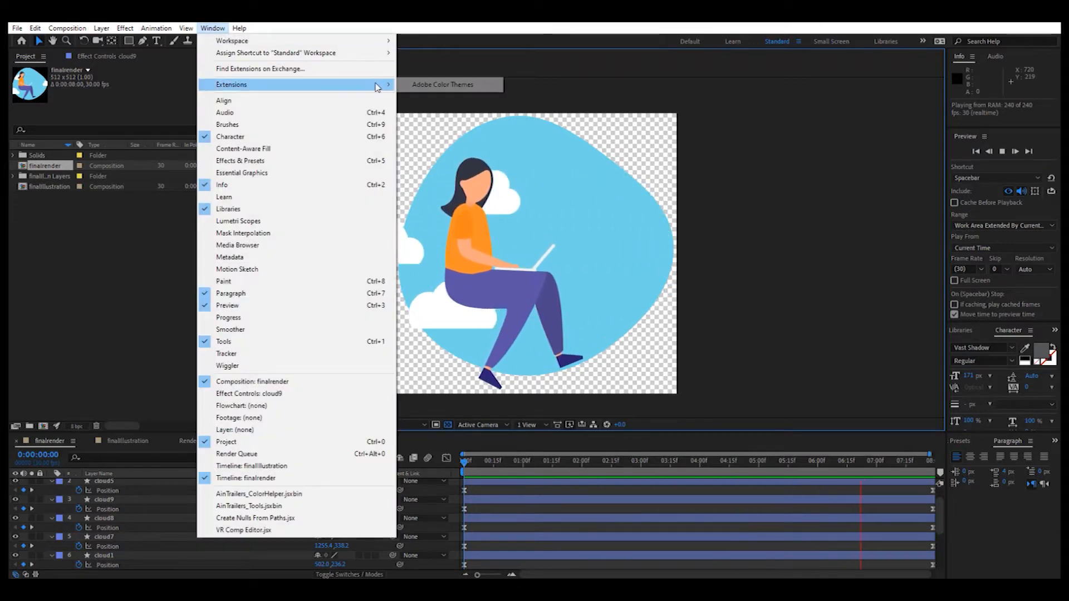
mouse_move(442, 83)
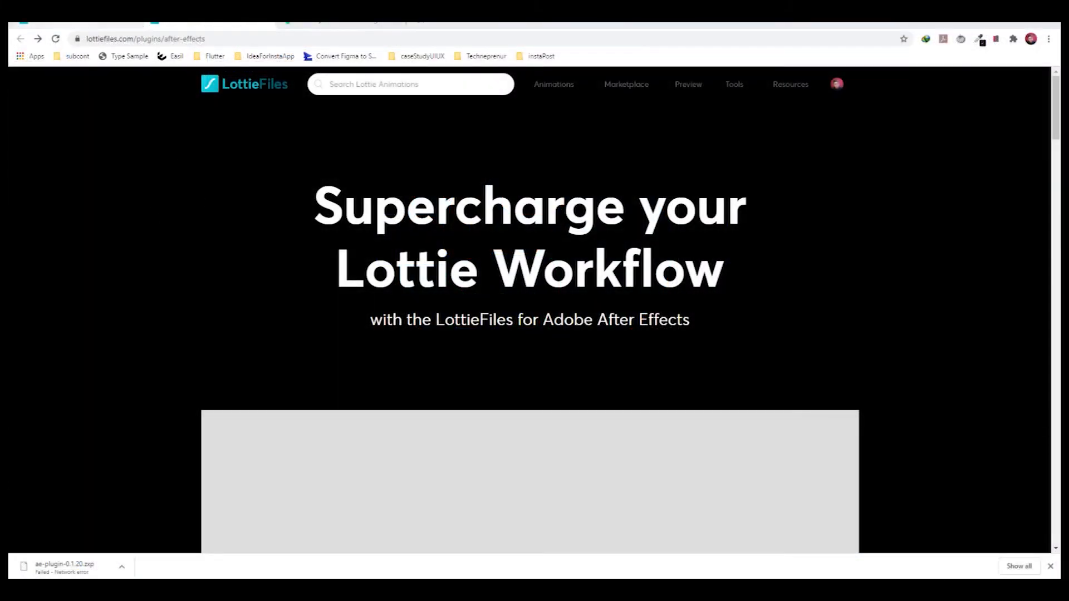
click(244, 83)
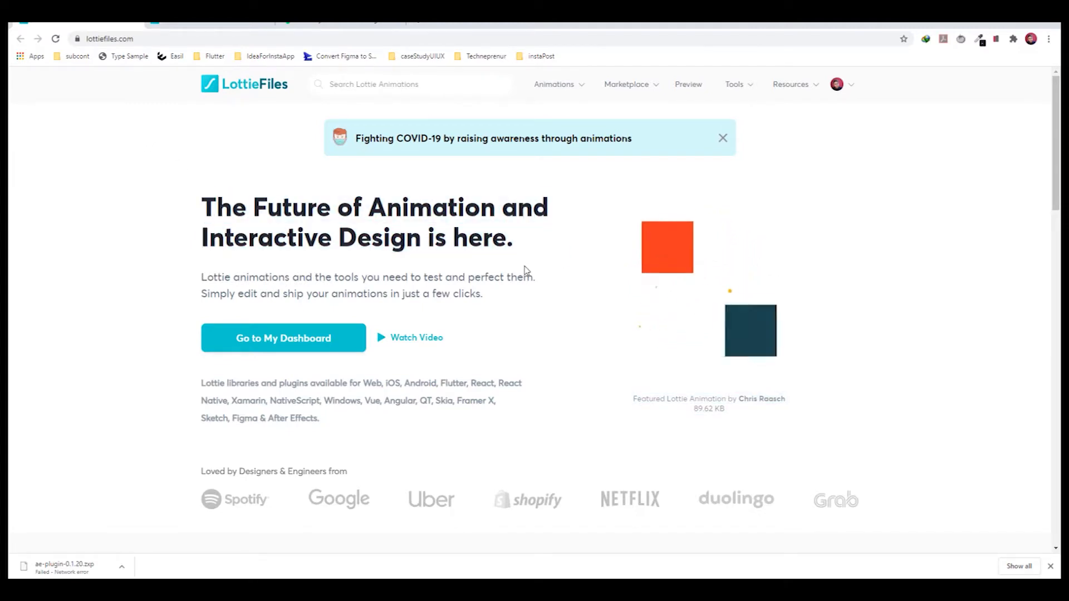
scroll(down, 3)
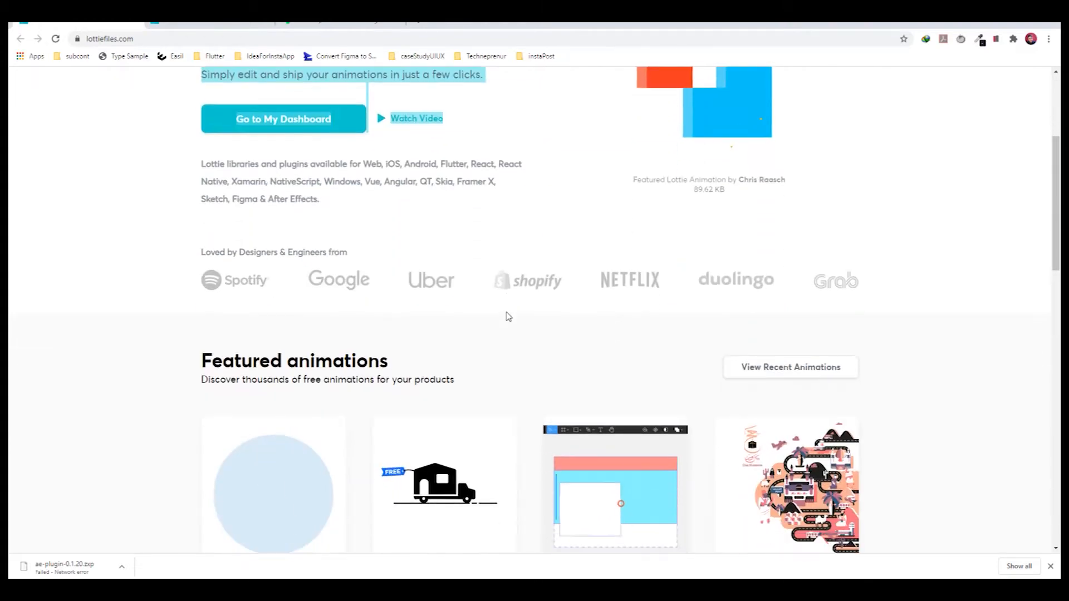
scroll(down, 3)
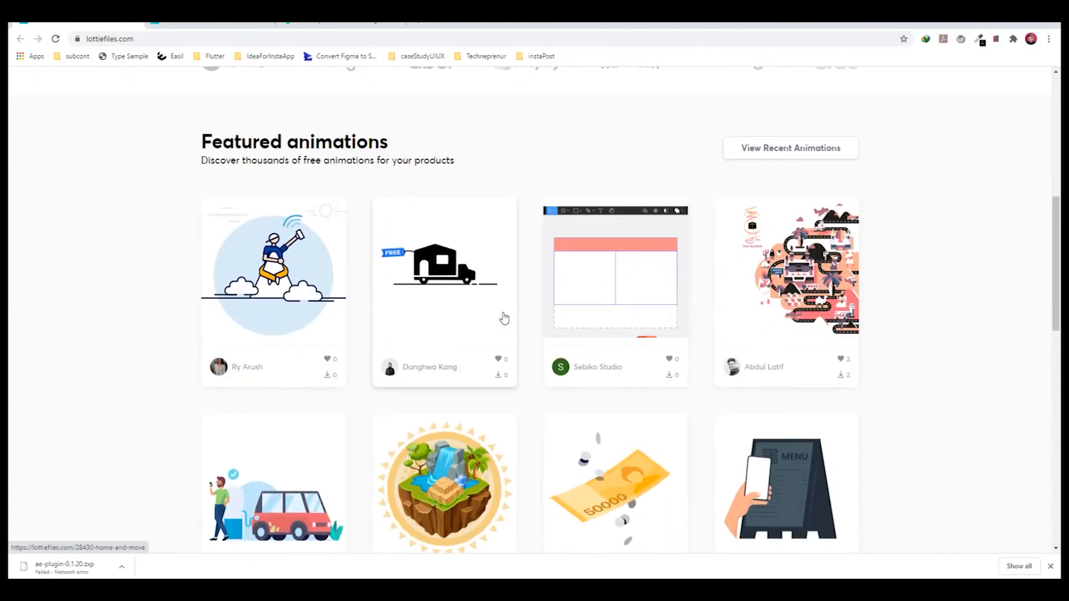
scroll(down, 3)
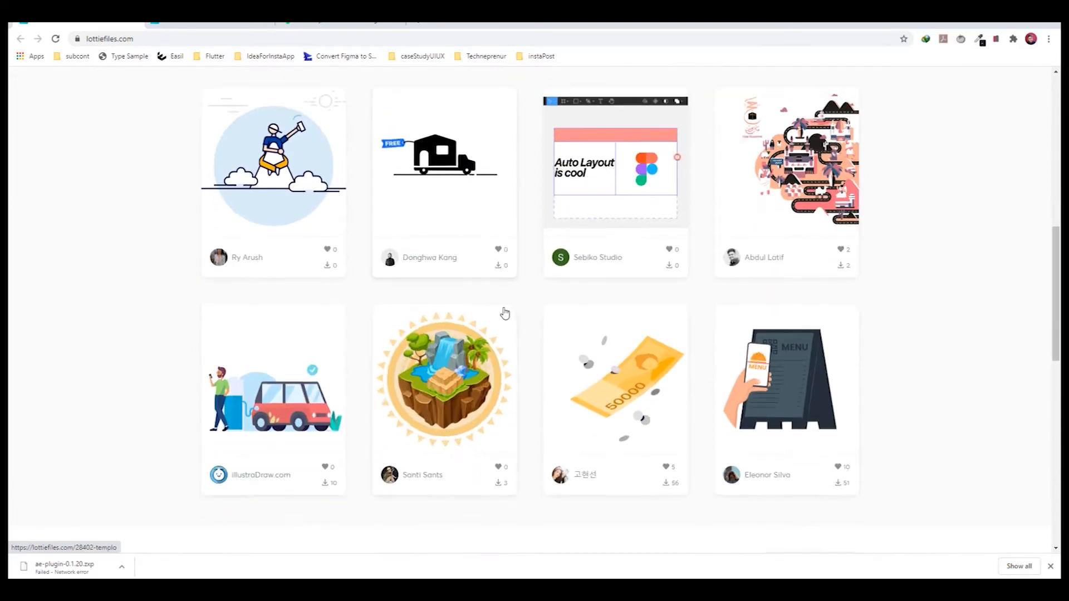
scroll(down, 3)
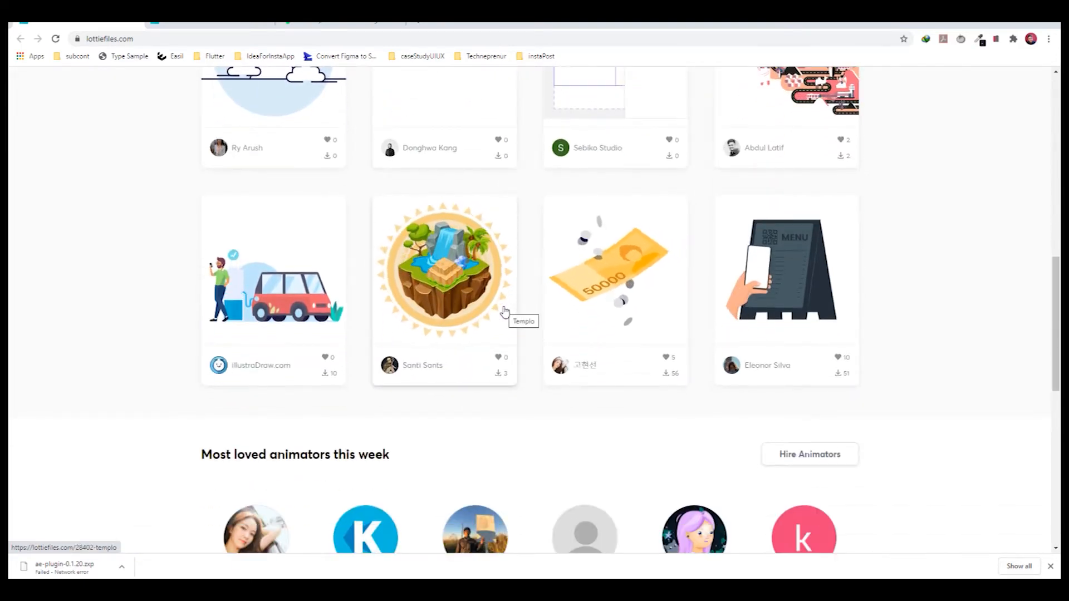
scroll(down, 3)
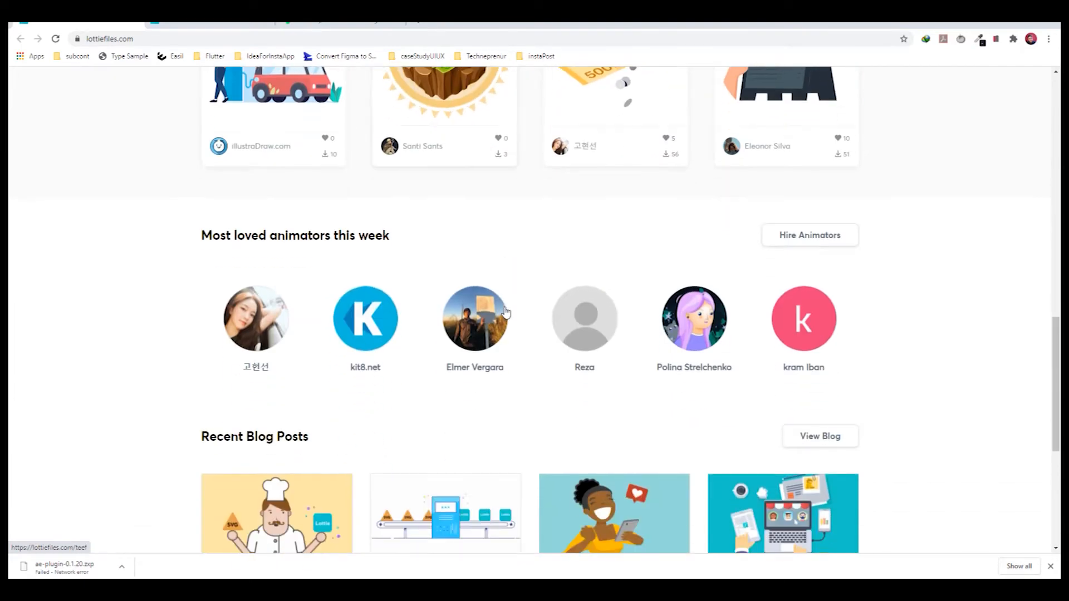
scroll(down, 3)
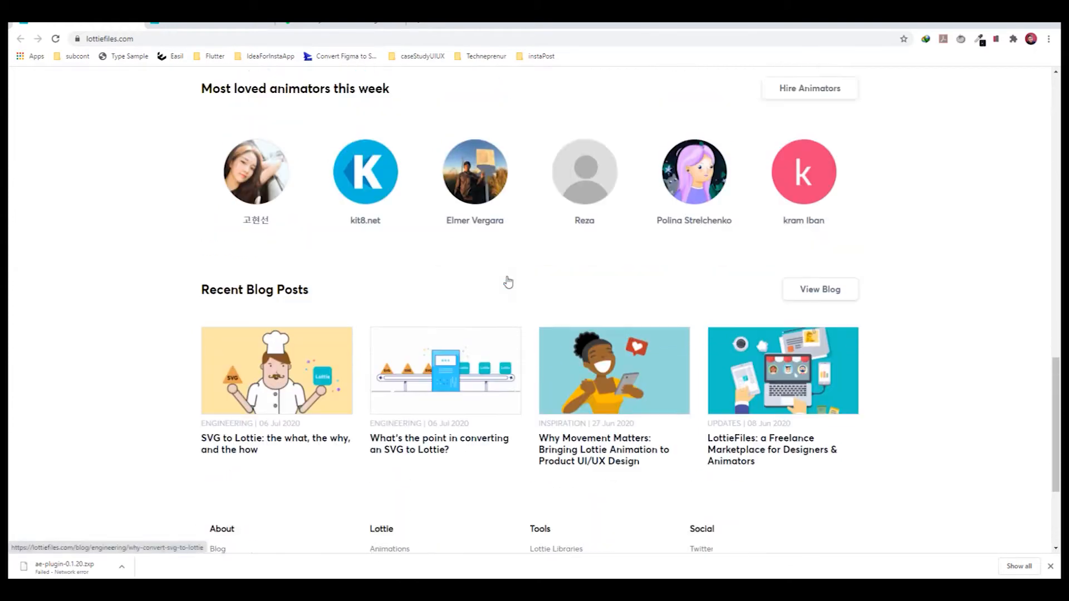
scroll(up, 3)
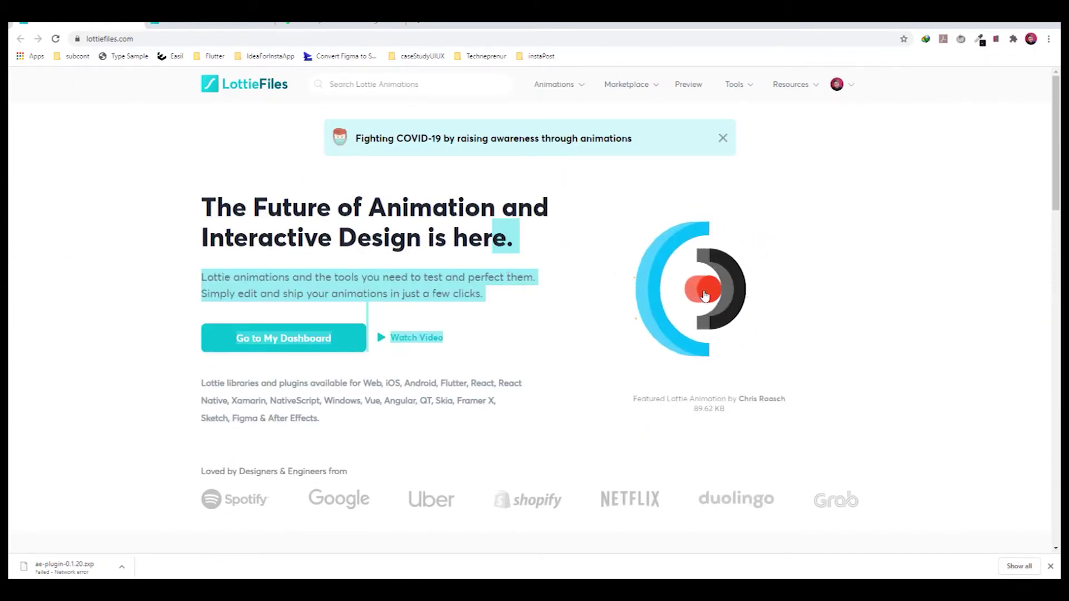
scroll(down, 3)
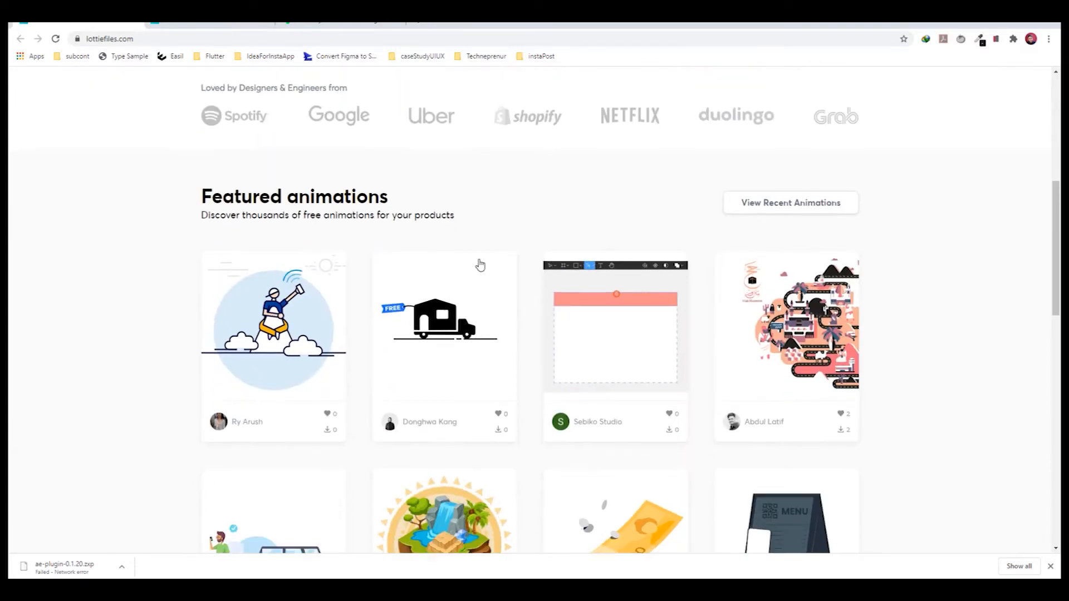
scroll(up, 3)
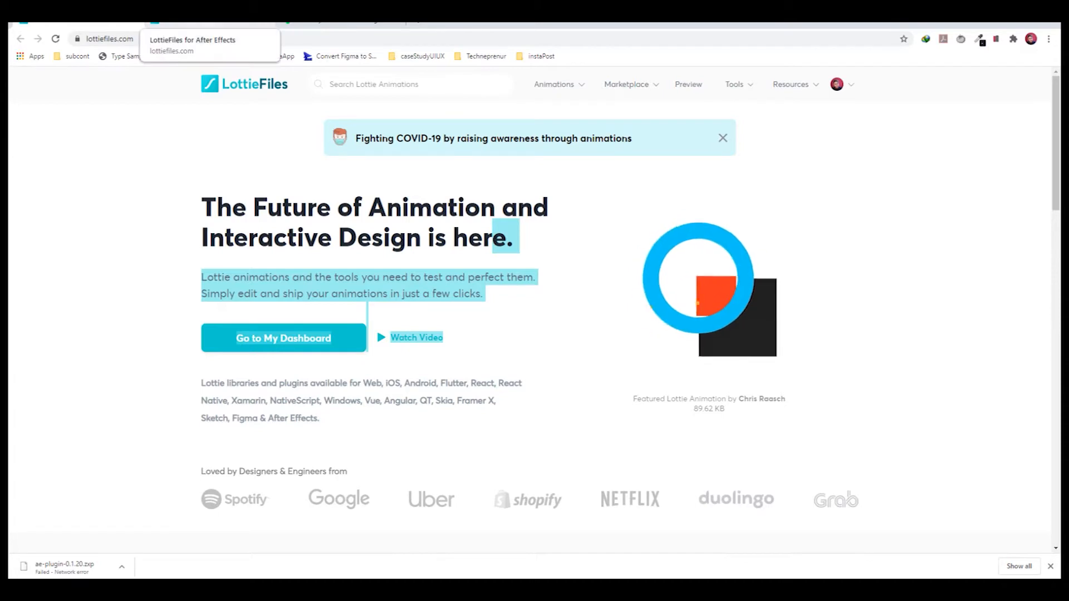
click(181, 40)
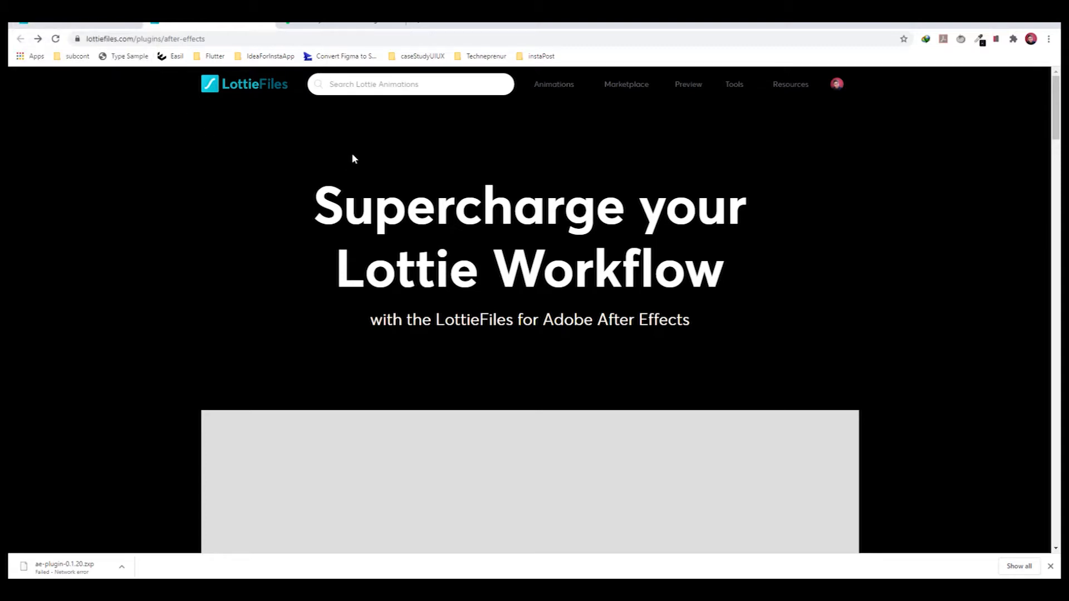
mouse_move(808, 265)
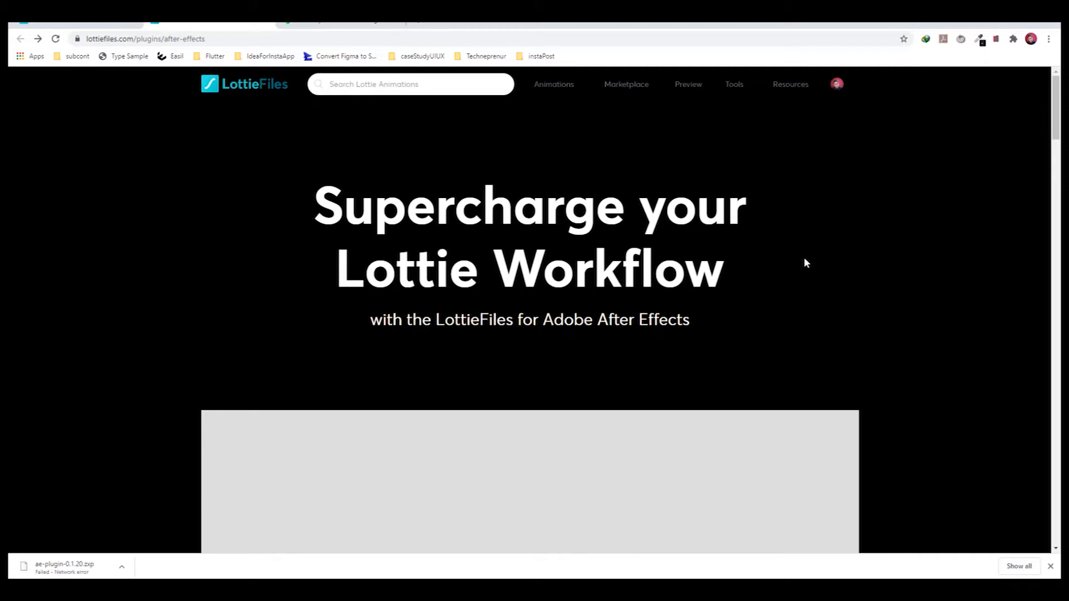
mouse_move(190, 216)
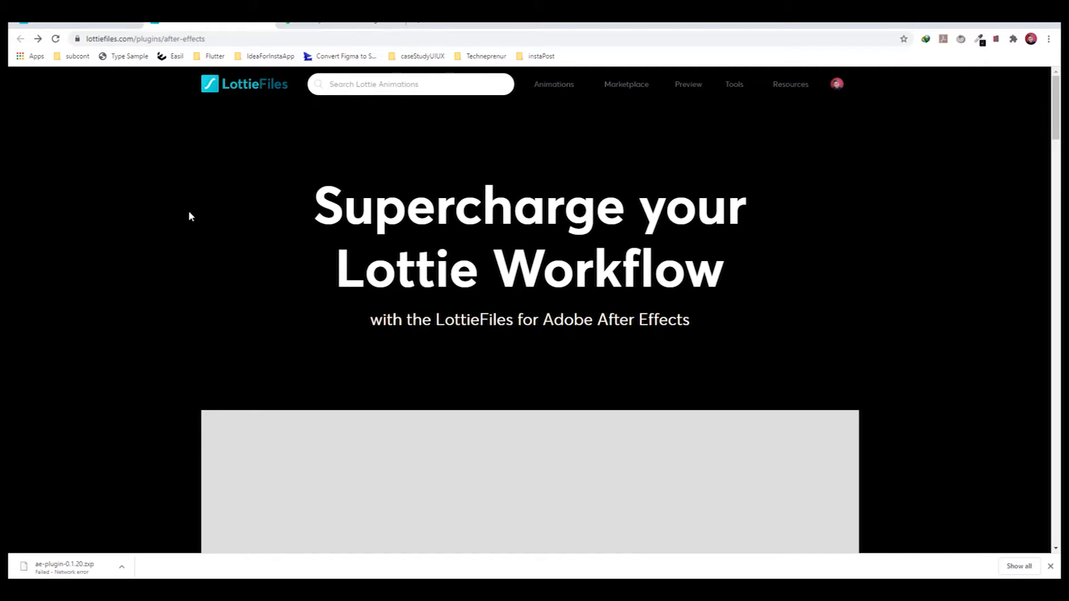
Step: Scroll the LottieFiles plugin page down to the ZXP and Adobe Exchange download options
scroll(down, 3)
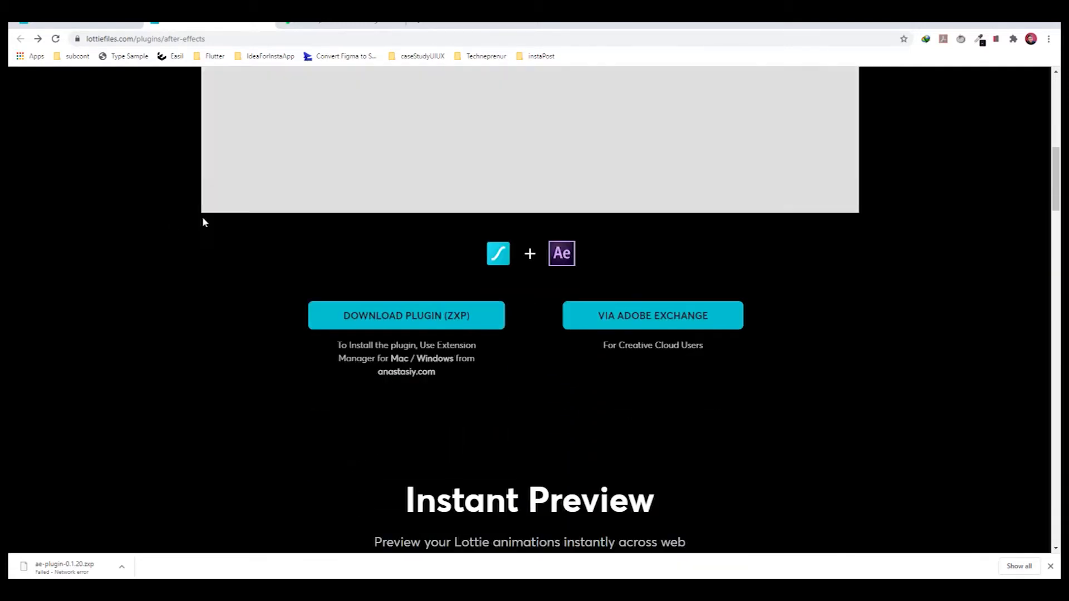
scroll(down, 3)
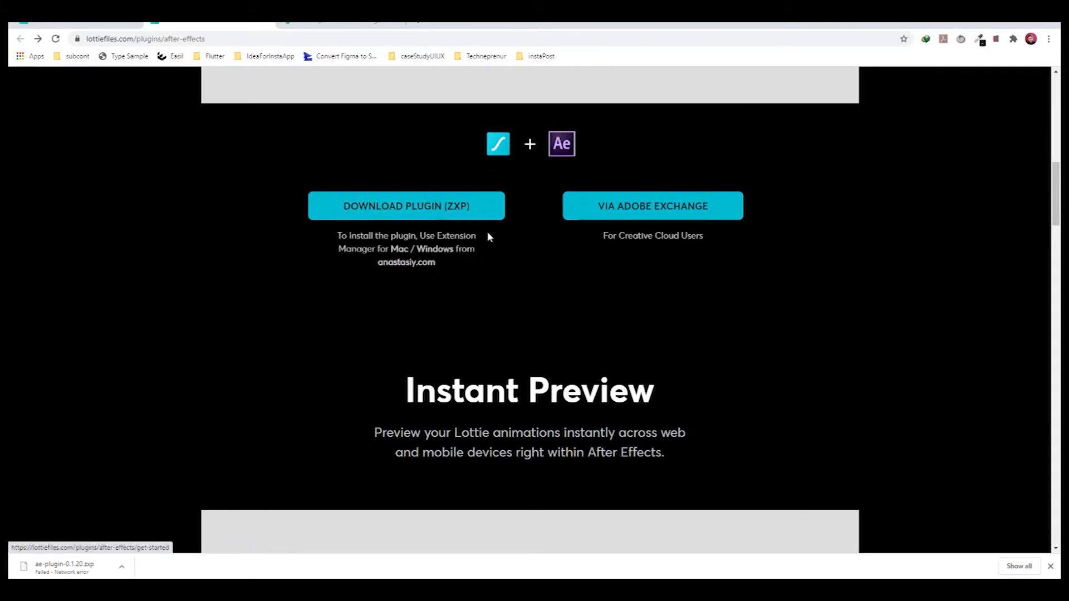
mouse_move(383, 208)
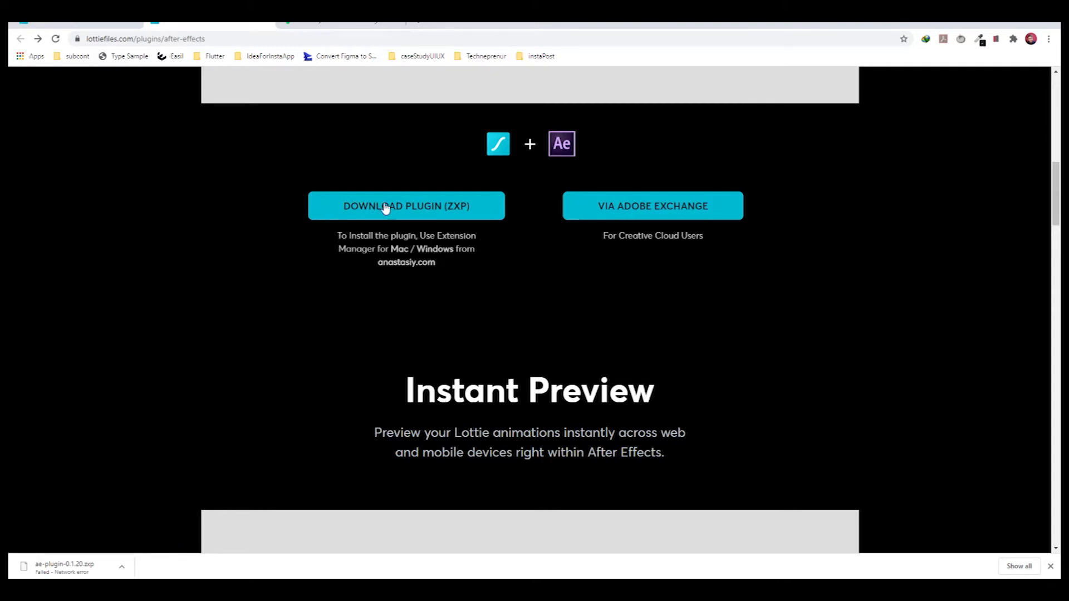
mouse_move(405, 206)
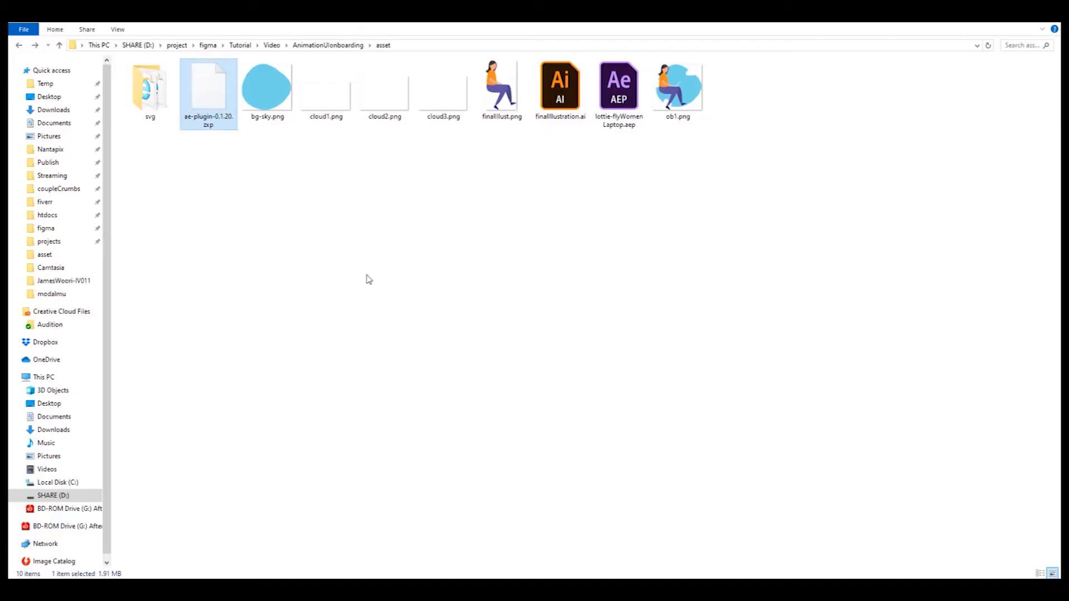
mouse_move(215, 101)
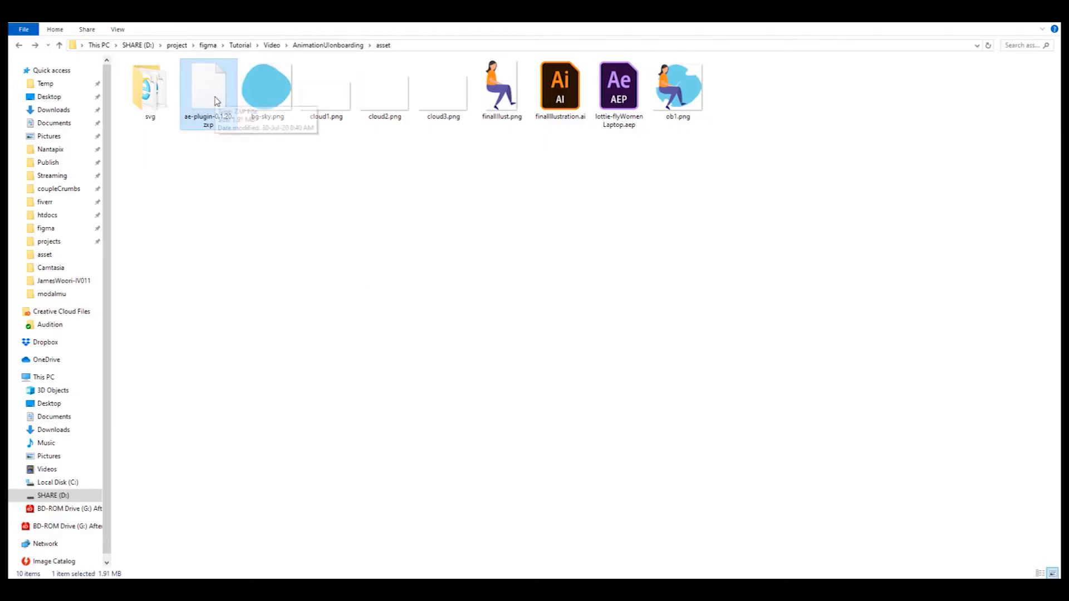
mouse_move(211, 136)
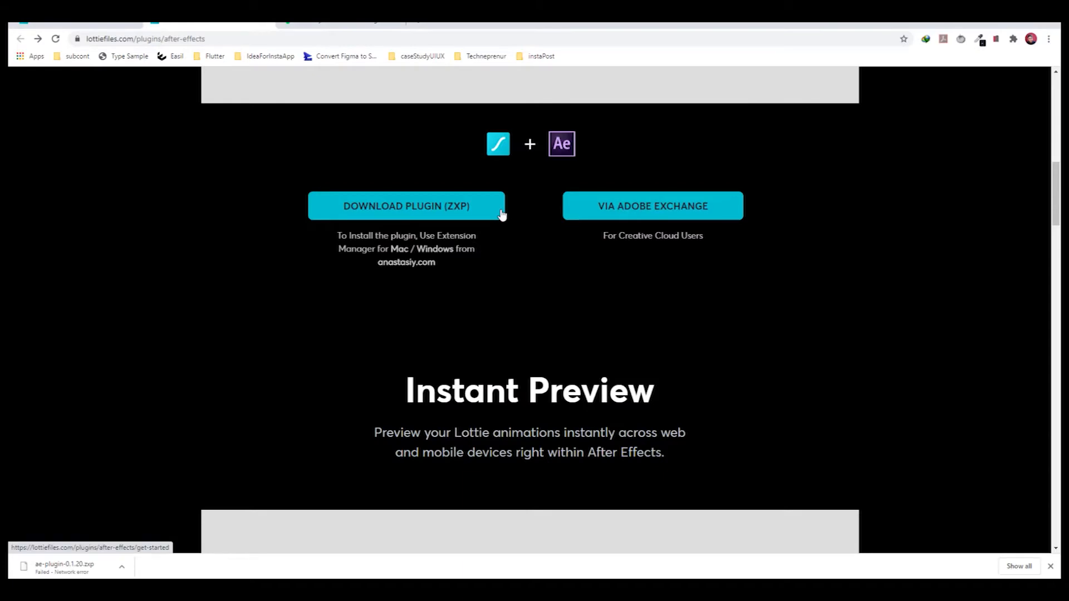
mouse_move(405, 263)
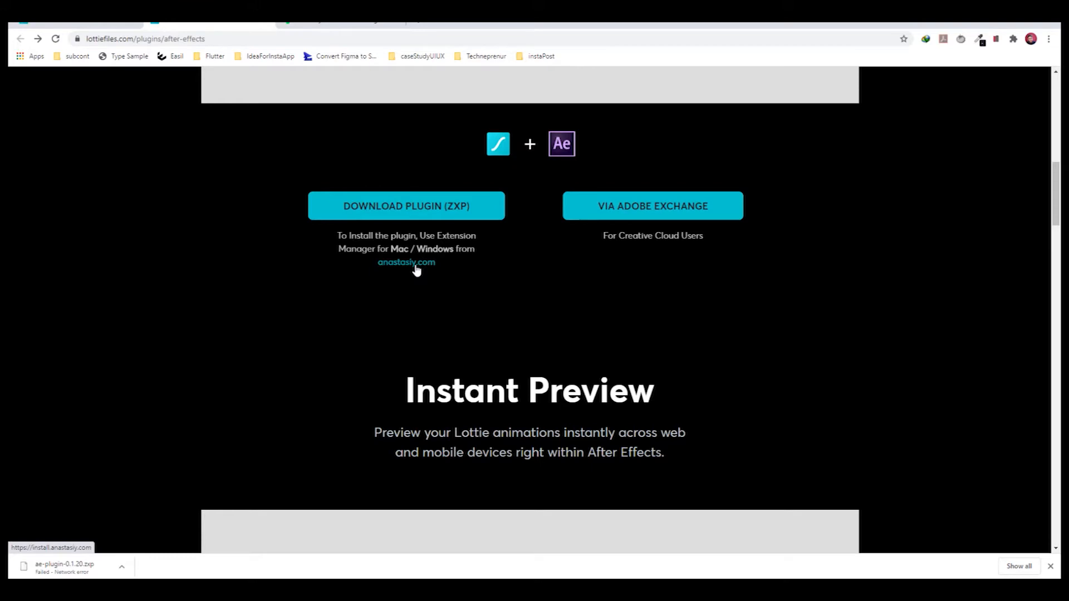
Step: Follow the anastasiy.com link to the recommended Extension Manager website
click(405, 263)
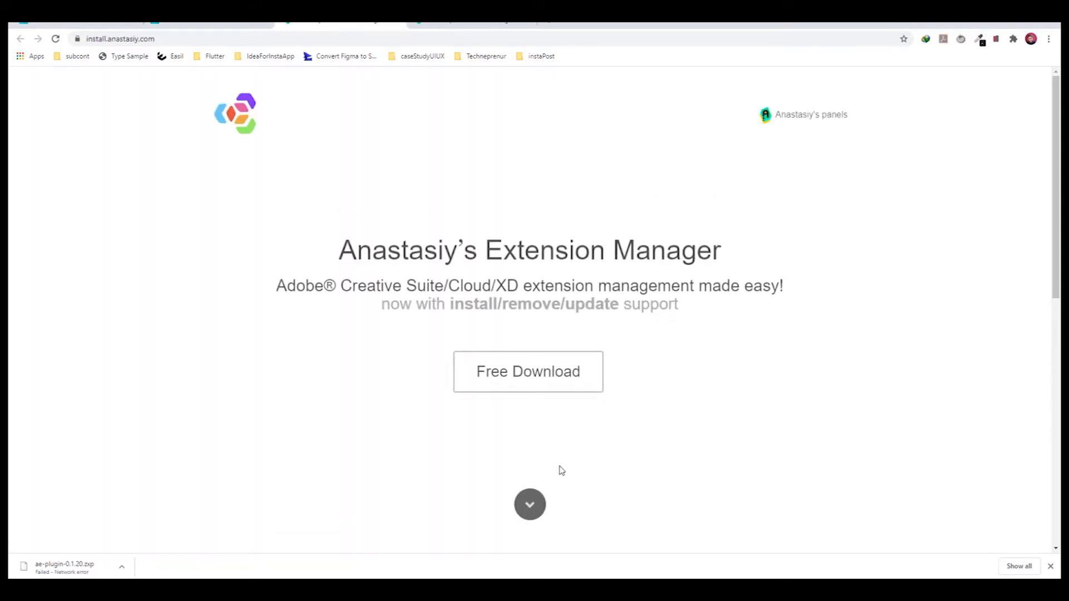
Step: Download the Windows version ExtensionManager_win.zip from Anastasiy's site
scroll(down, 3)
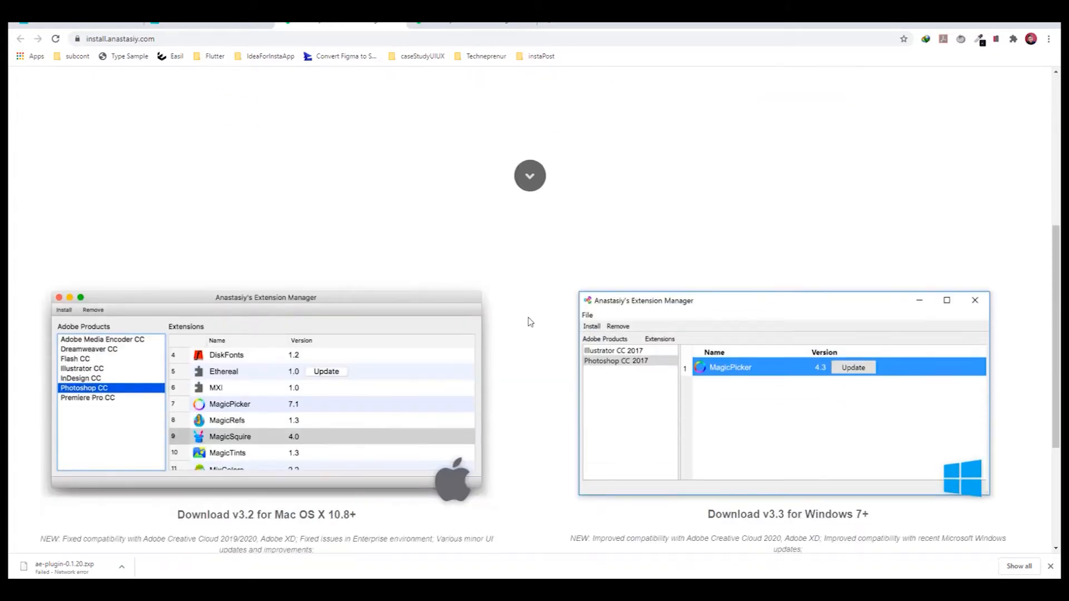
scroll(down, 3)
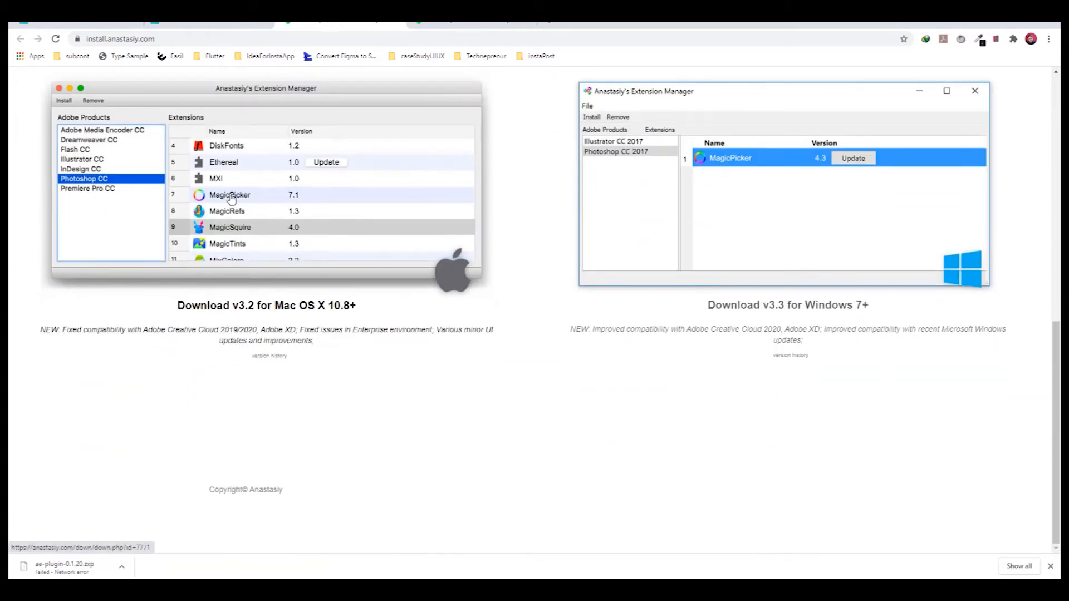
scroll(up, 3)
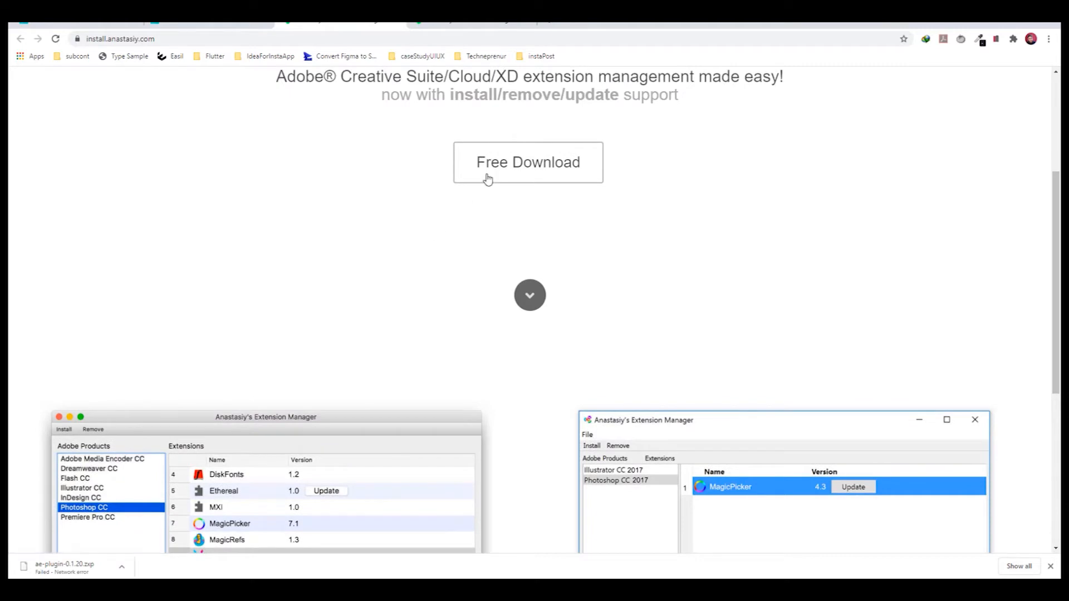
scroll(down, 3)
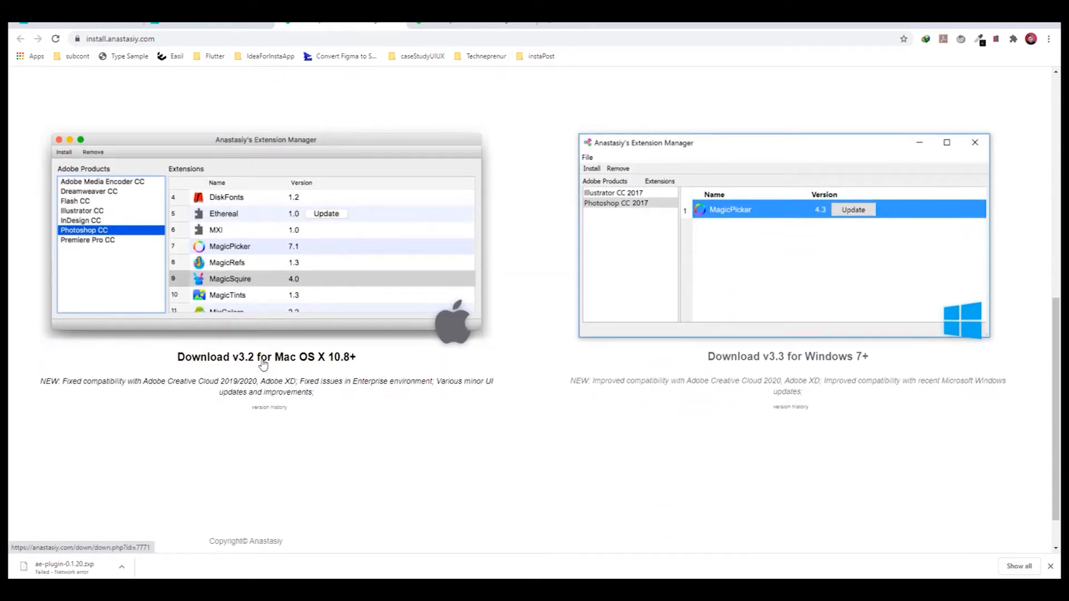
click(788, 356)
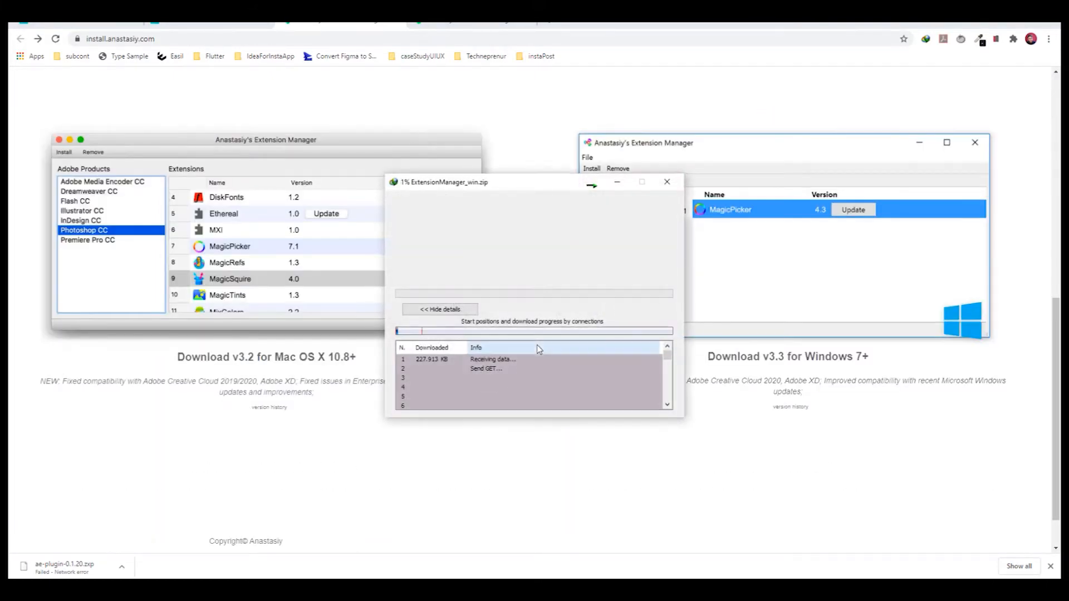
click(666, 182)
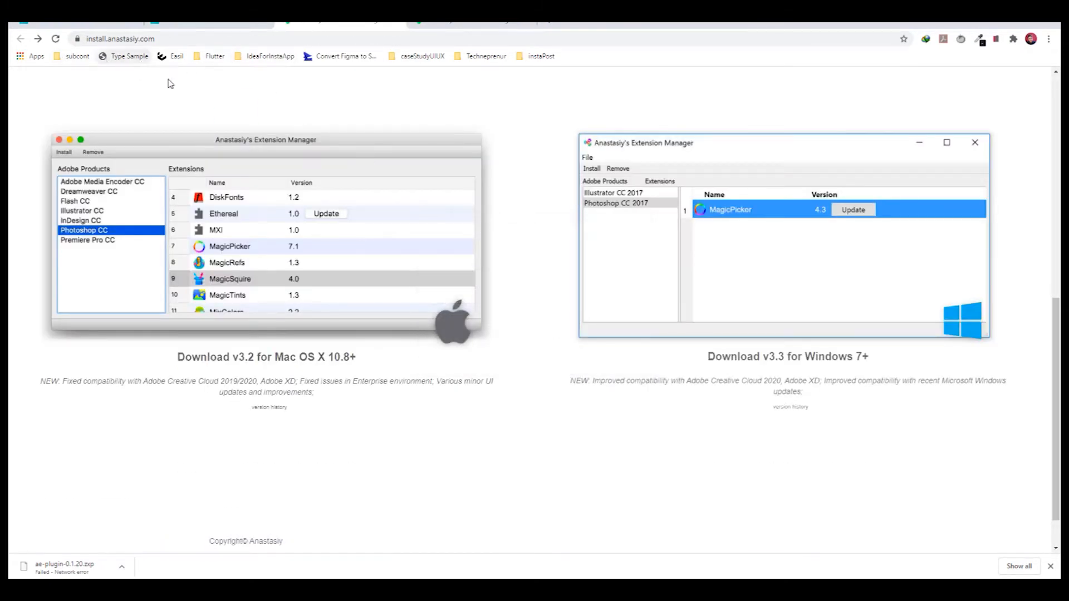
mouse_move(287, 80)
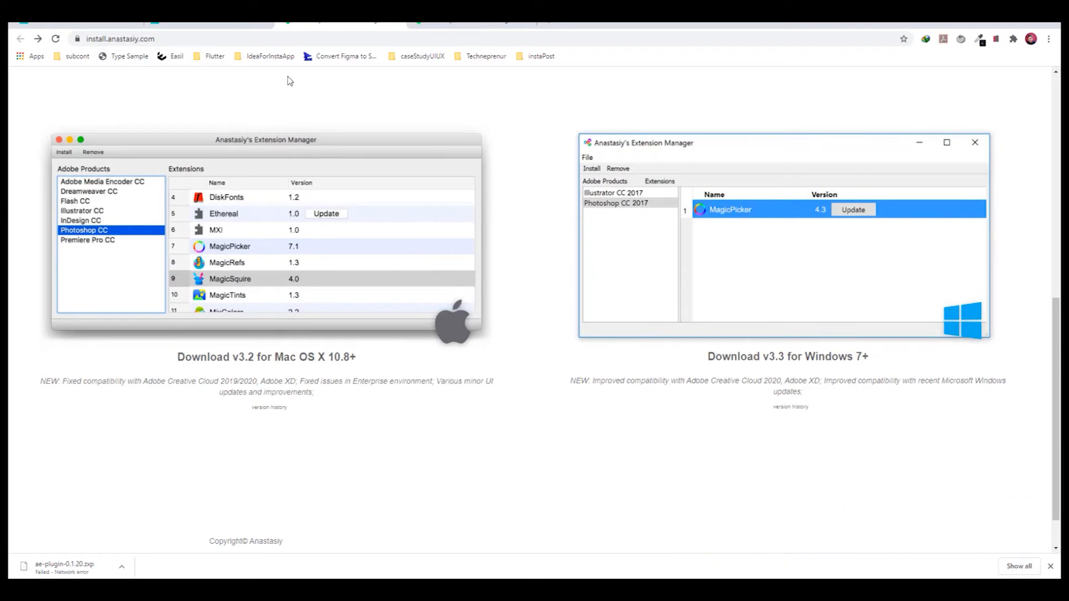
Step: Switch to the asset folder and extract ExtensionManager_win.zip there
key(alt+tab)
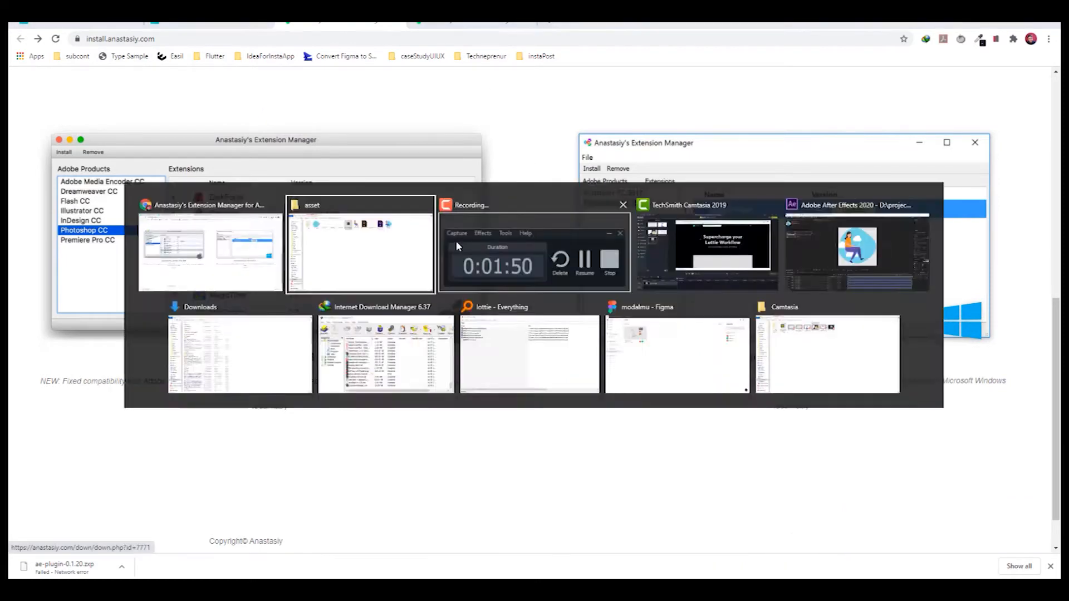
click(359, 245)
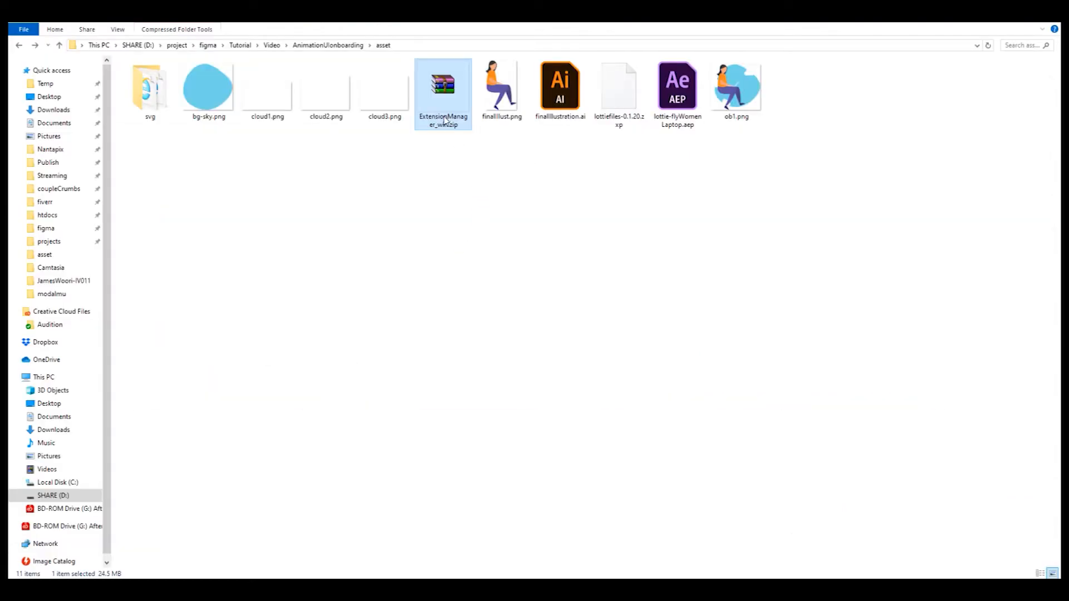
click(504, 228)
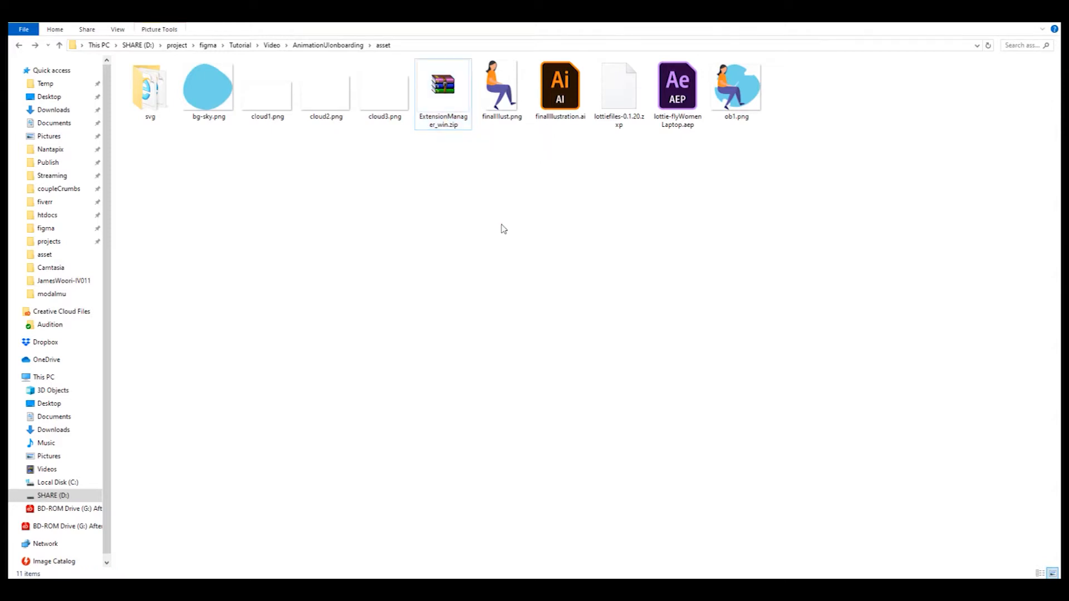
click(442, 87)
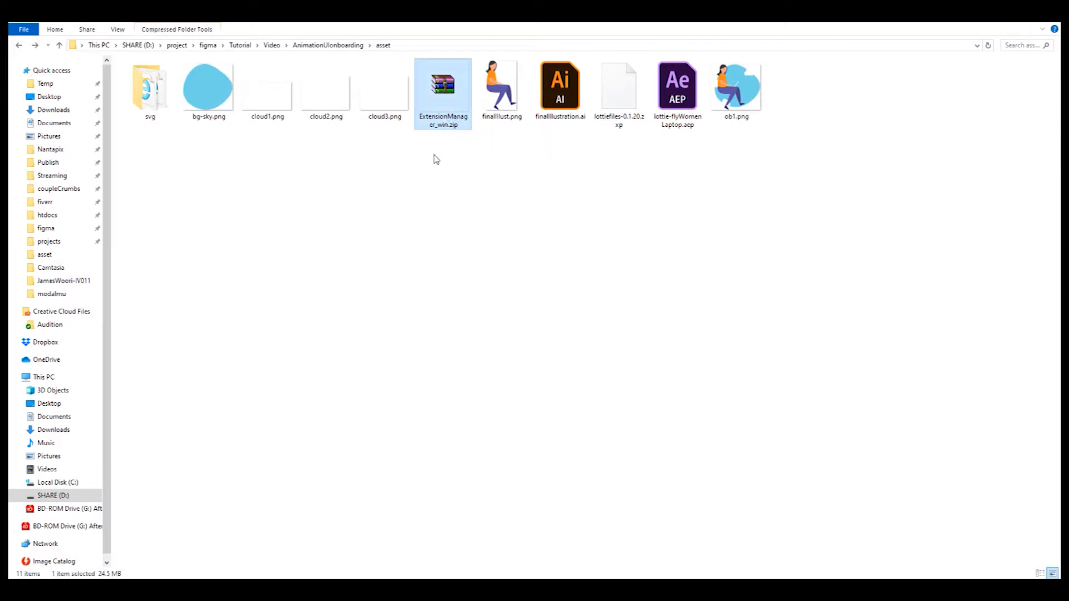
mouse_move(442, 85)
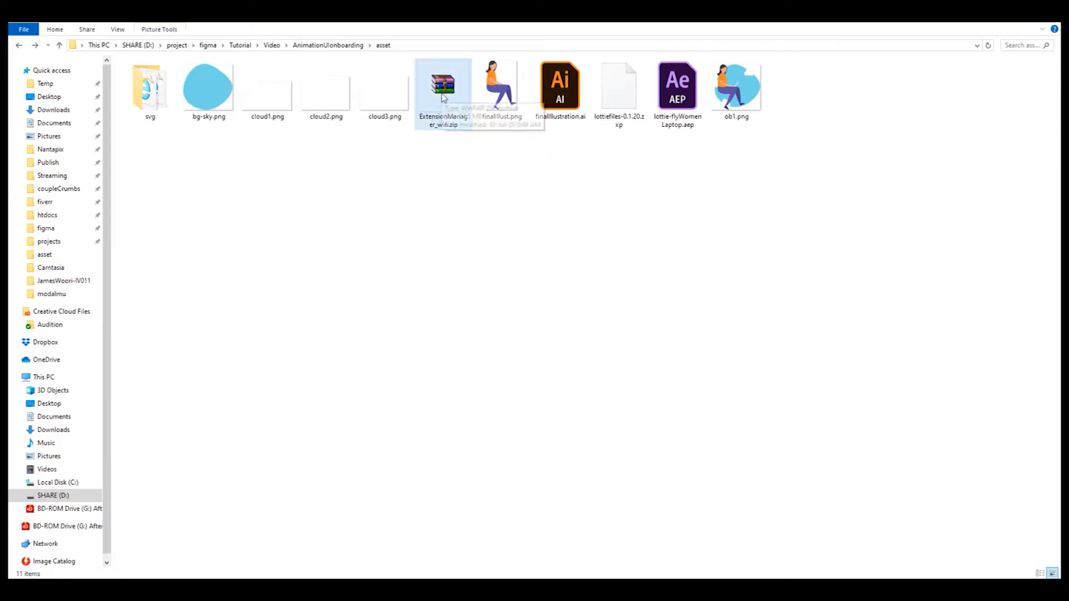
right_click(442, 86)
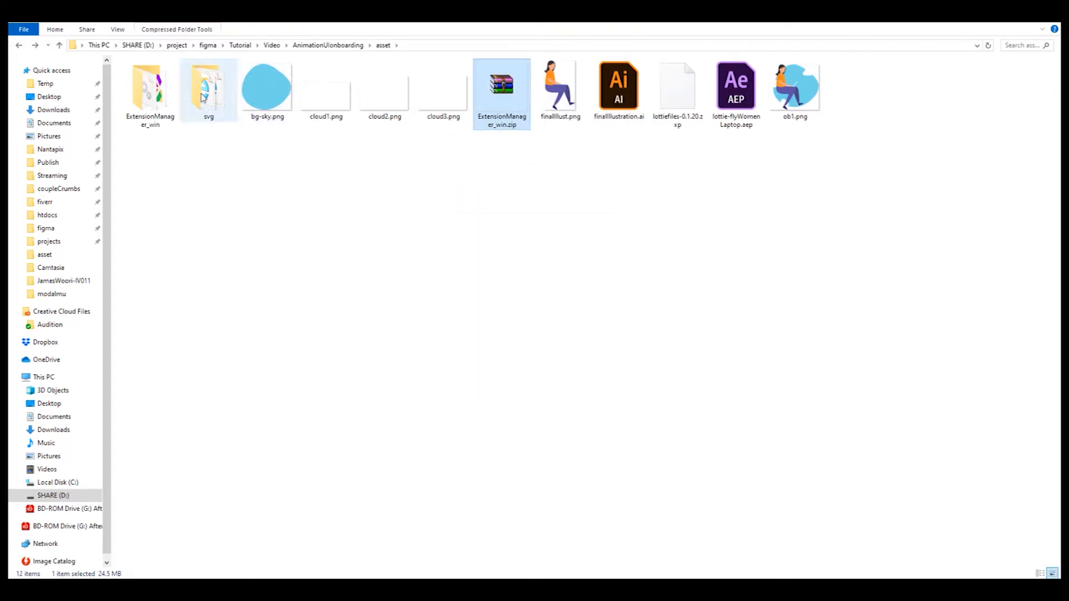
Step: Launch ExtensionManager.exe from the extracted ExtensionManager_win folder
double_click(149, 87)
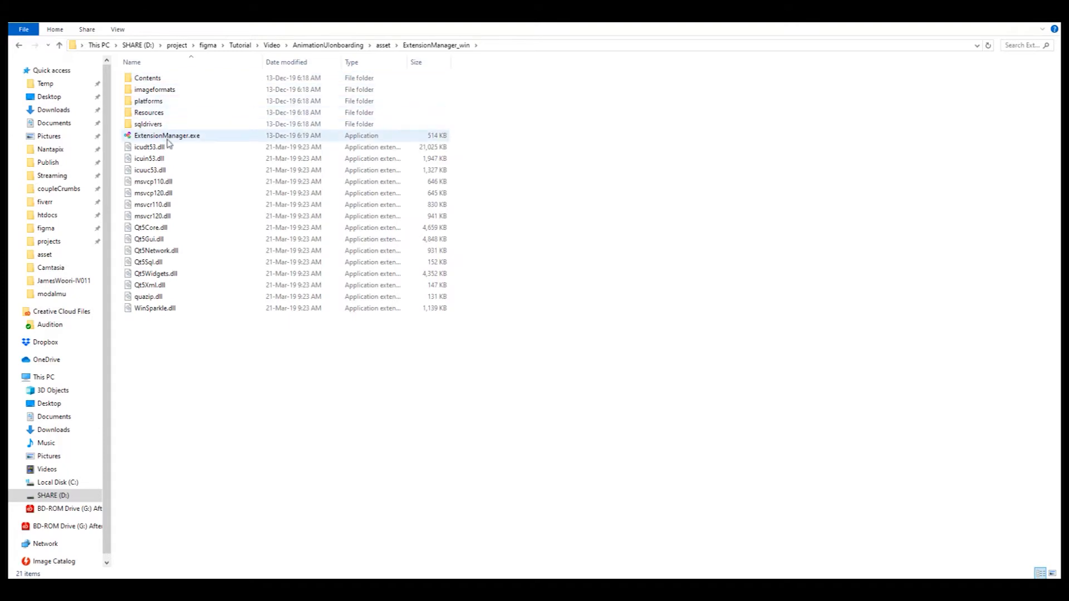
click(167, 135)
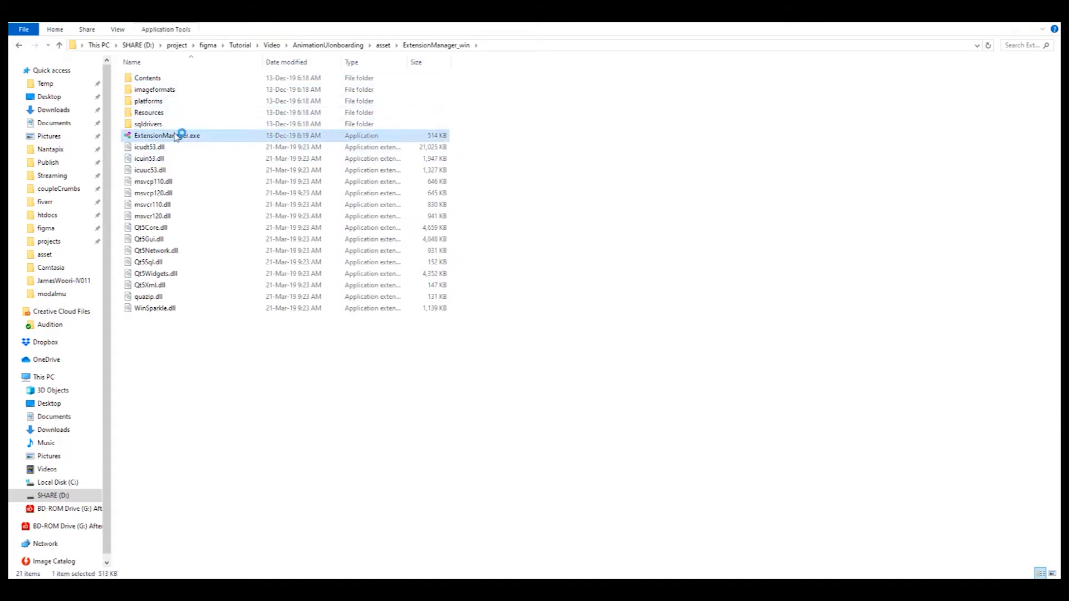
double_click(167, 134)
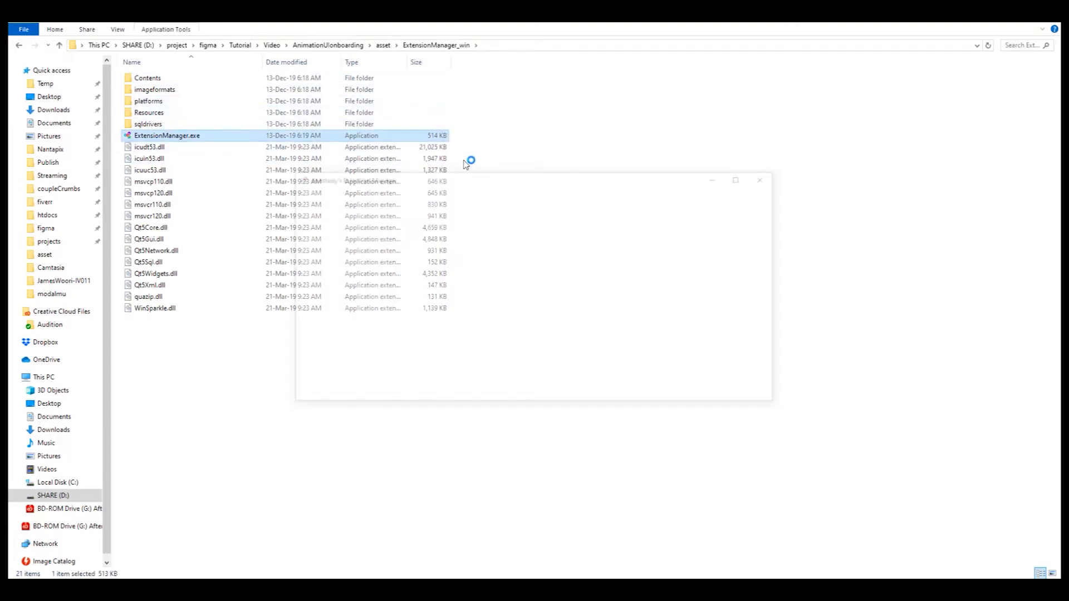
Step: Choose After Effects as the target product and start installing an extension file
double_click(167, 135)
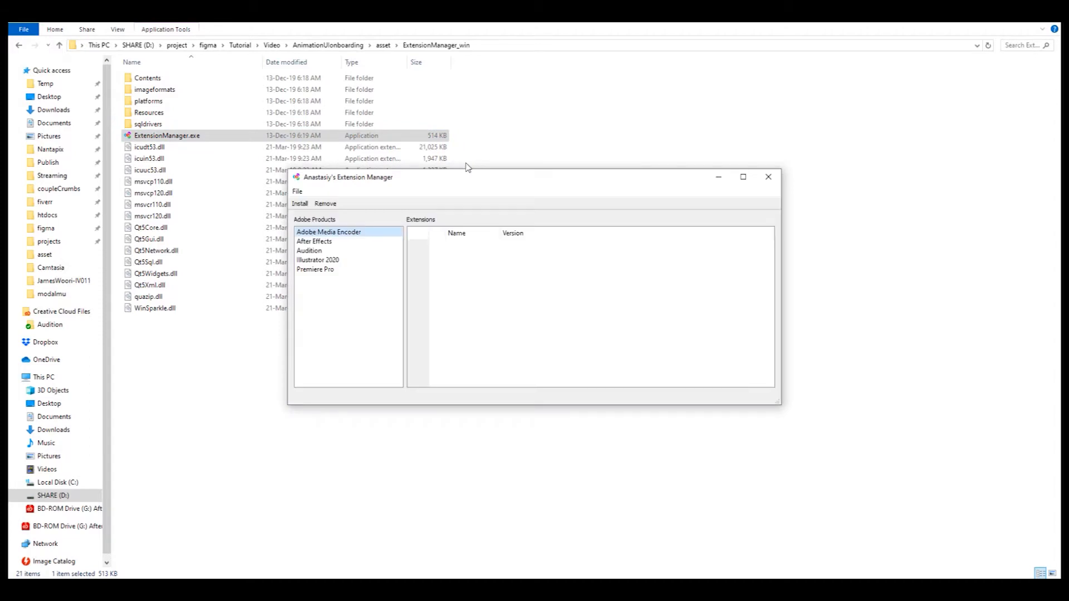
mouse_move(314, 242)
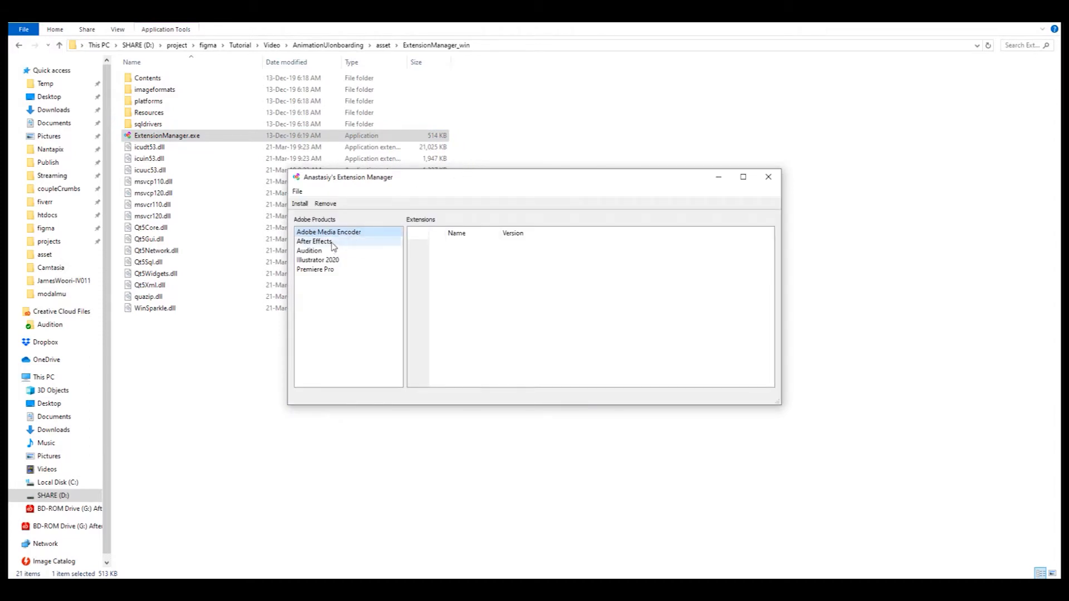
click(315, 242)
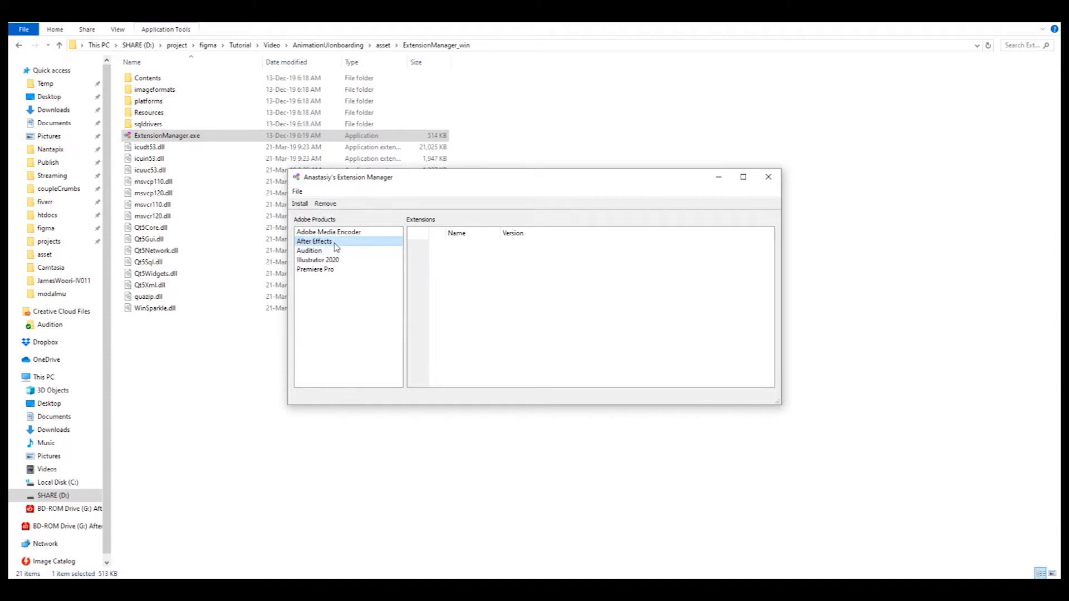
mouse_move(324, 227)
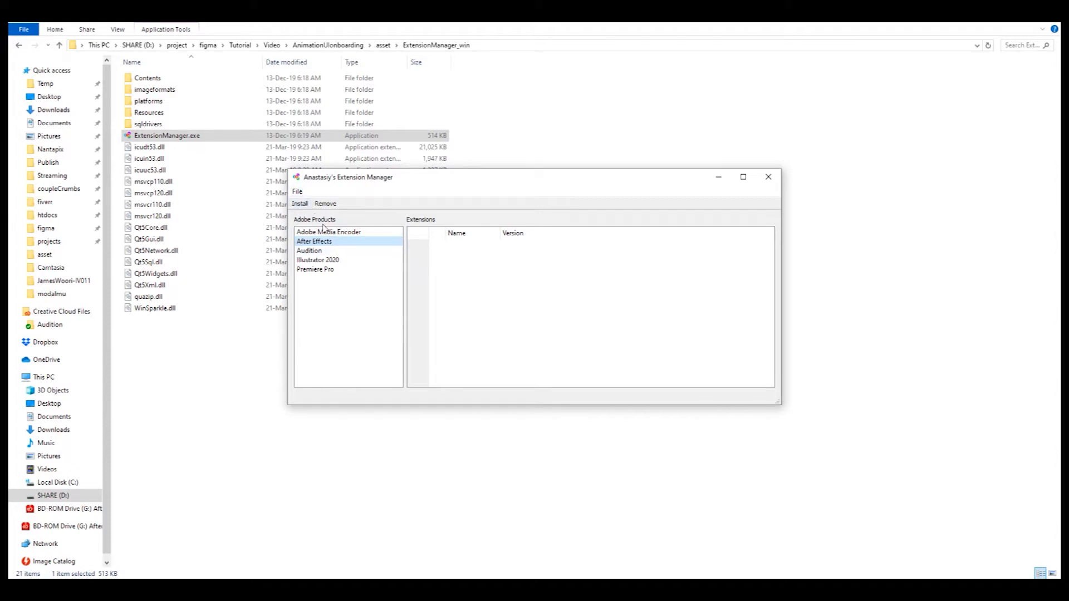
mouse_move(300, 203)
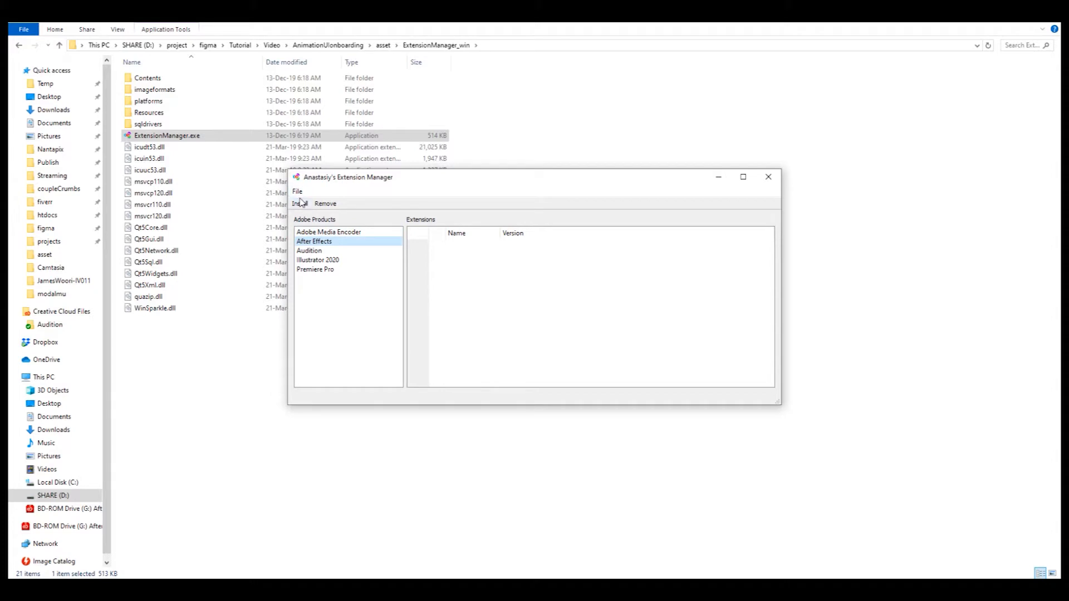
click(301, 203)
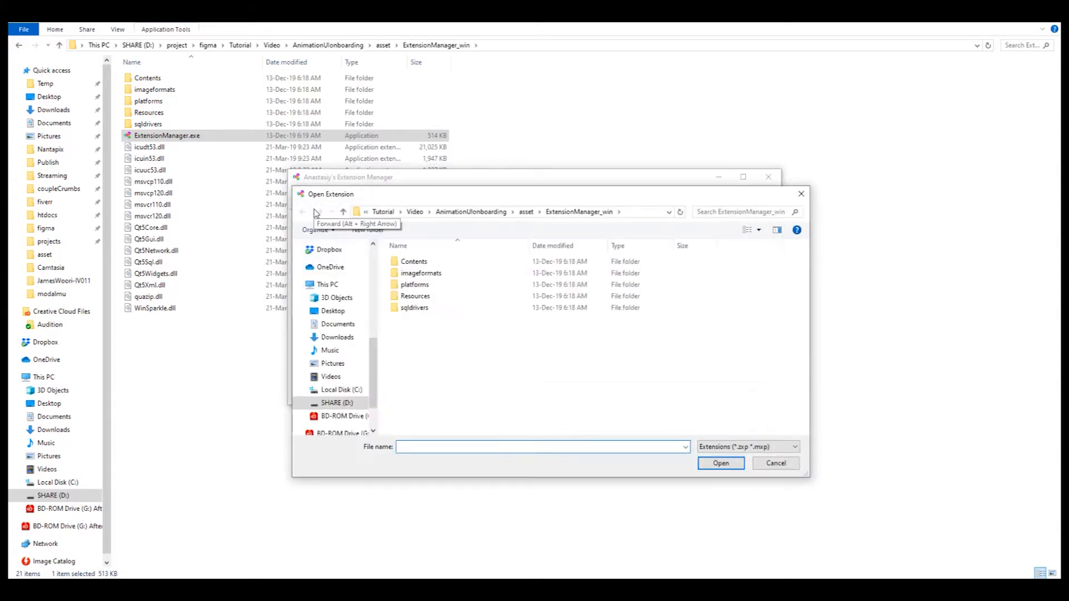
mouse_move(421, 245)
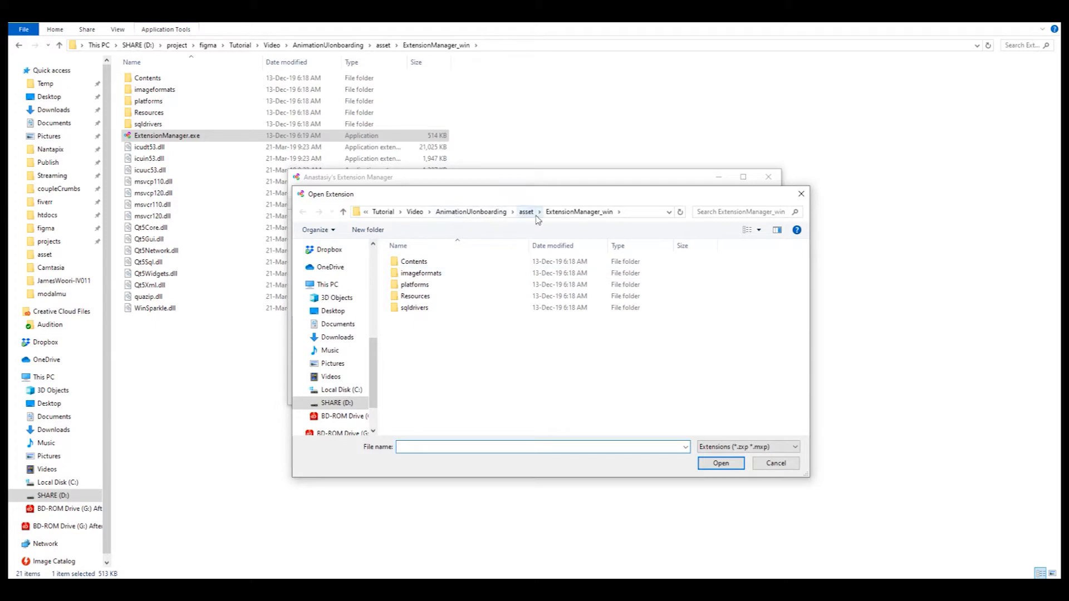
Step: Install lottiefiles-0.1.20.zxp from the asset folder and dismiss the success message
click(525, 211)
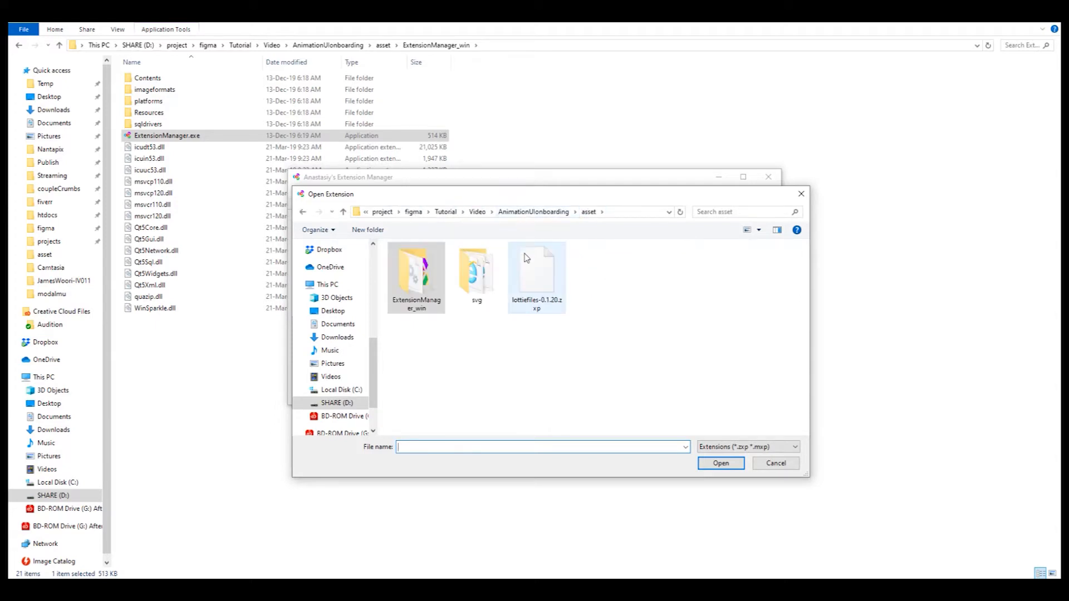
click(537, 273)
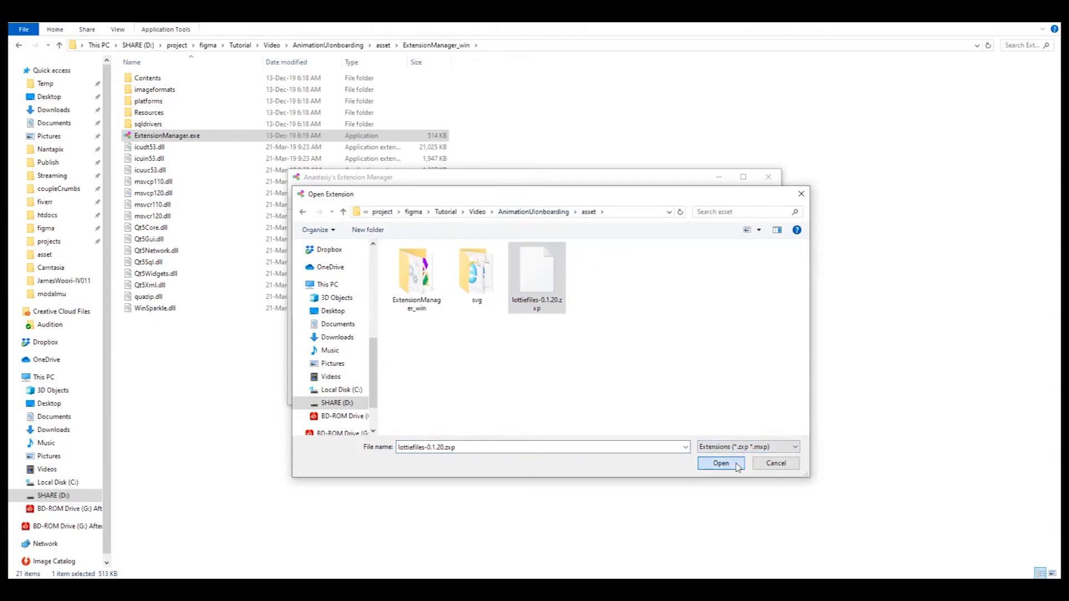
click(721, 463)
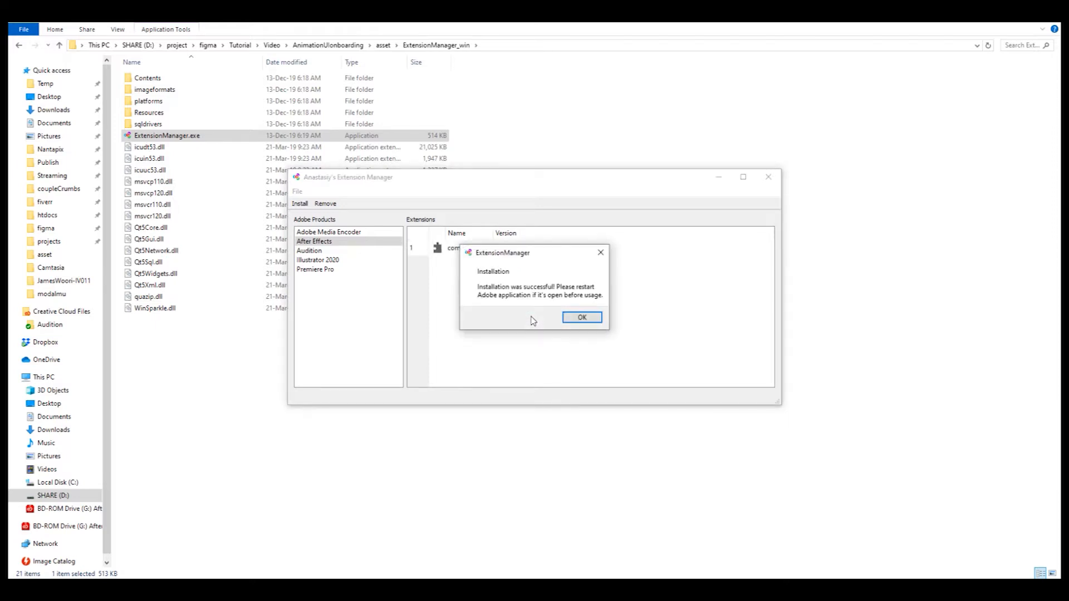
mouse_move(581, 318)
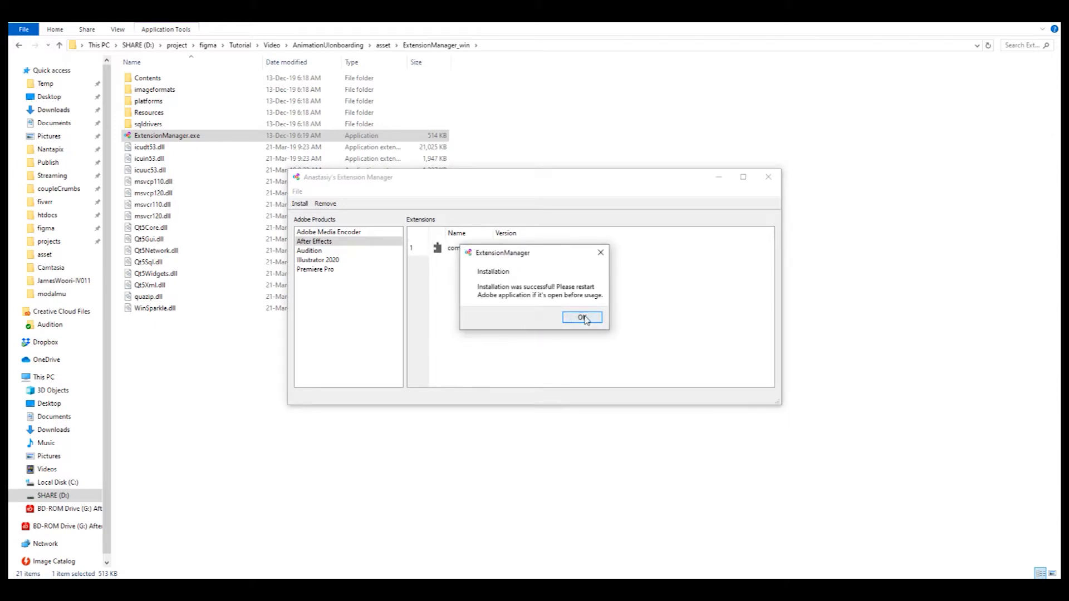
click(581, 318)
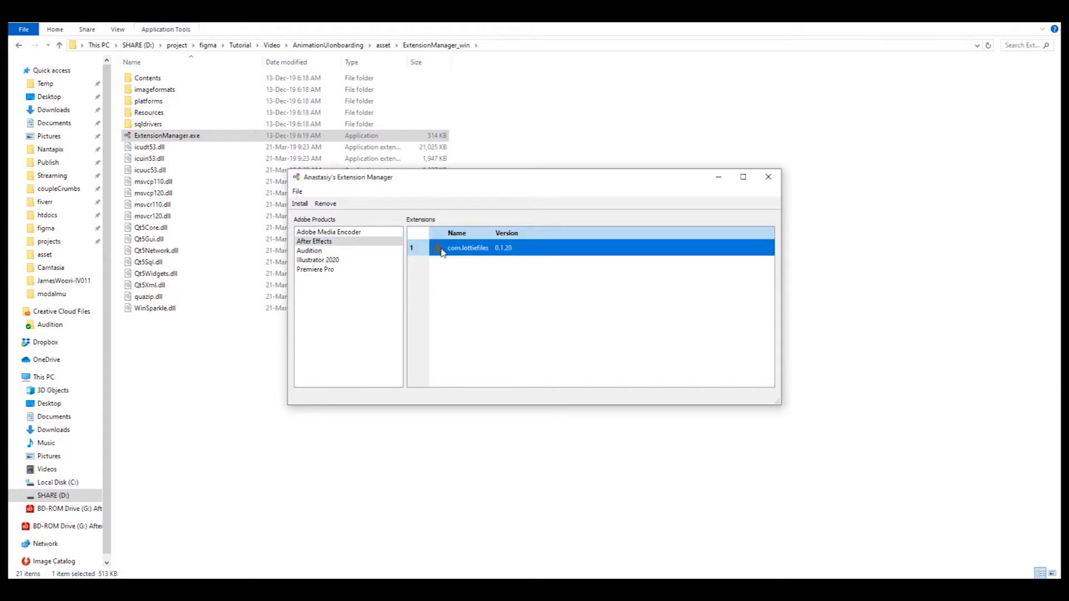
click(464, 359)
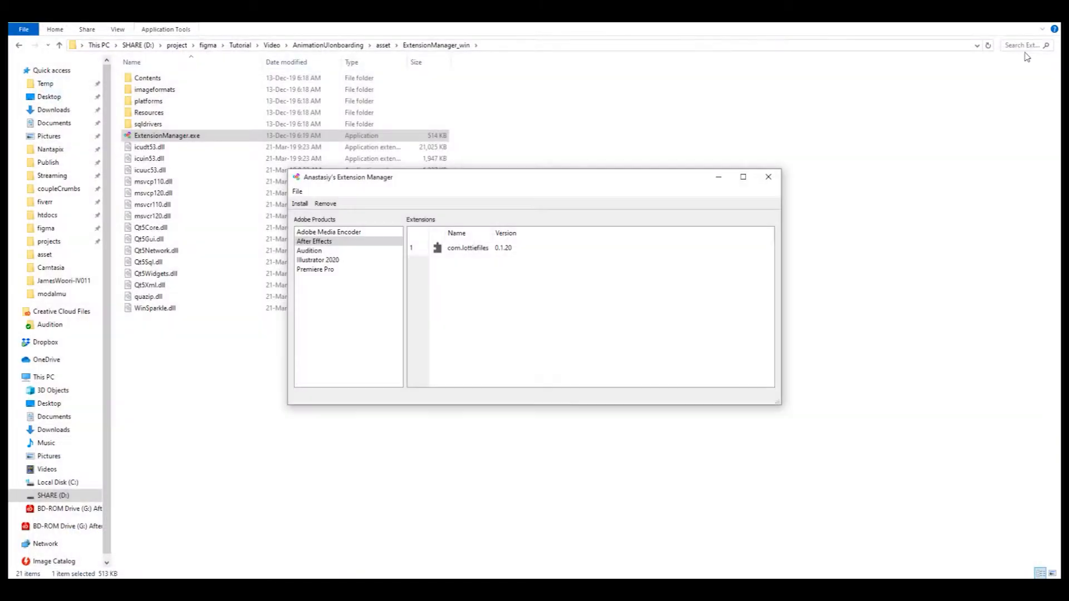
mouse_move(526, 382)
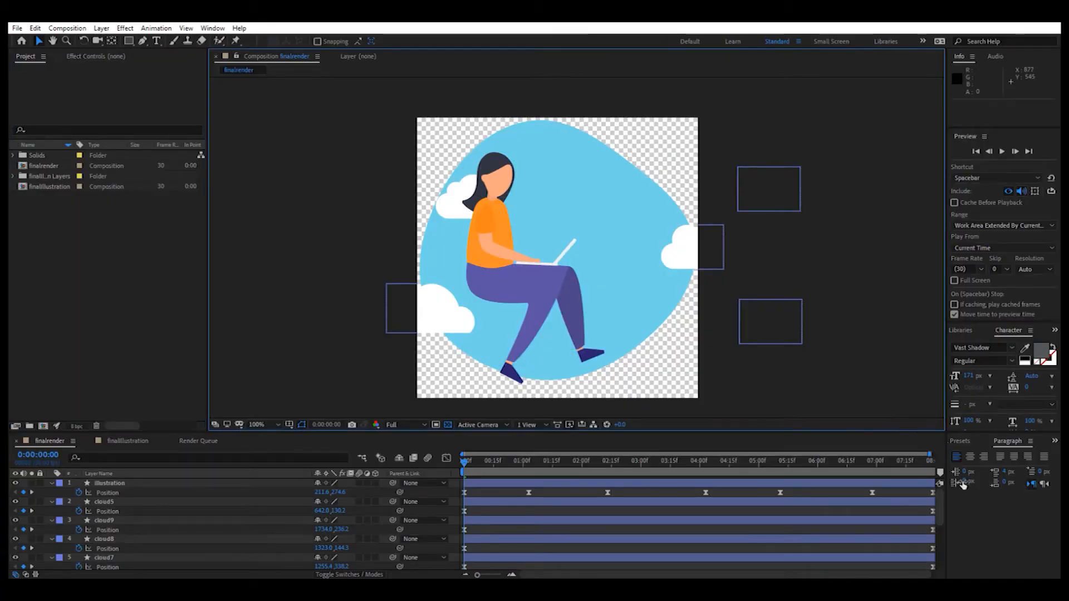
mouse_move(309, 472)
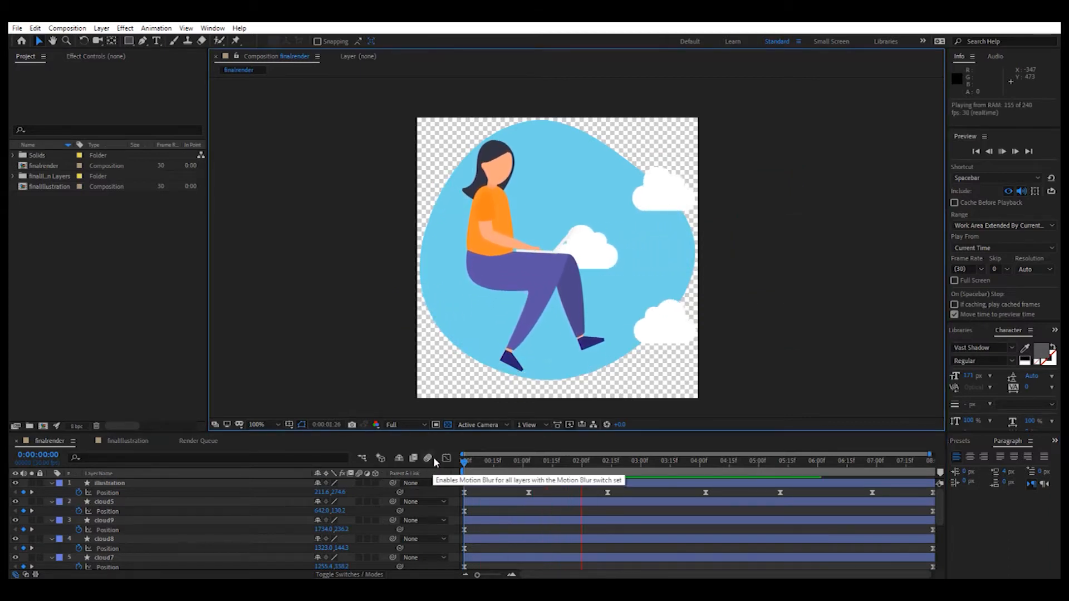
Step: Move the playhead to 3 seconds and look for LottieFiles among the Window menu extensions
click(639, 461)
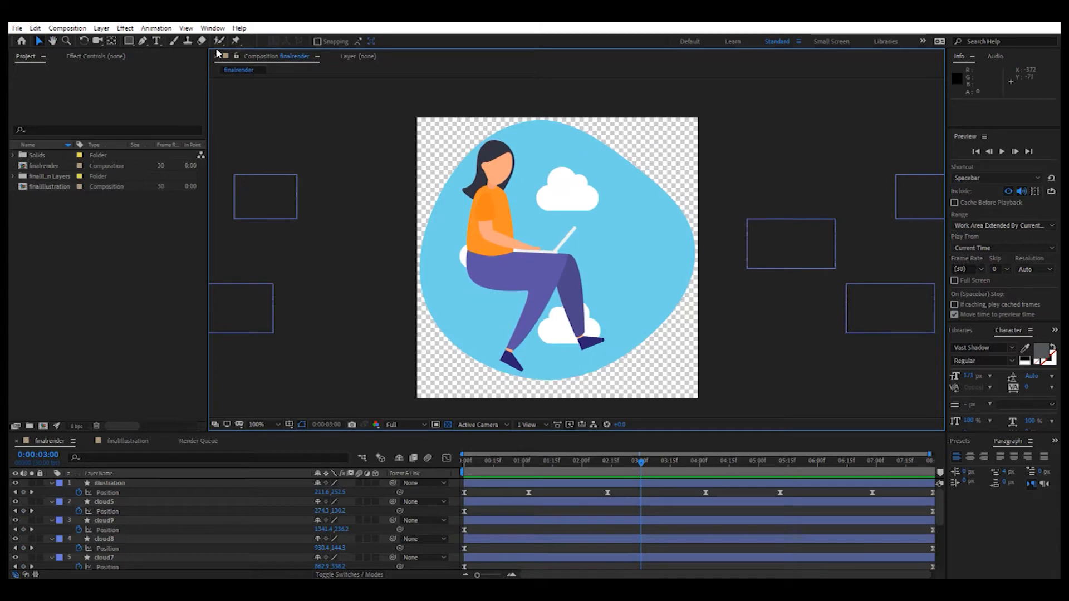
click(211, 28)
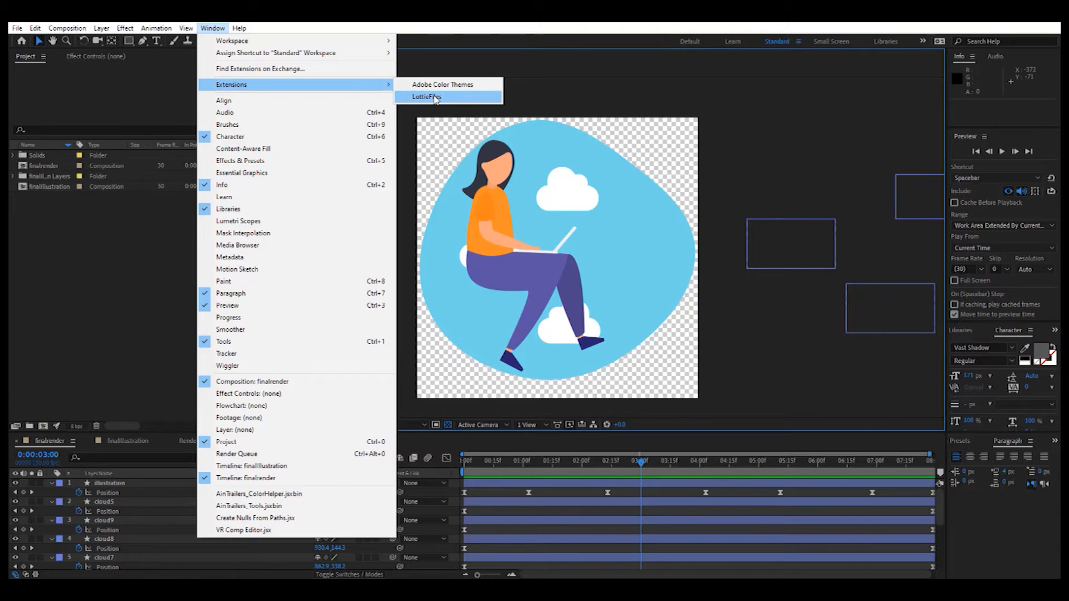
mouse_move(444, 110)
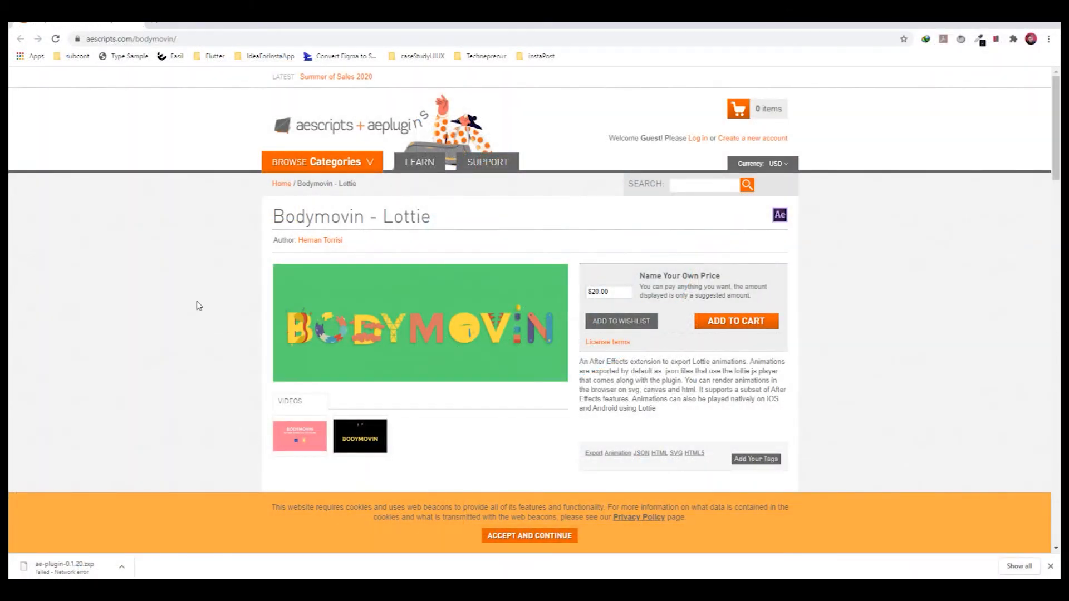
mouse_move(135, 148)
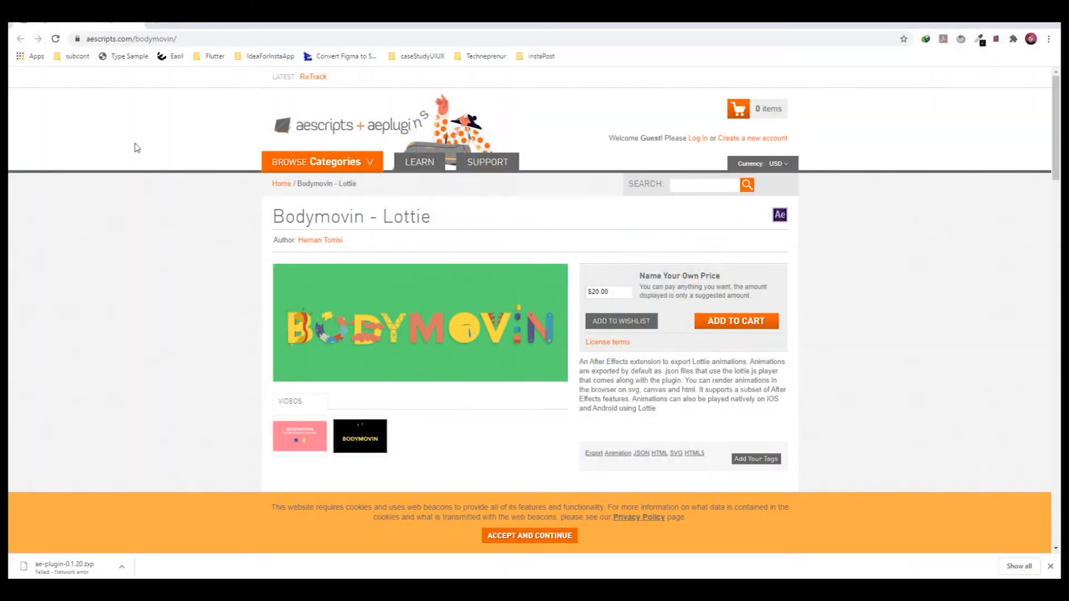
Step: Add Bodymovin - Lottie to the cart at $0.00 and go to the shopping cart
click(131, 39)
text(0)
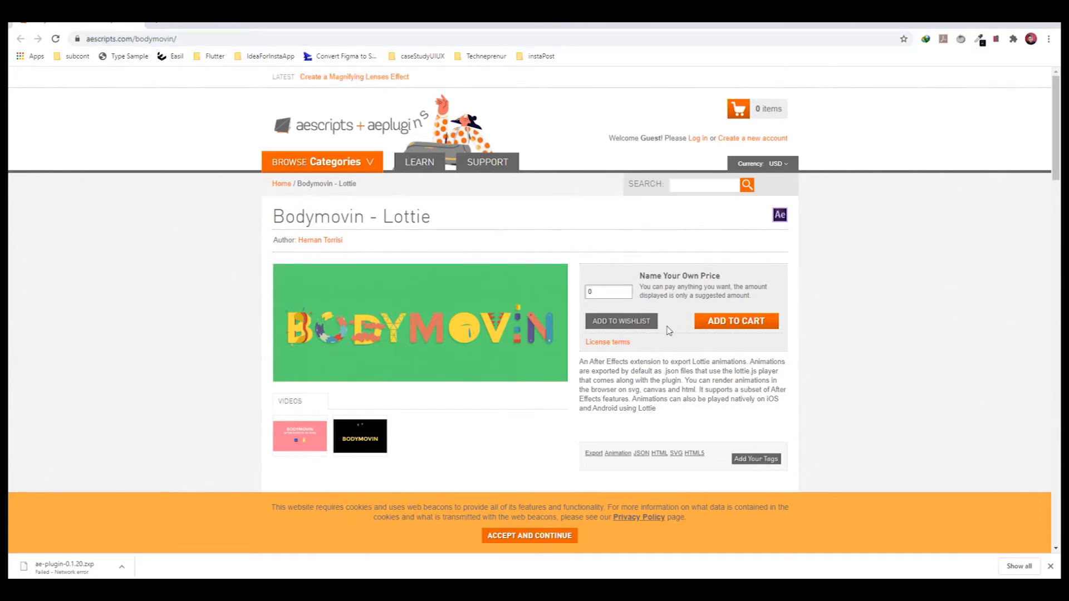
click(736, 321)
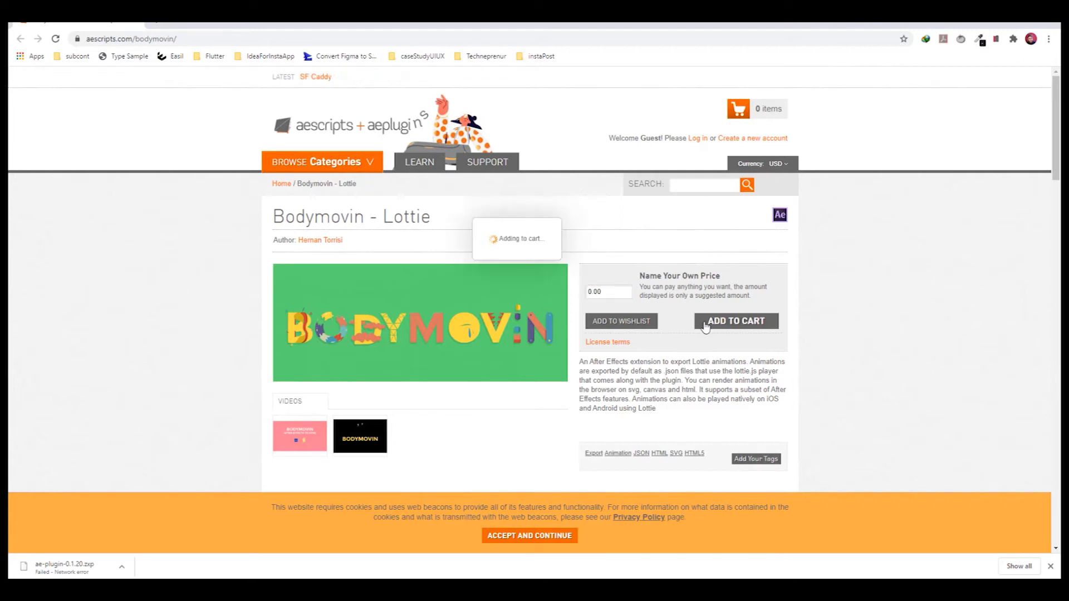
click(736, 321)
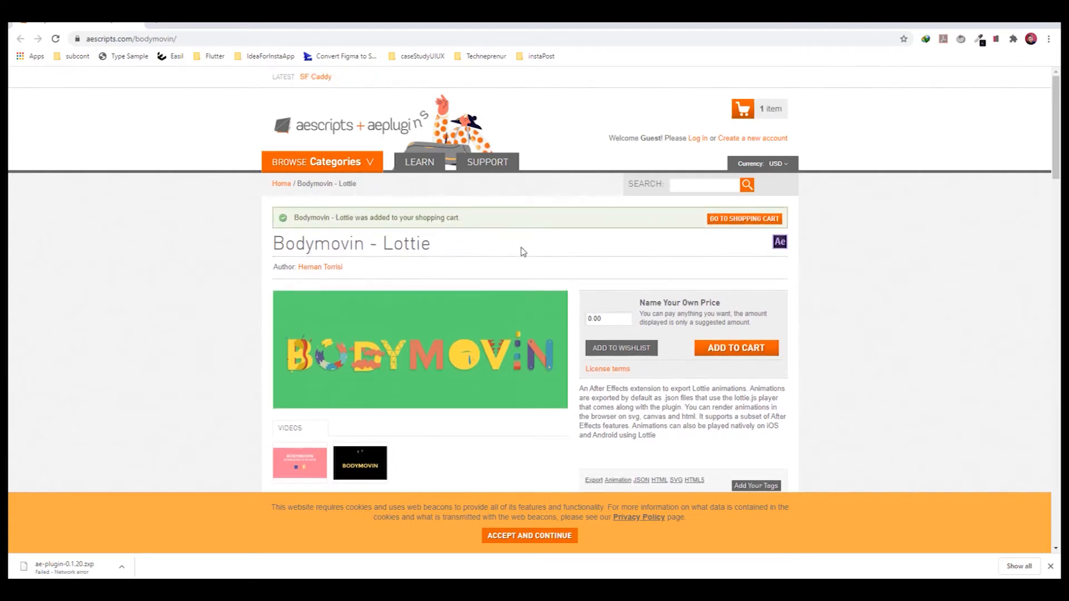
mouse_move(449, 411)
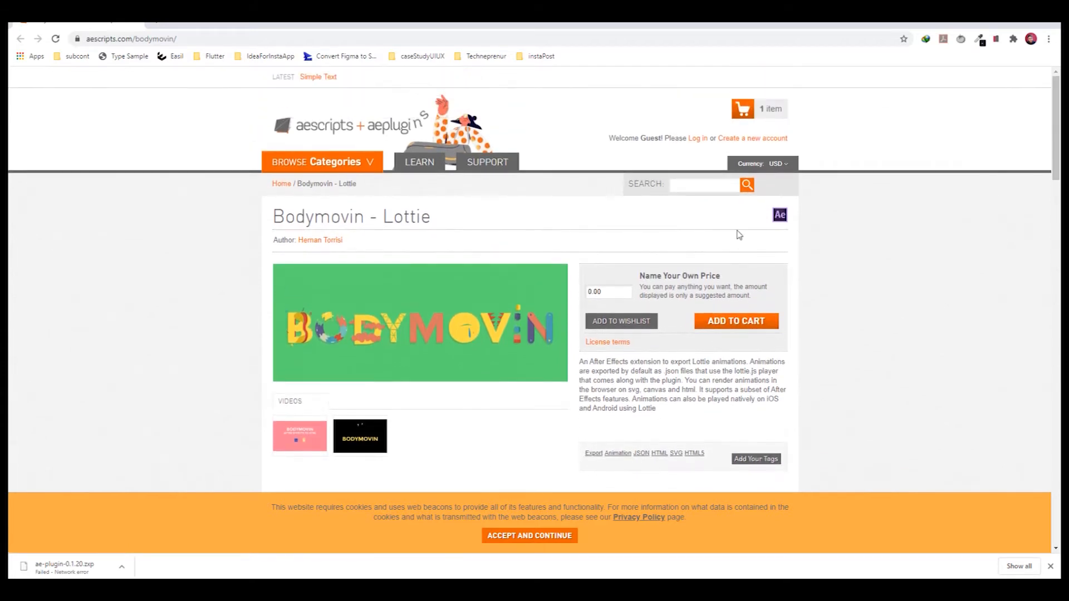
click(736, 321)
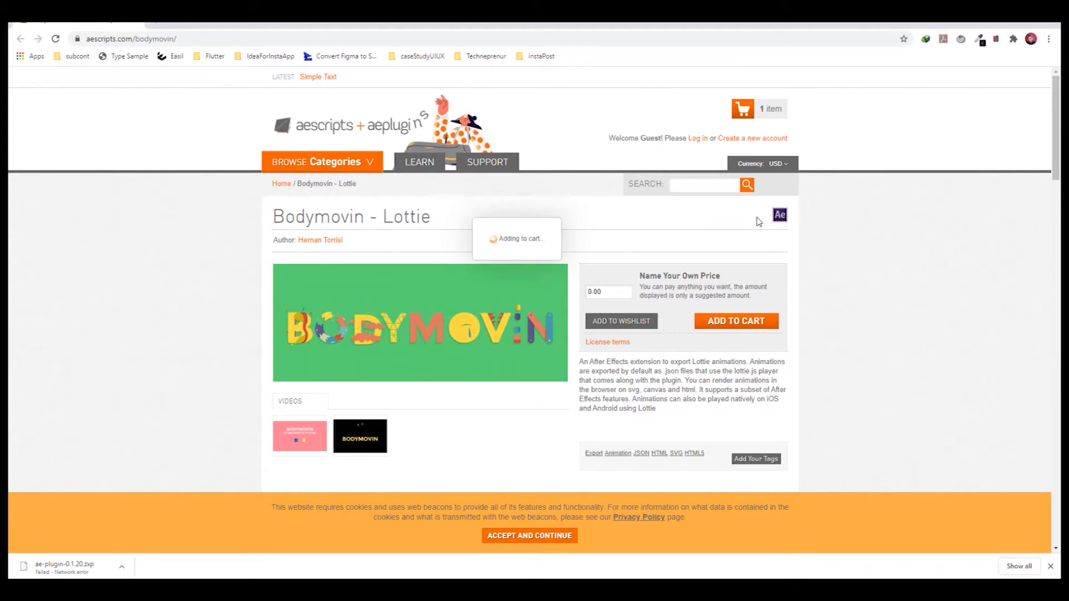
click(735, 321)
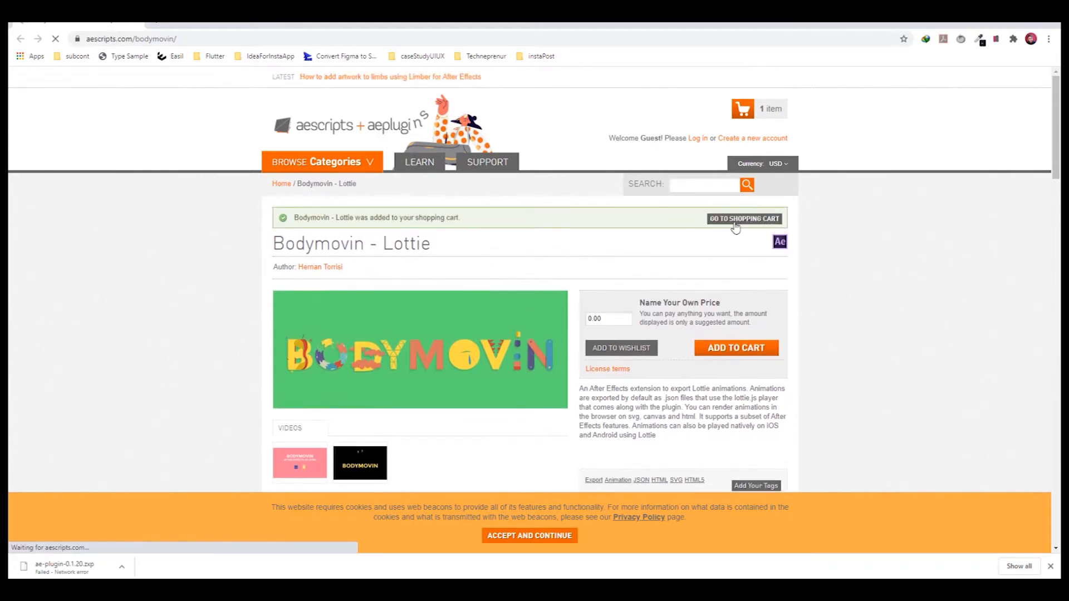
mouse_move(629, 238)
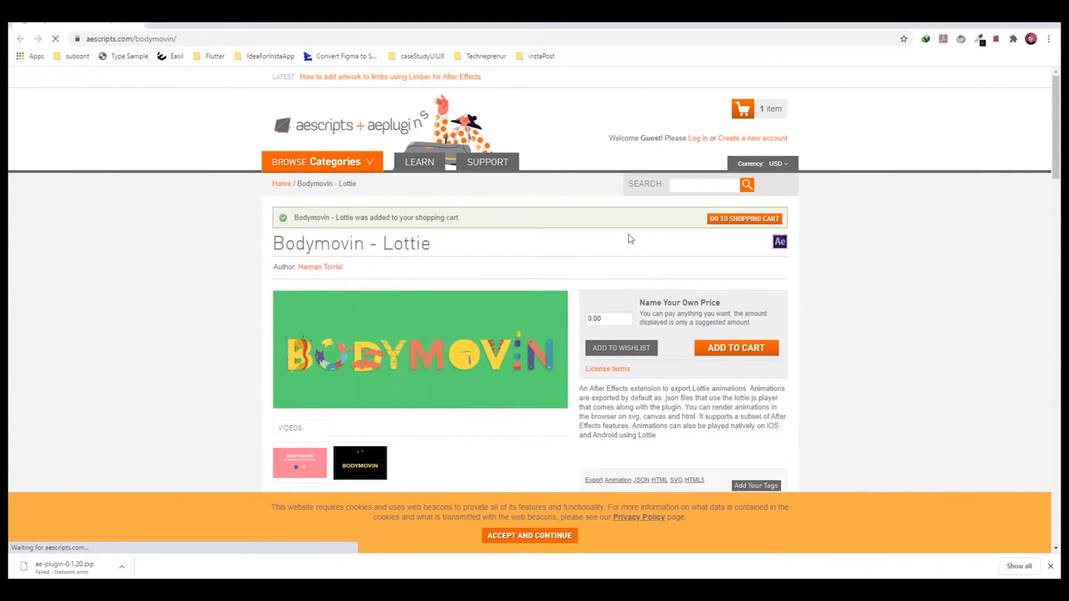
Step: Proceed to checkout for the free Bodymovin plugin
click(743, 219)
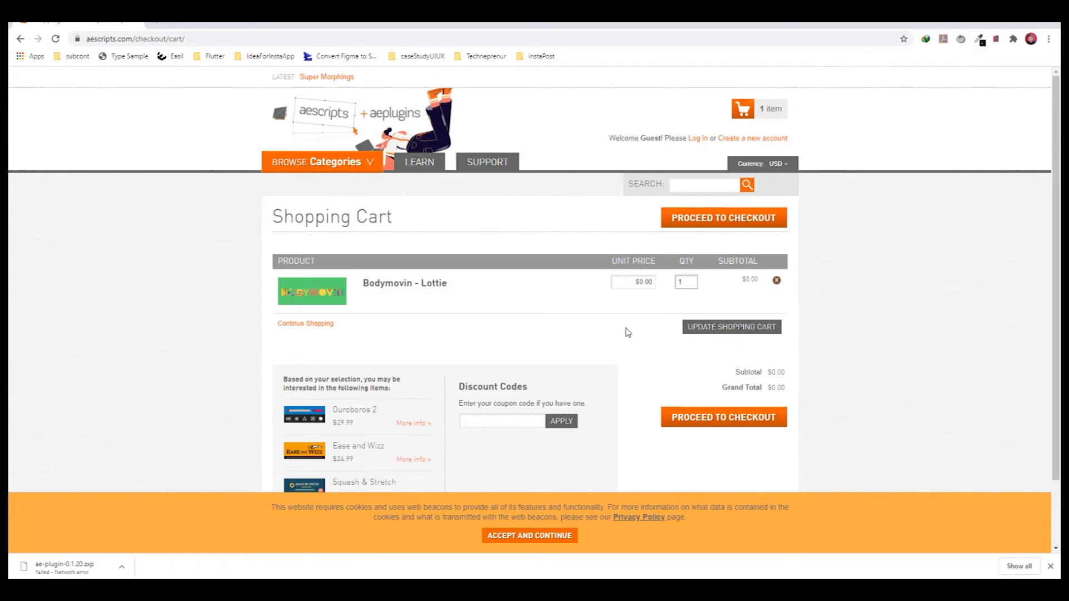
click(731, 326)
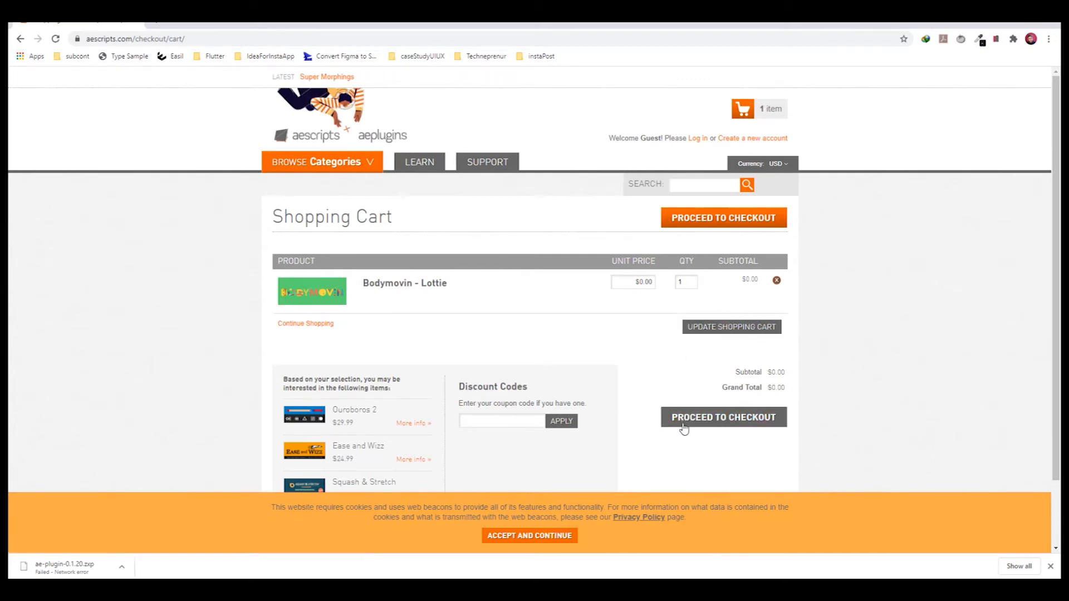
click(721, 417)
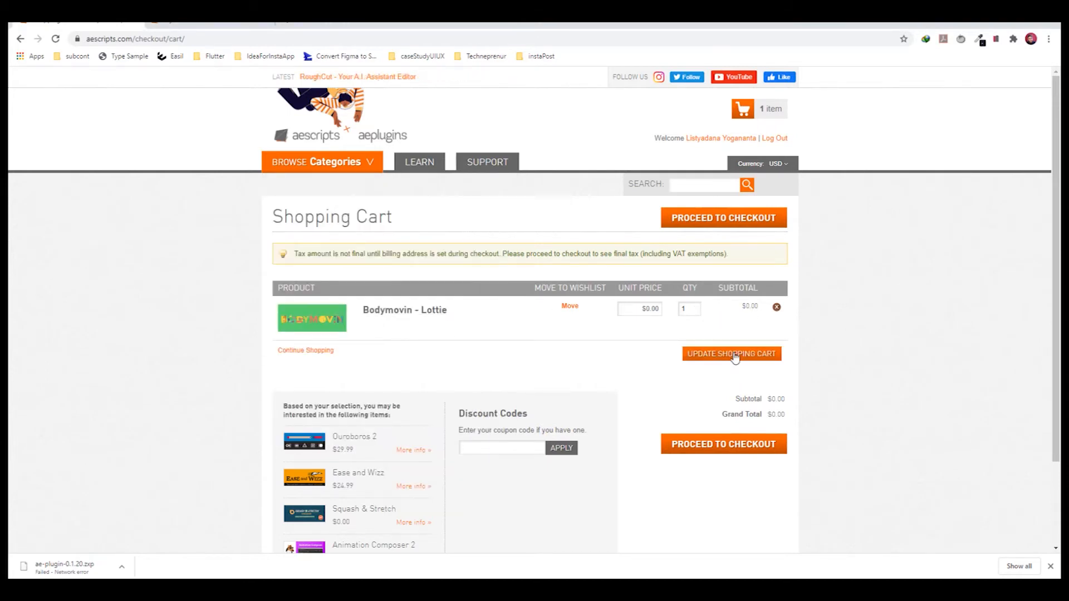
Step: Refresh the shopping cart totals for the $0.00 Bodymovin order
click(321, 161)
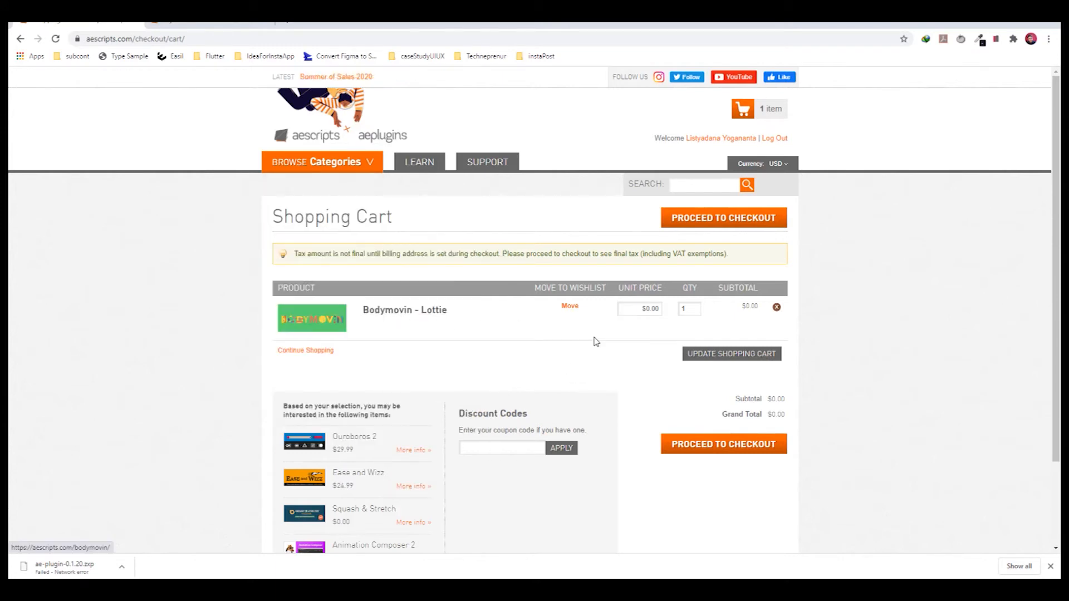
click(320, 161)
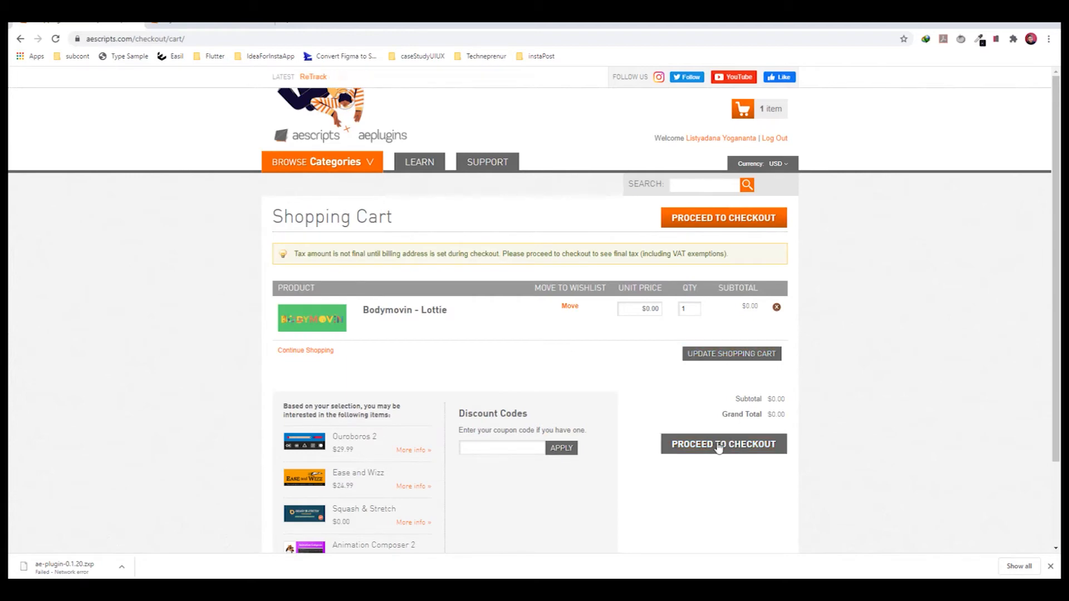
mouse_move(573, 420)
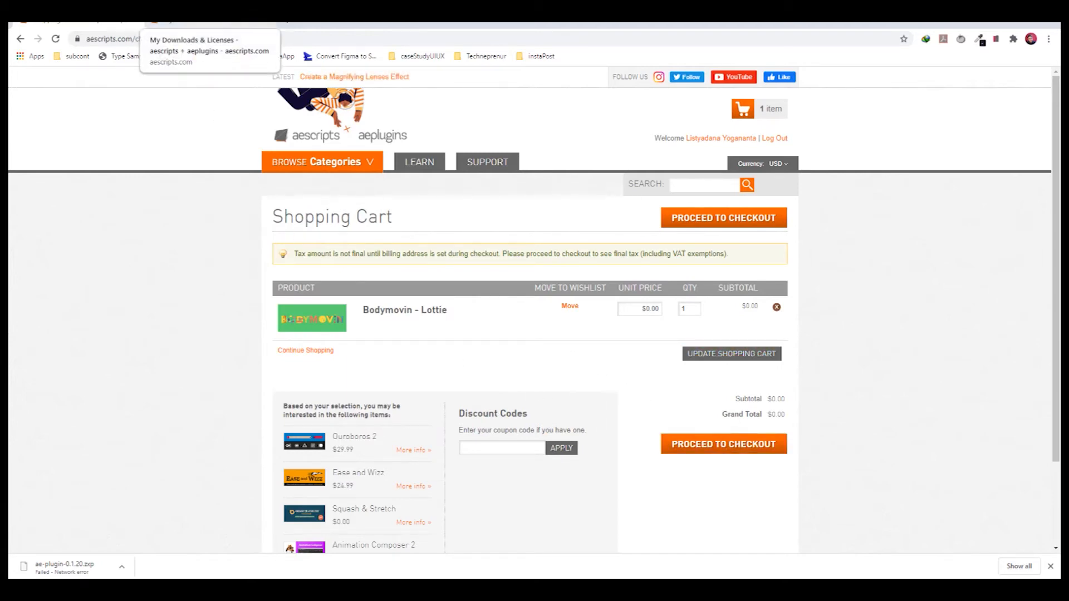
Step: Download bodymovin_v5.7.1.zip from My Downloads & Licenses into the asset folder
click(193, 50)
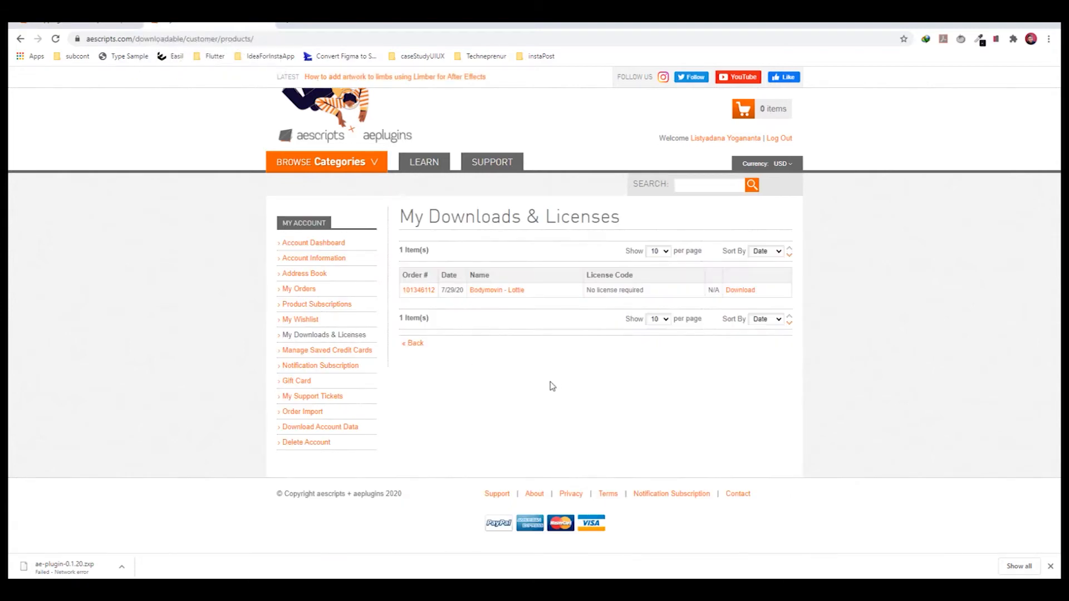
mouse_move(531, 359)
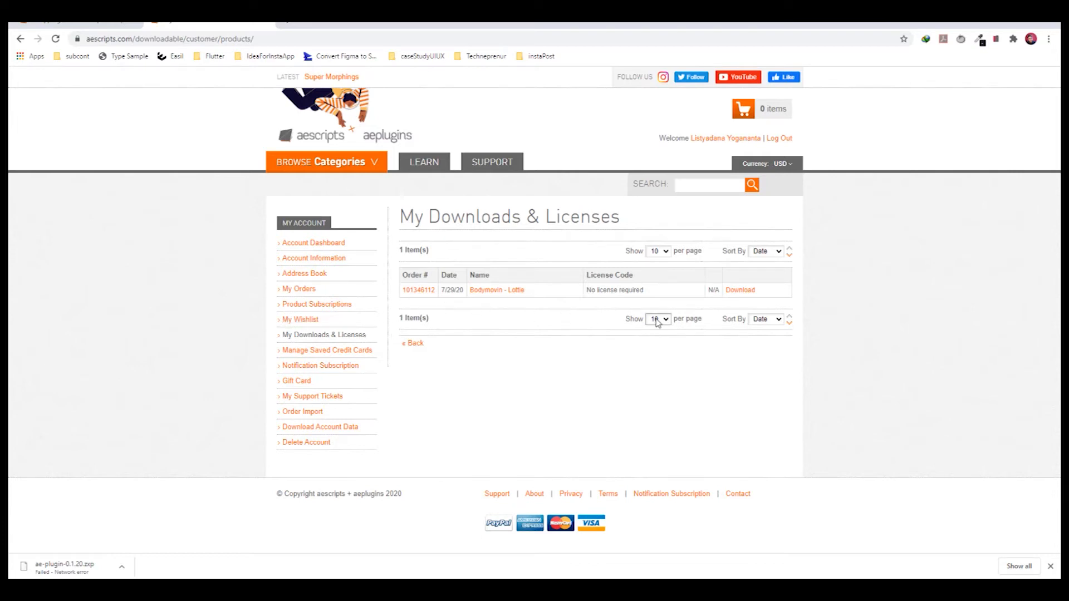
mouse_move(742, 289)
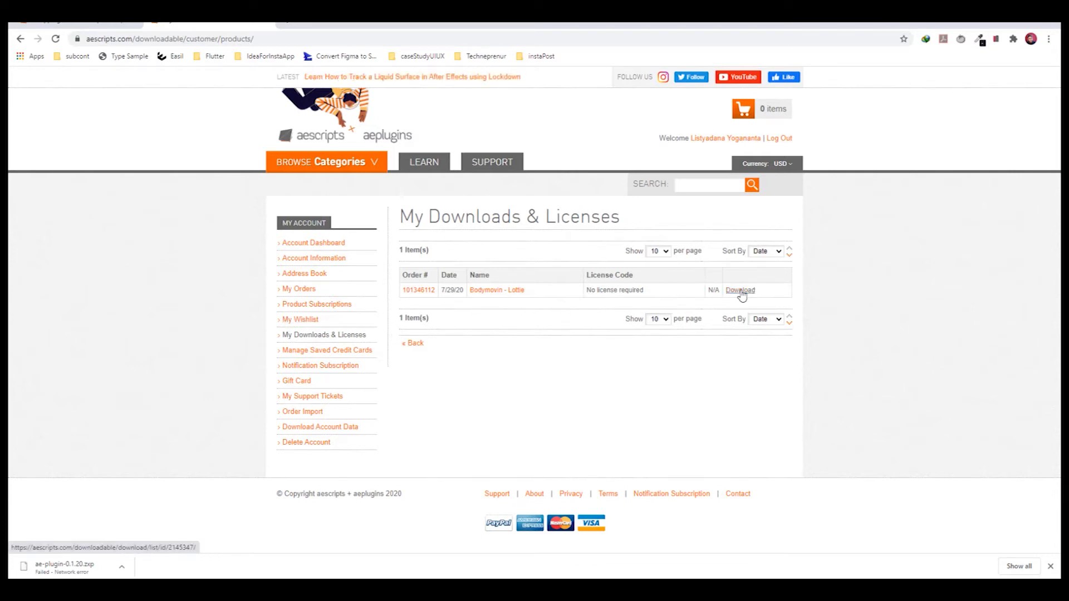
click(741, 290)
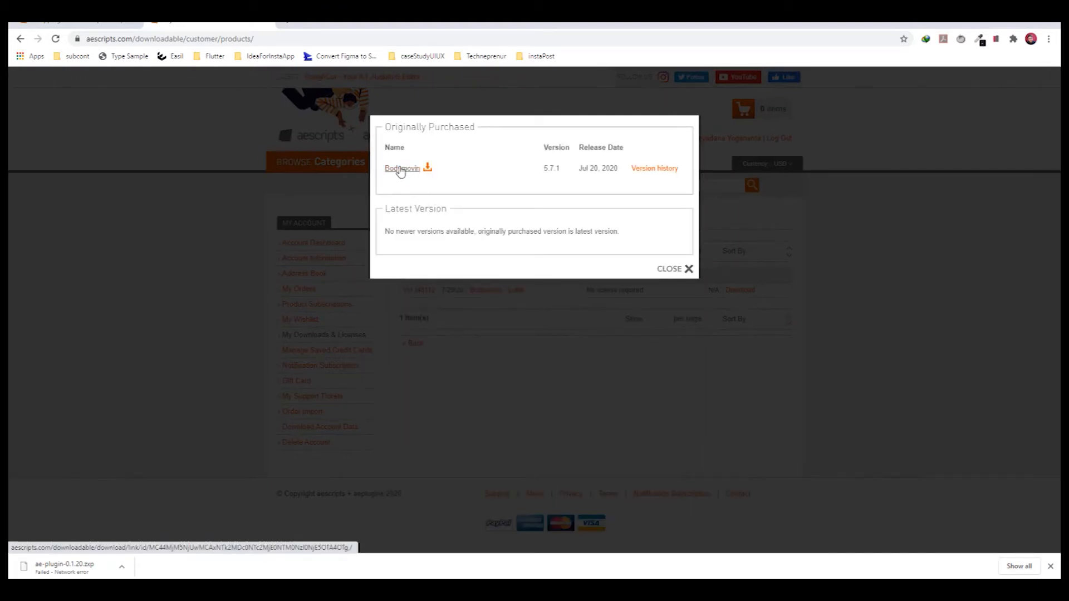
click(427, 168)
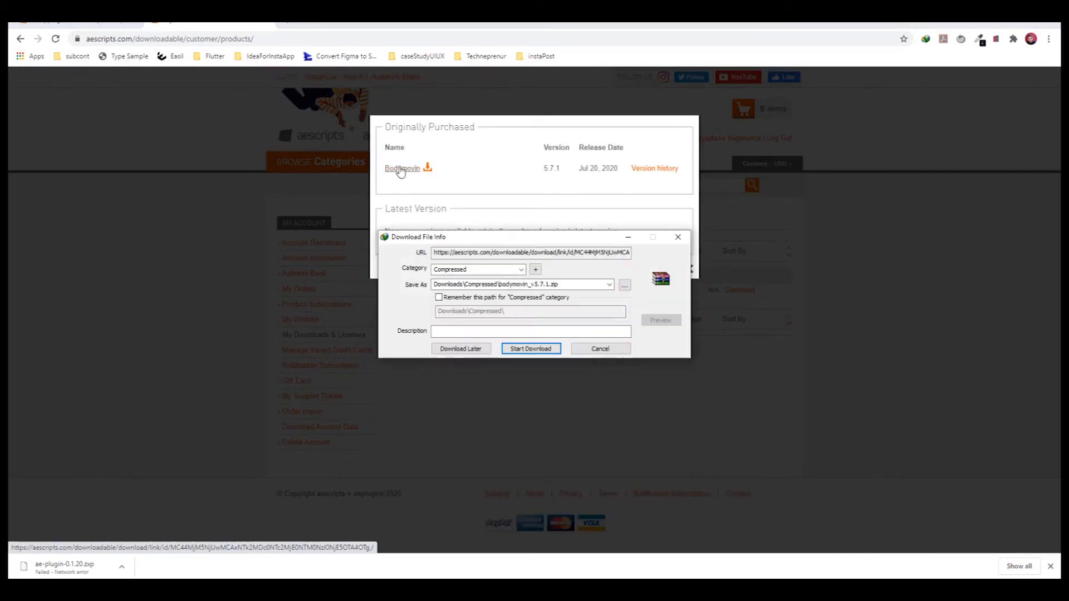
click(599, 349)
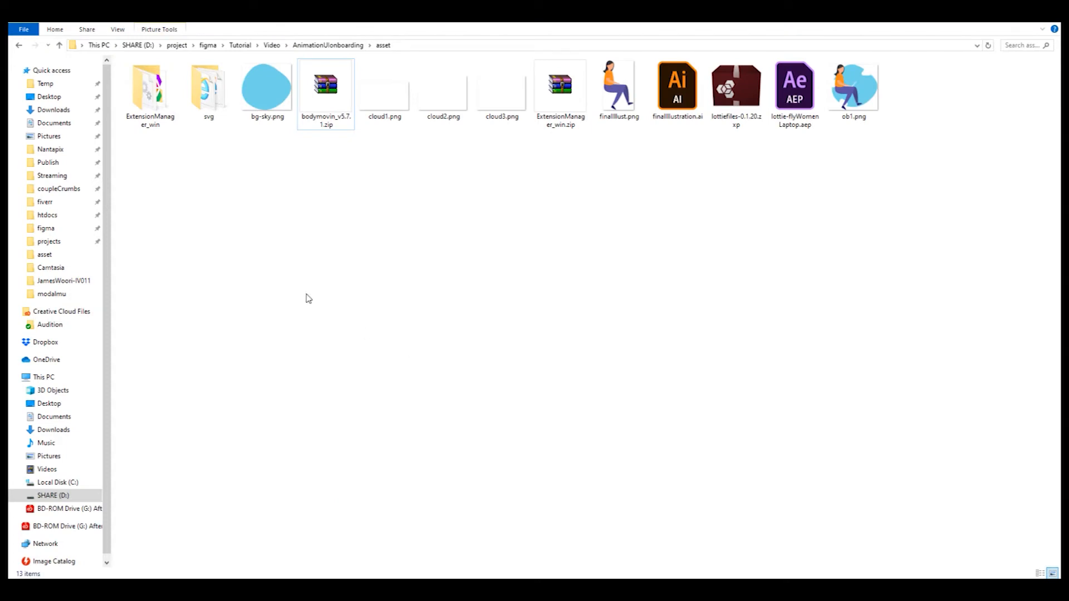
Step: Extract bodymovin_v5.7.1.zip and go into the extracted bodymovin_v5.7.1 folder
click(327, 84)
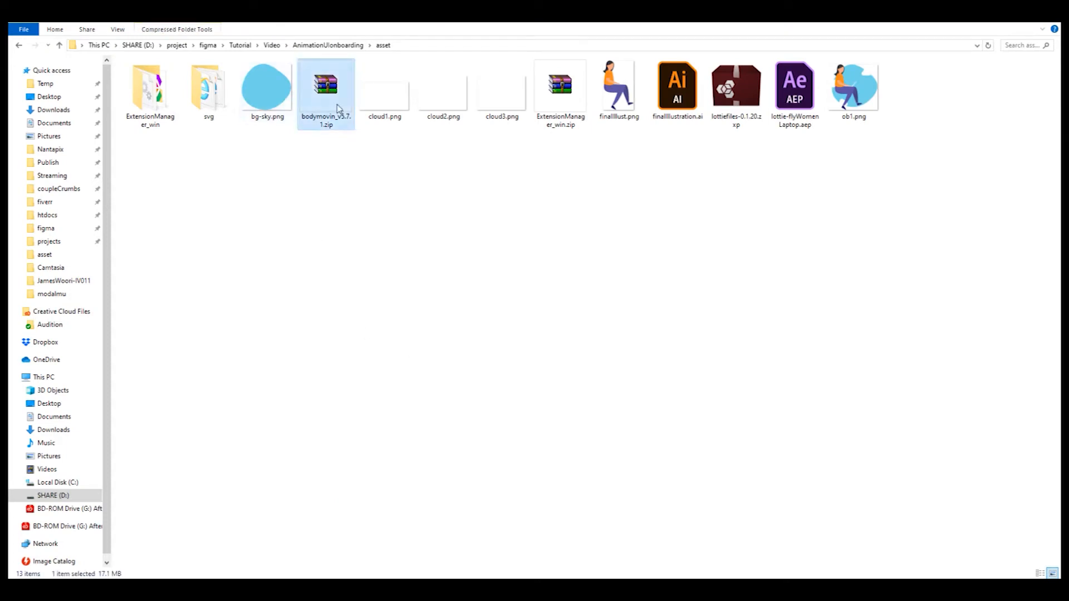
mouse_move(328, 141)
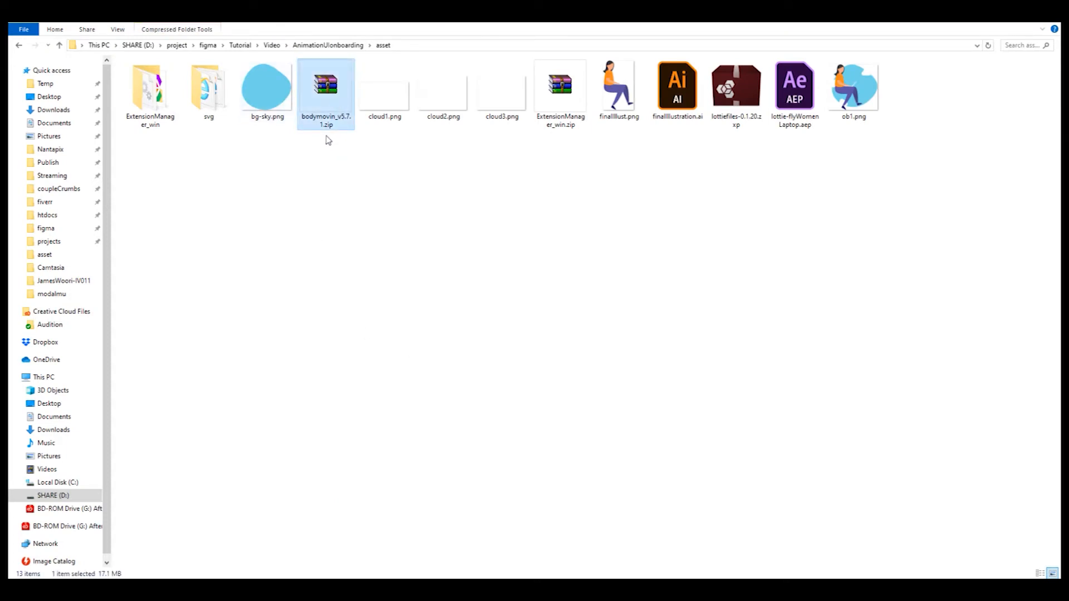
mouse_move(312, 128)
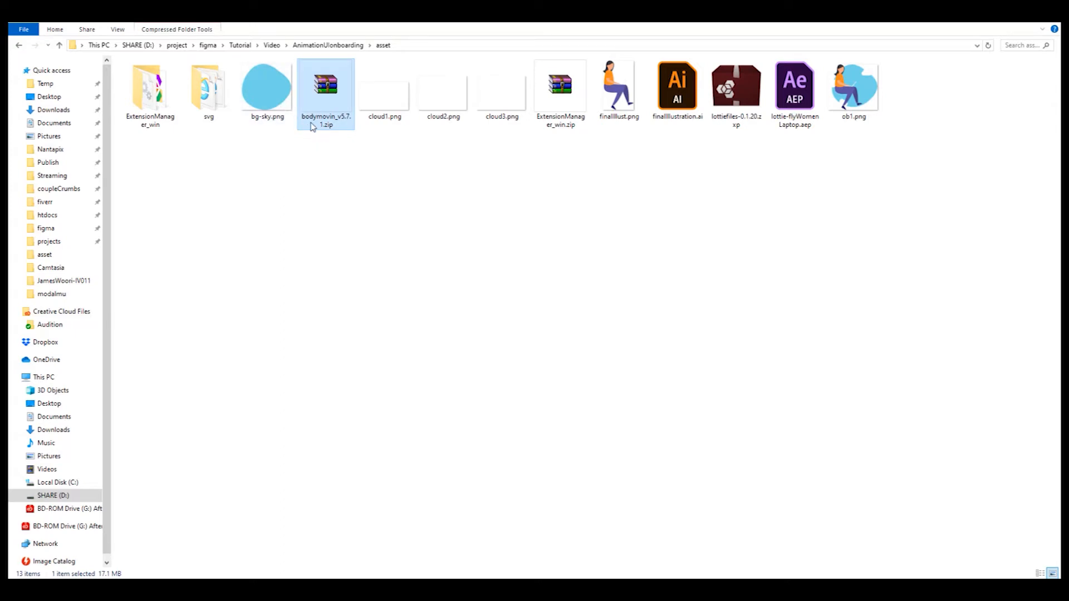
right_click(327, 86)
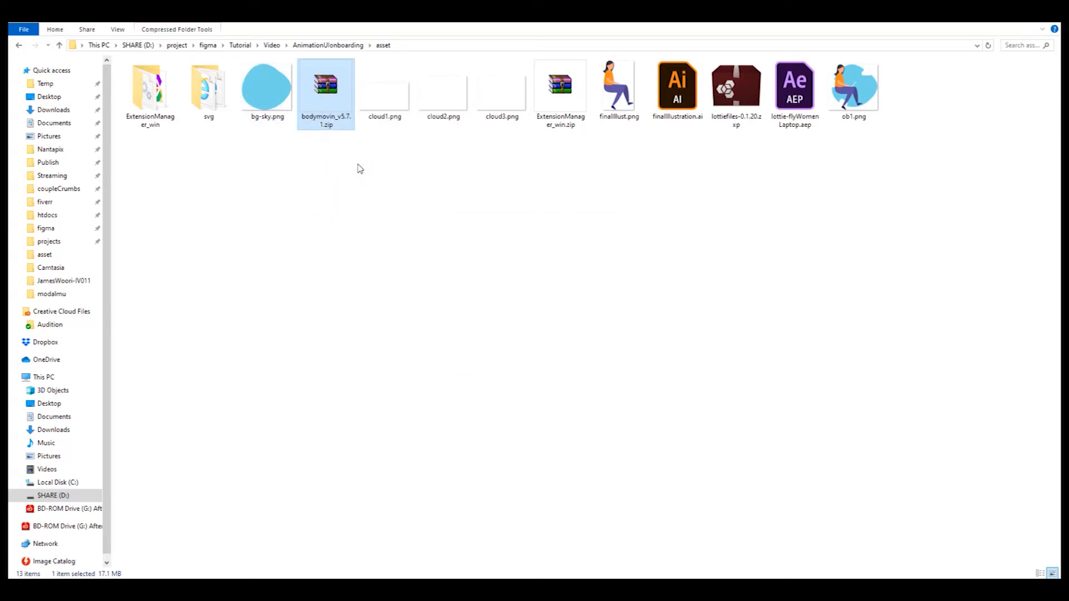
double_click(325, 87)
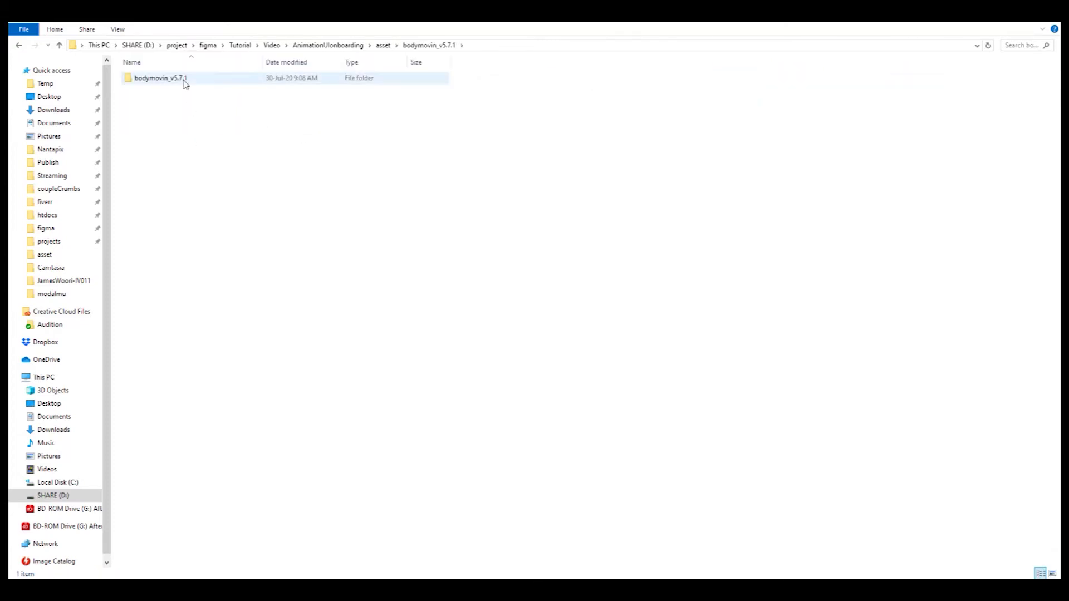
double_click(161, 78)
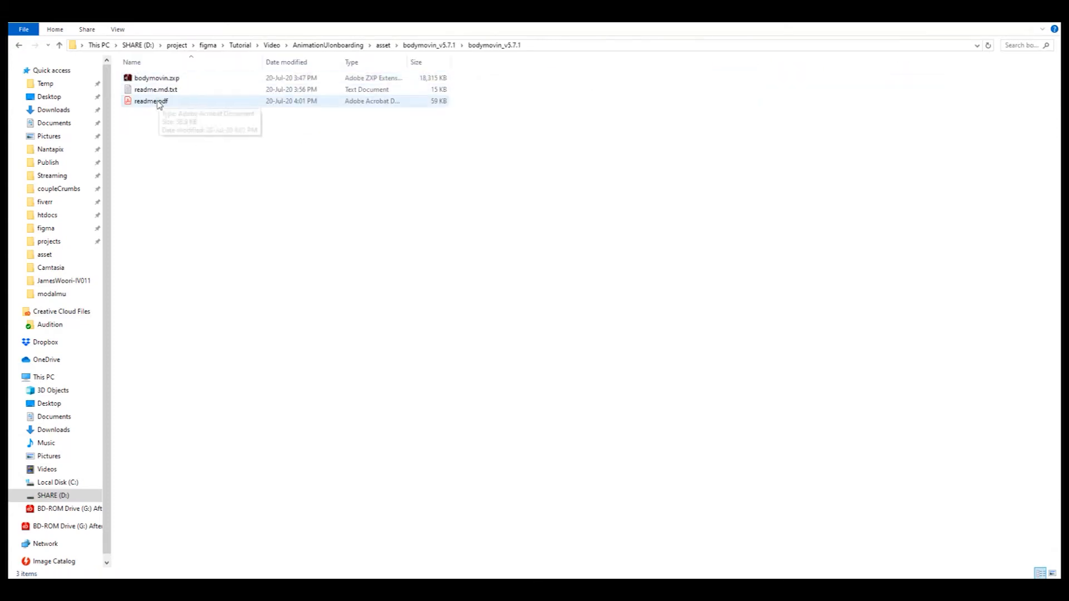
Step: Look over bodymovin.zxp and readme.md.txt, read the readme in Notepad, then return to the asset folder
click(156, 78)
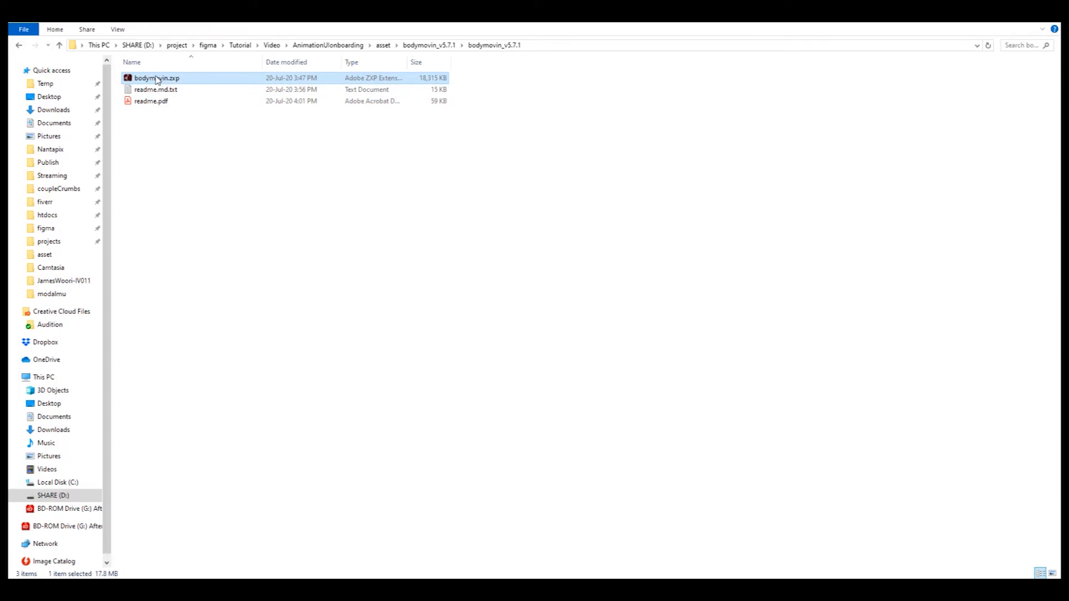
click(156, 89)
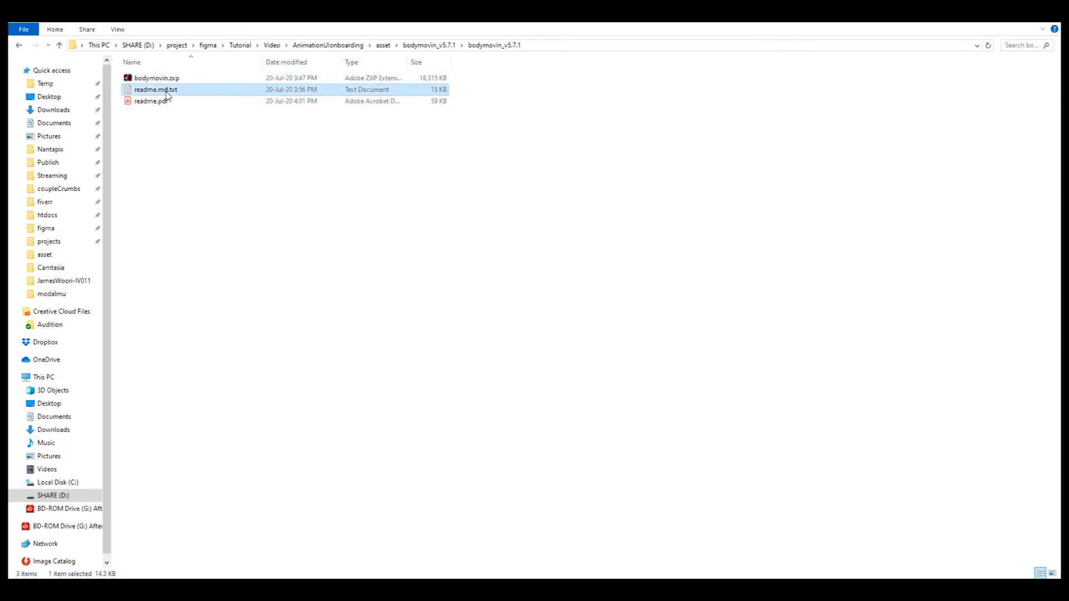
click(187, 149)
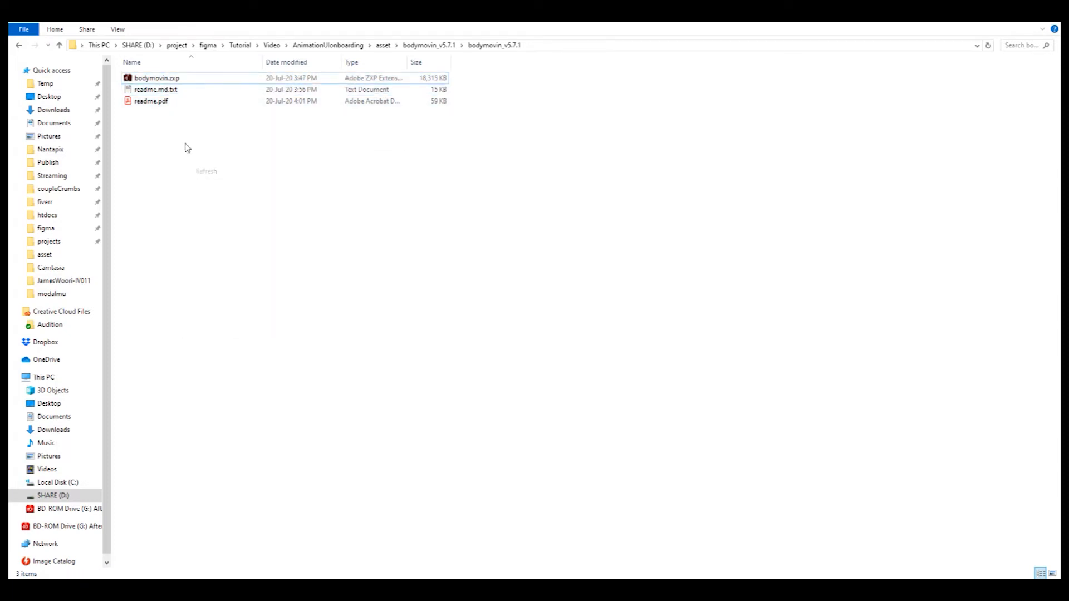
double_click(156, 89)
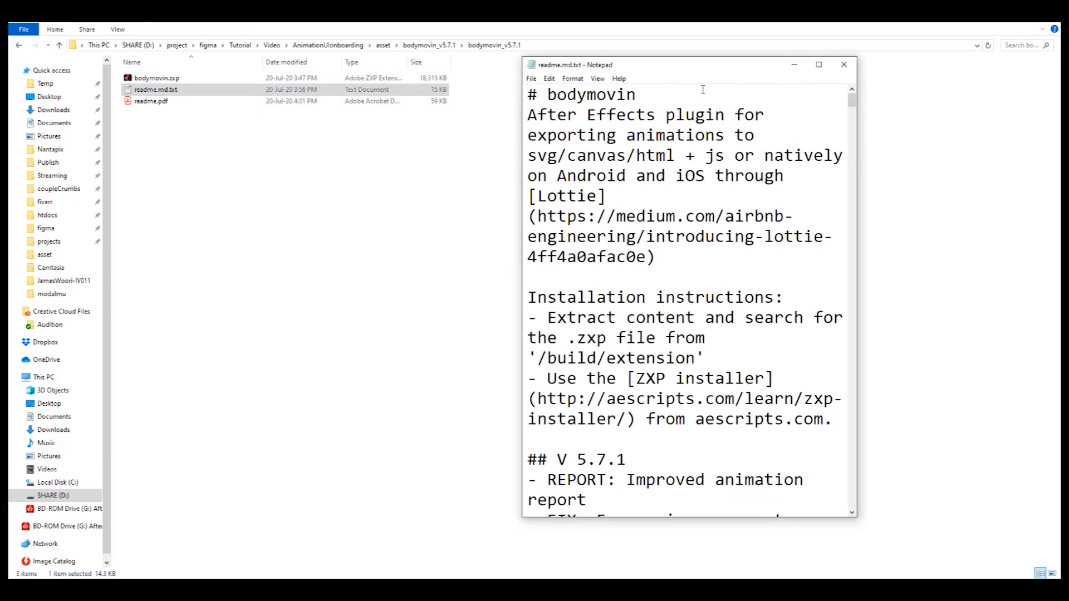
click(843, 64)
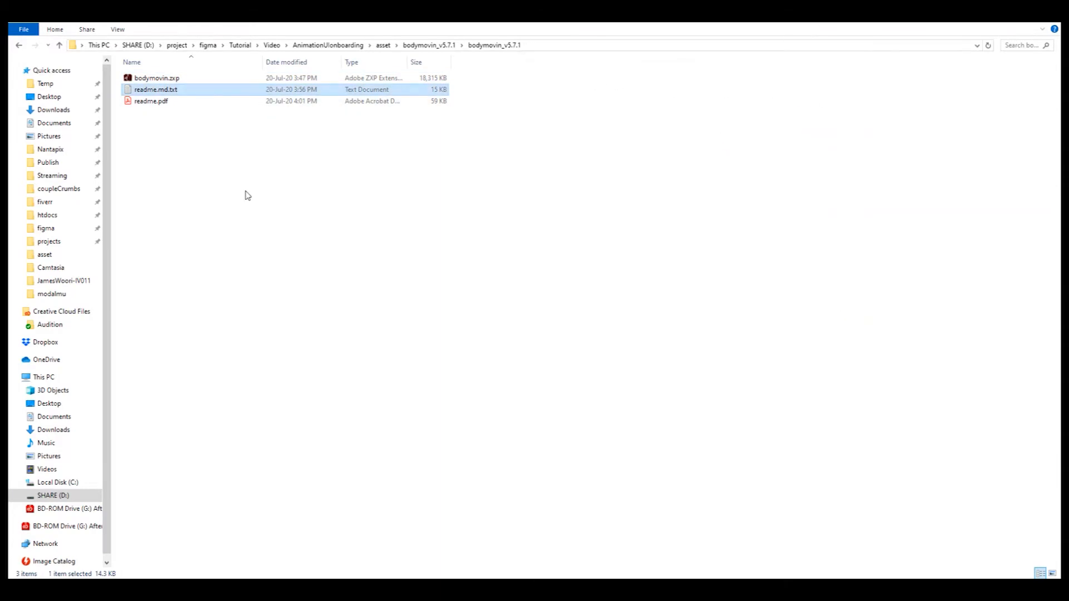
click(290, 556)
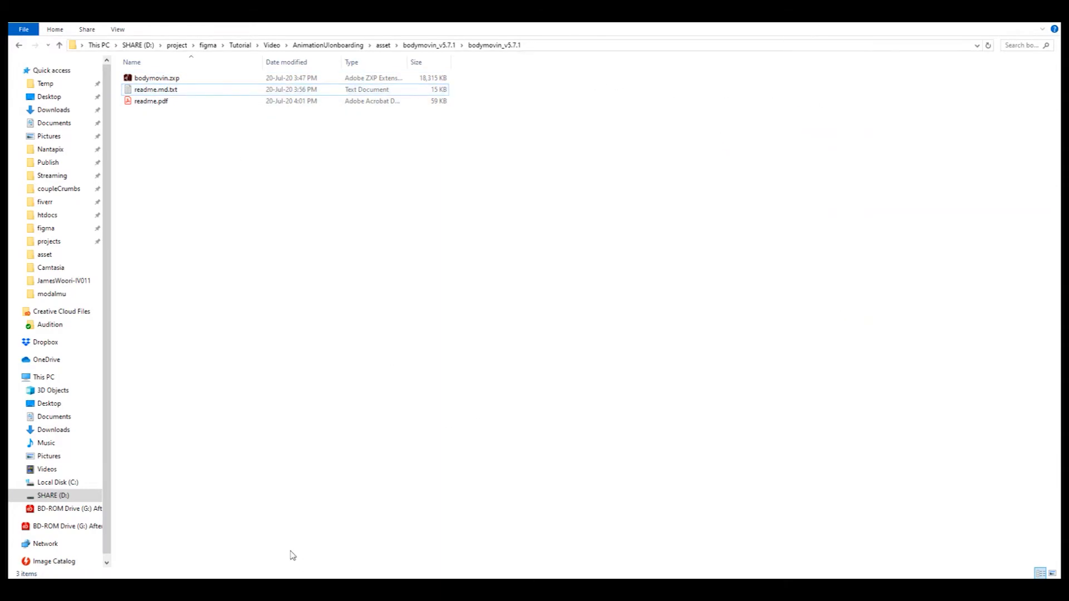
mouse_move(266, 465)
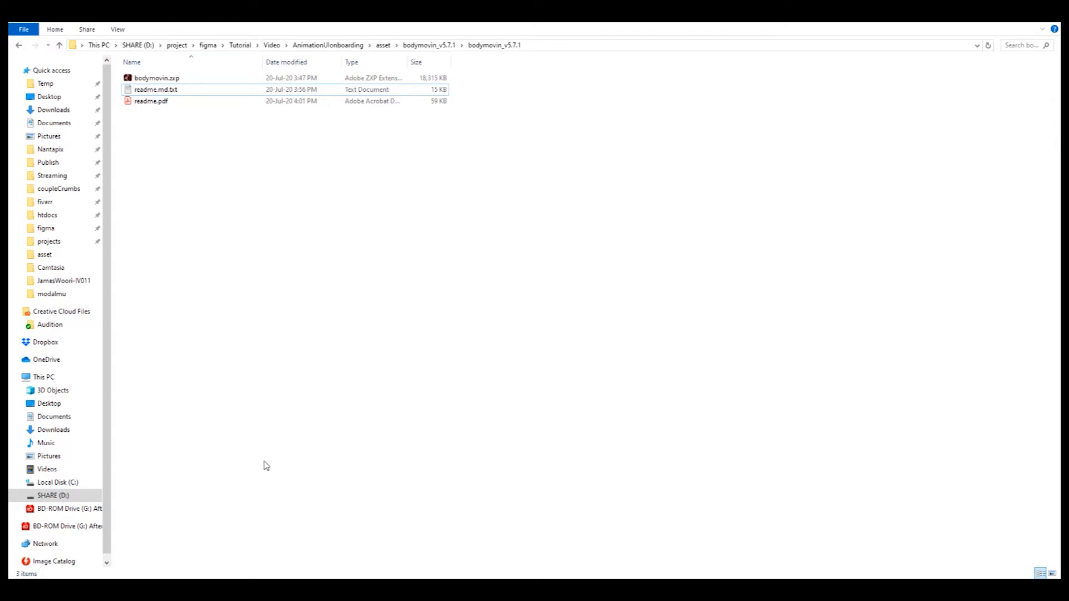
text(ana)
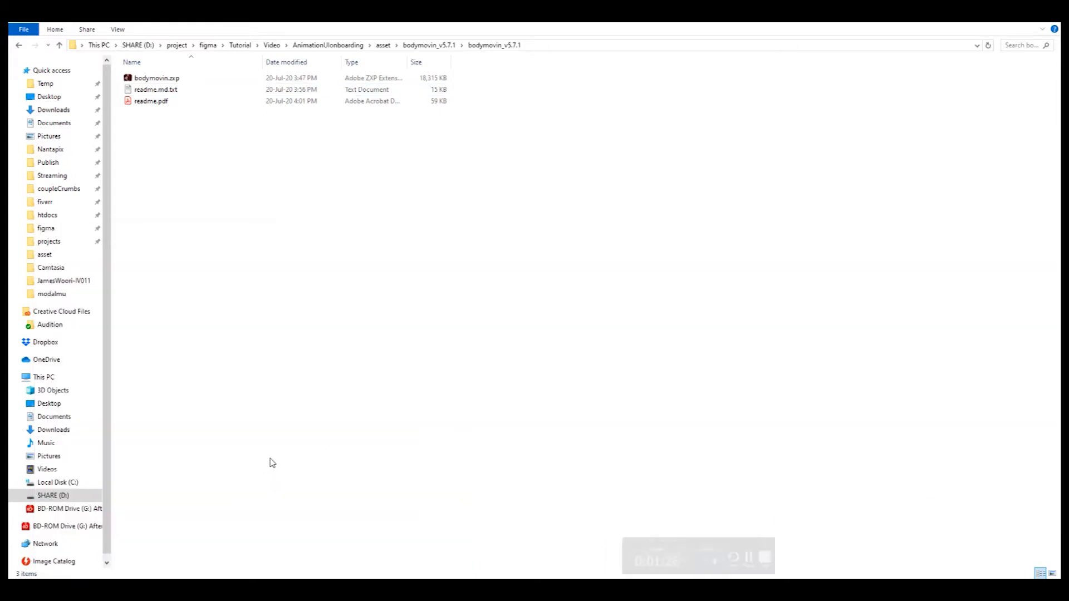
click(19, 45)
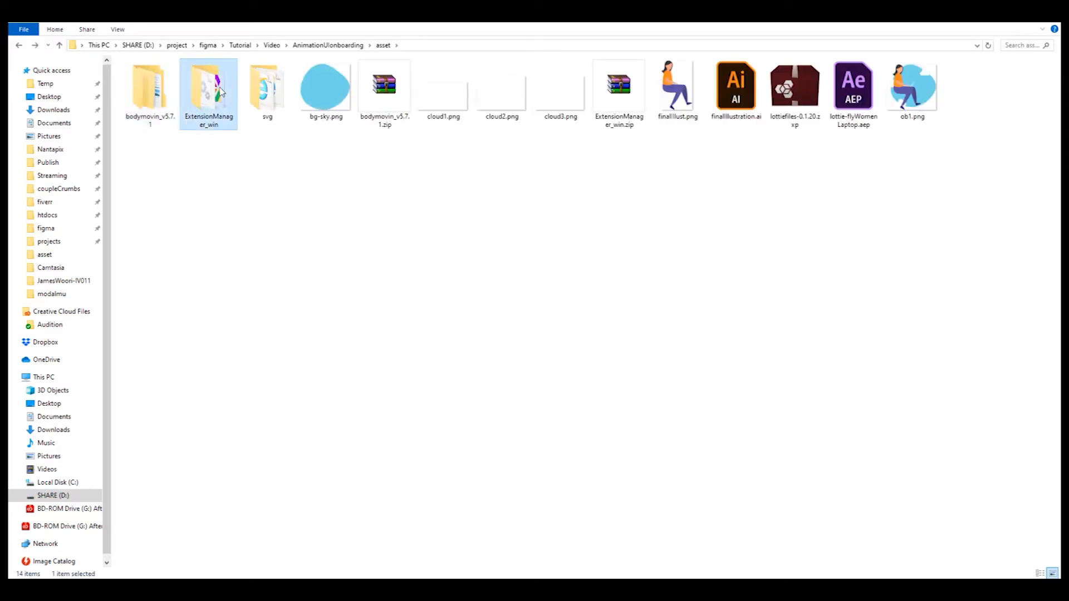
Step: Run ExtensionManager.exe from ExtensionManager_win, decline update checks, and list the After Effects extensions
double_click(209, 89)
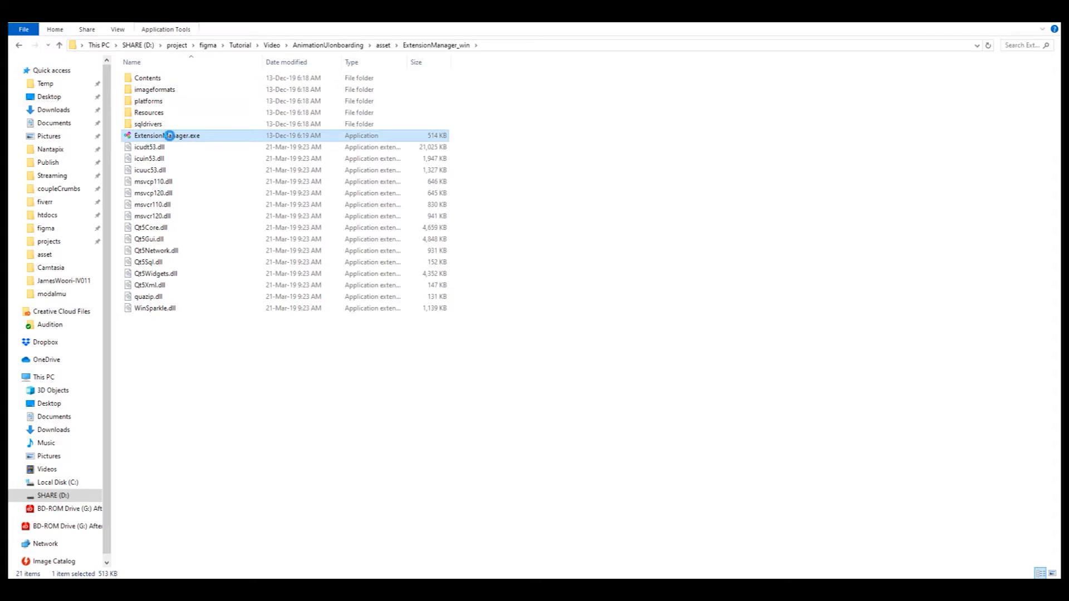
right_click(167, 135)
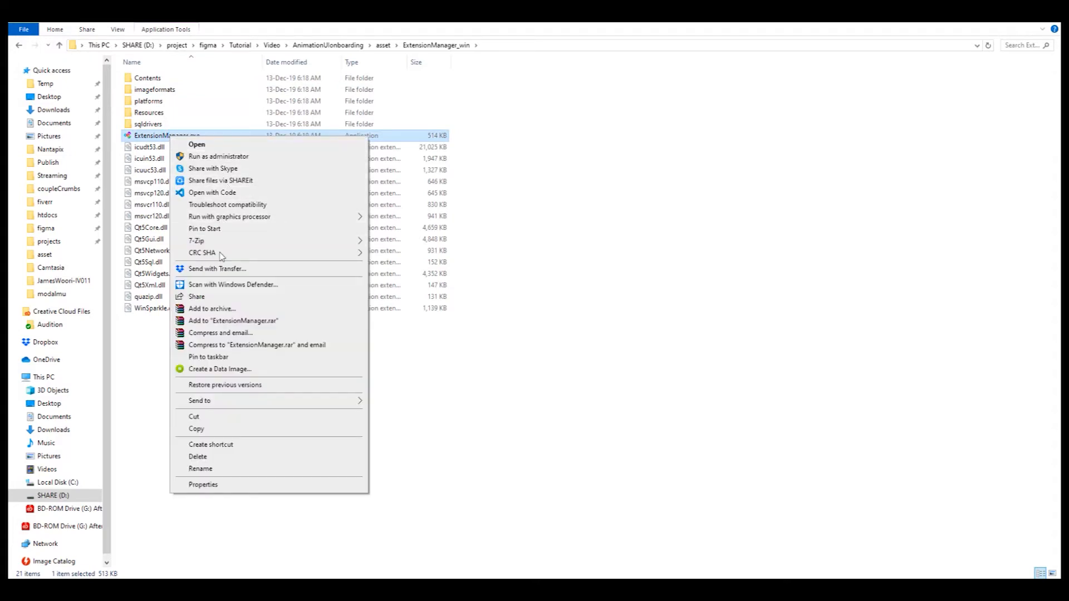
mouse_move(205, 228)
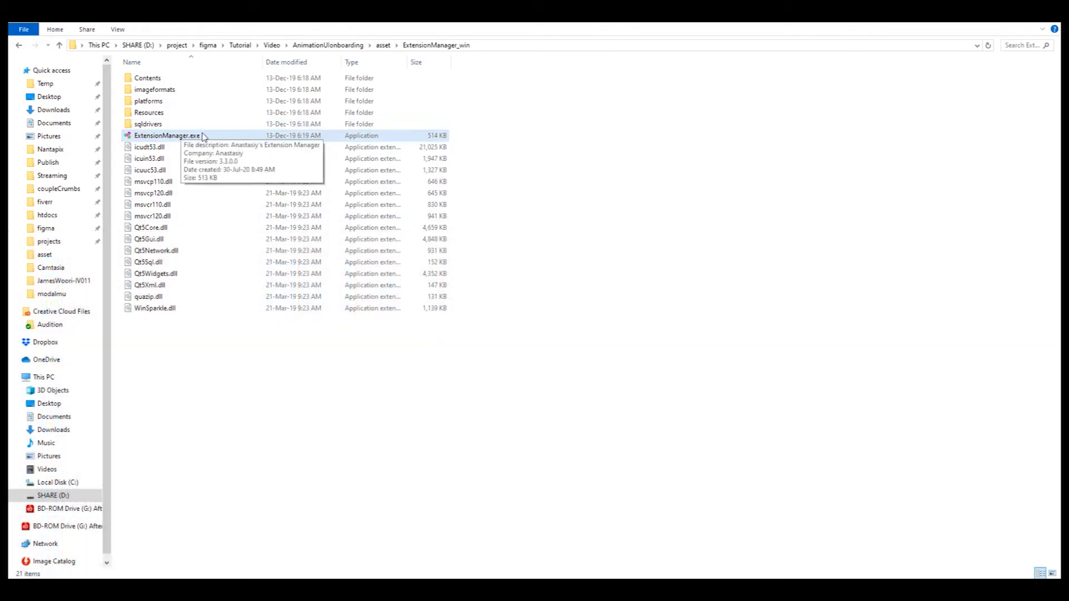
click(167, 134)
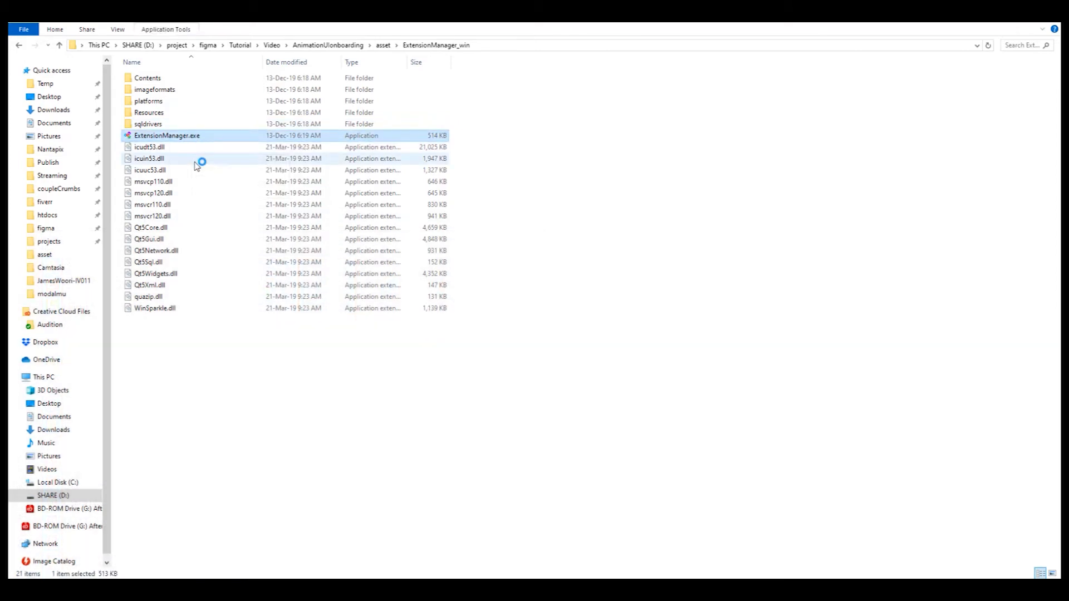
double_click(166, 135)
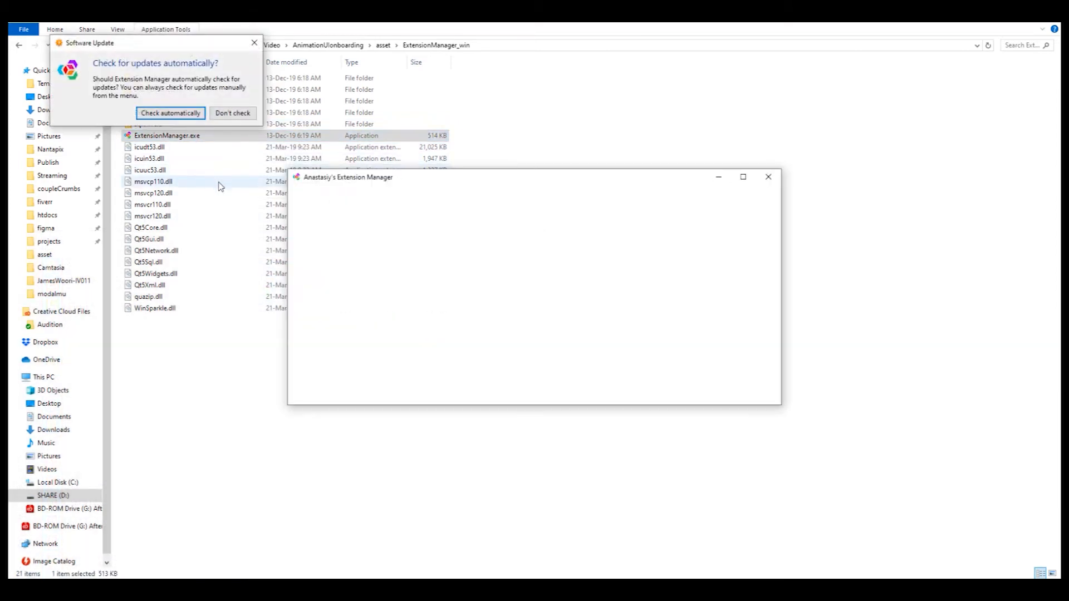
click(232, 113)
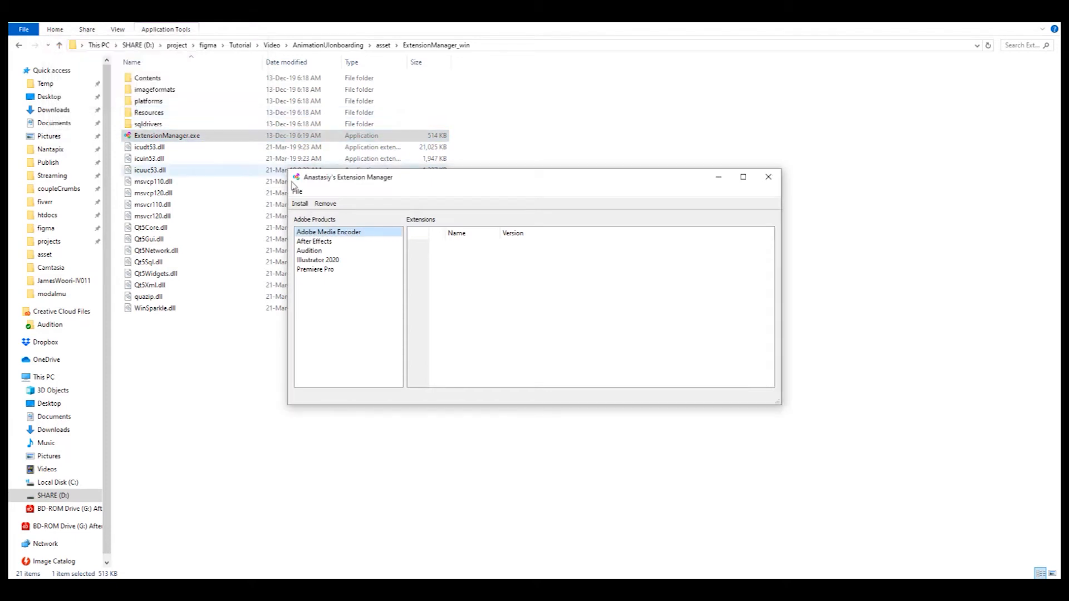
click(314, 241)
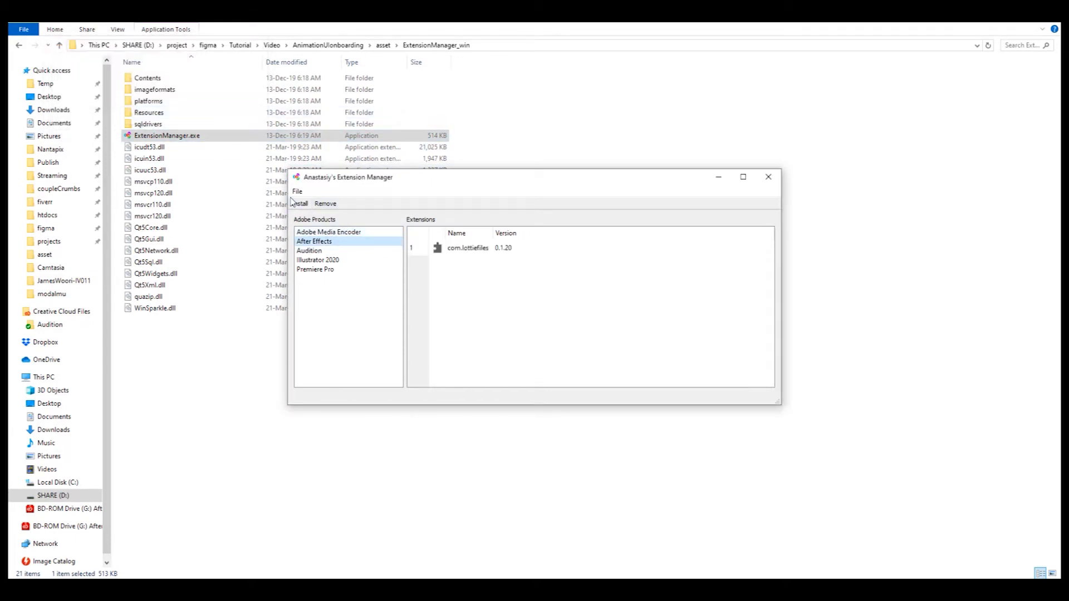
Step: Install bodymovin.zxp from the bodymovin_v5.7.1 folder into After Effects
click(298, 203)
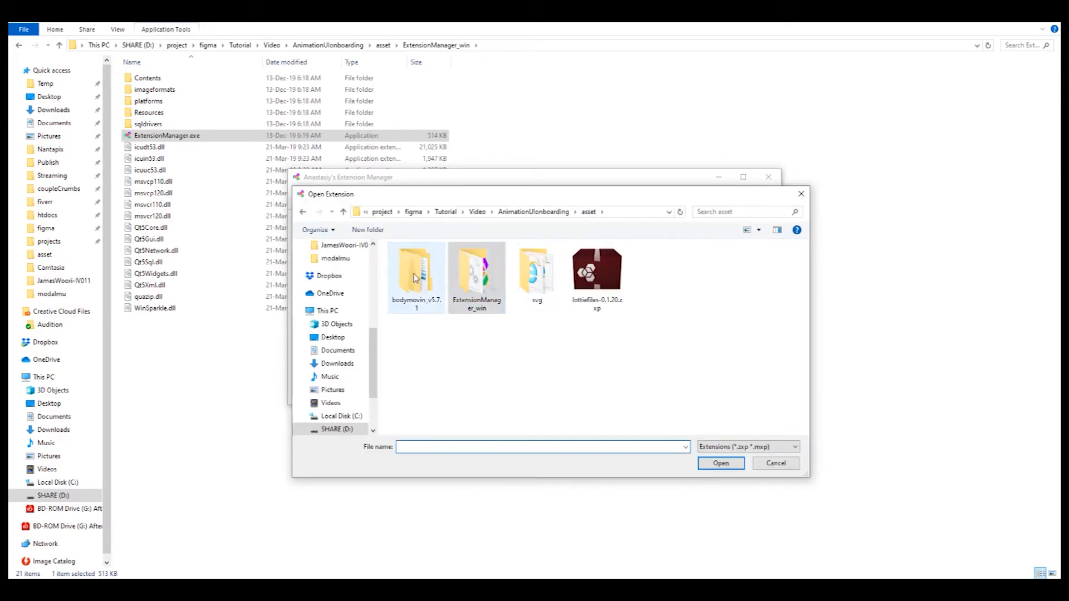
double_click(415, 273)
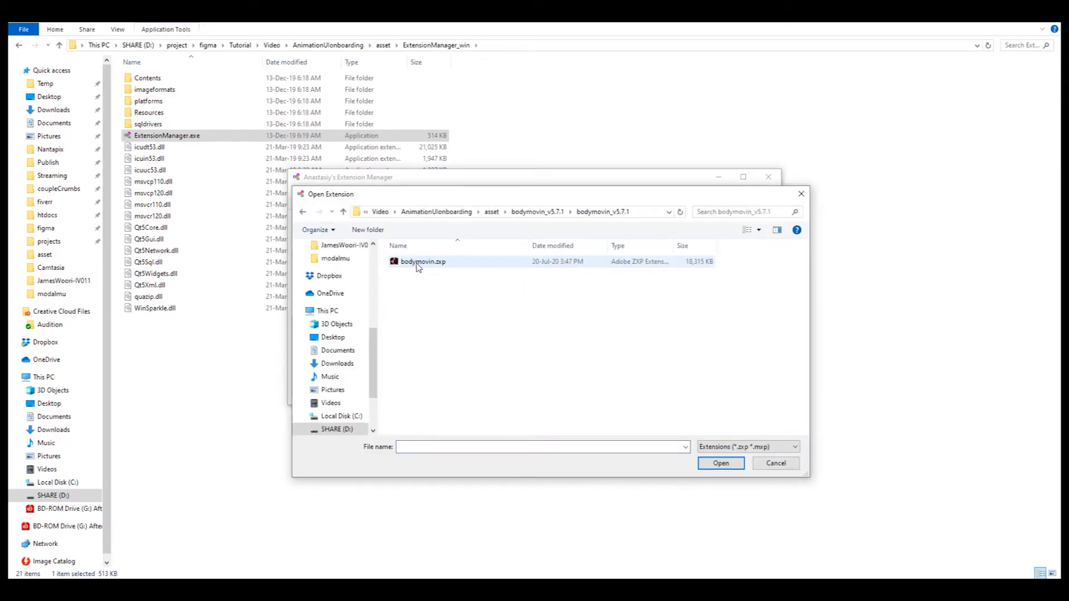
click(423, 262)
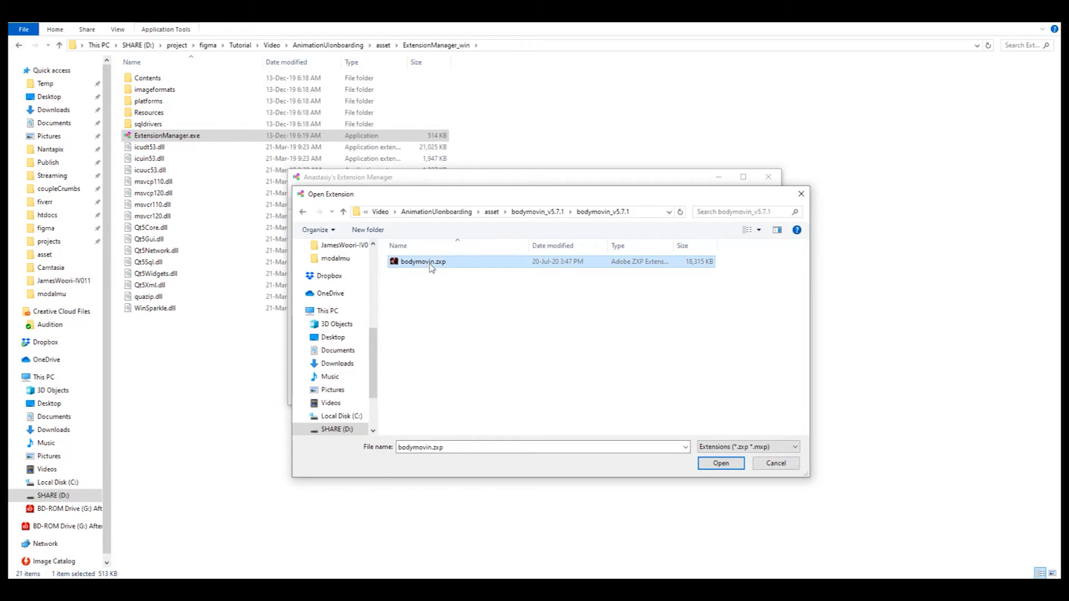
click(720, 464)
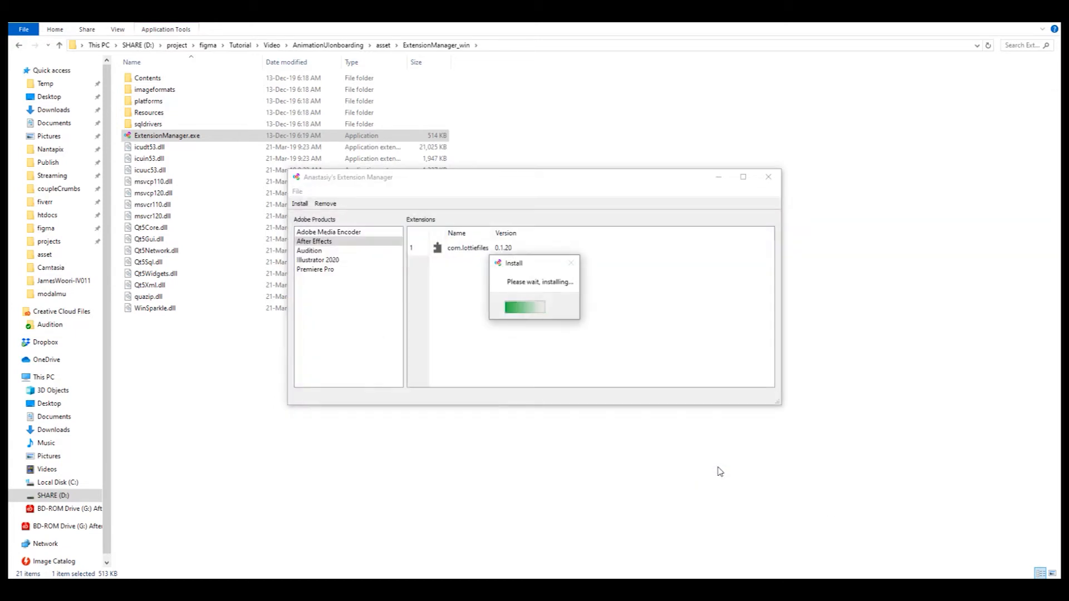
mouse_move(639, 365)
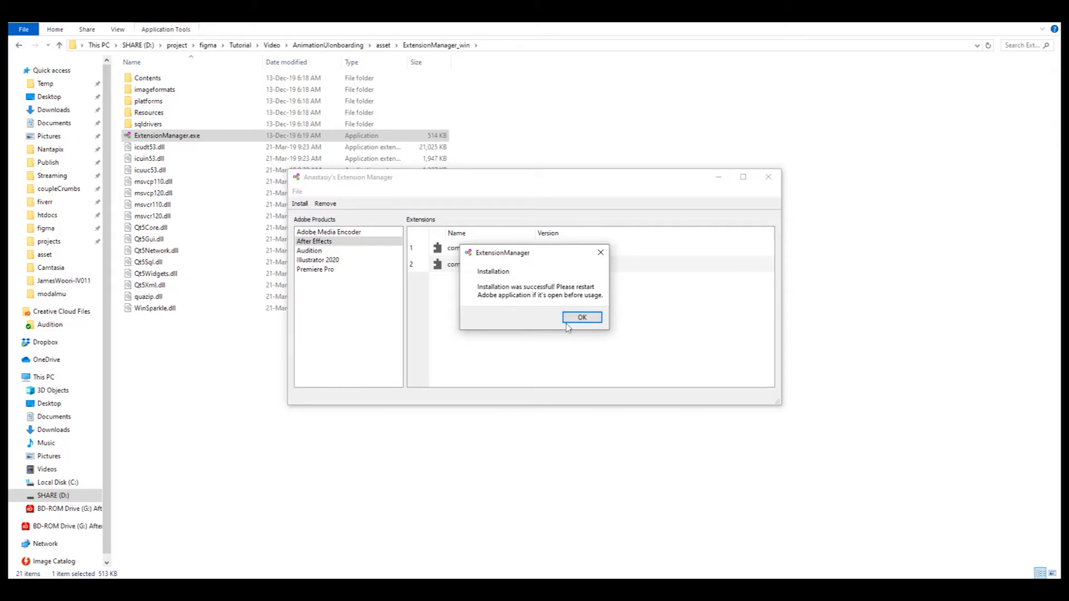
mouse_move(568, 335)
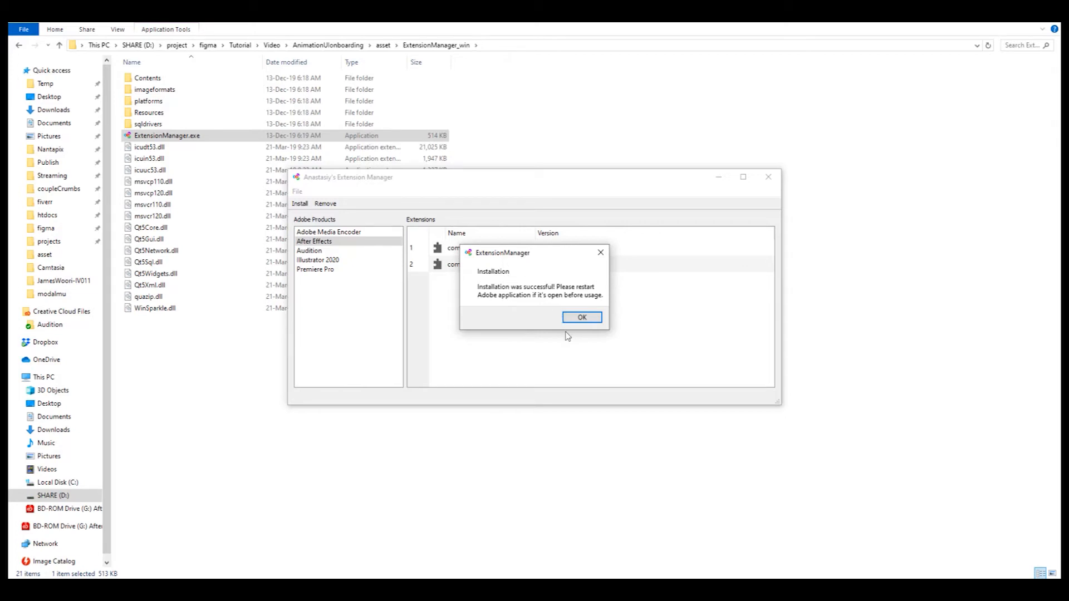
Step: Acknowledge the success message and review the com.bodymovin.bodymovin 5.7.1 and com.lottiefiles entries
click(581, 318)
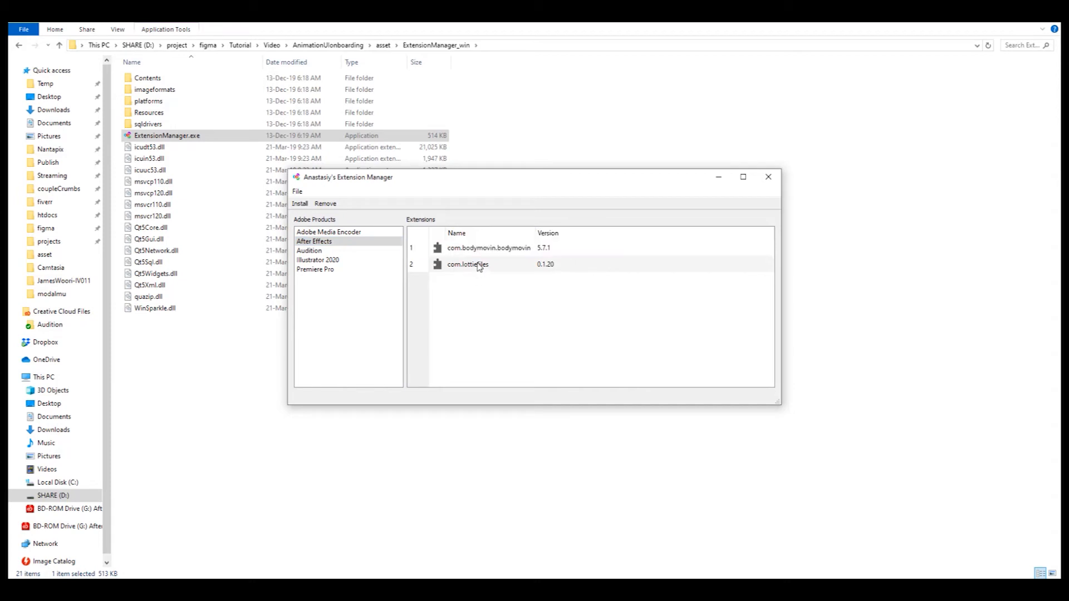
click(488, 248)
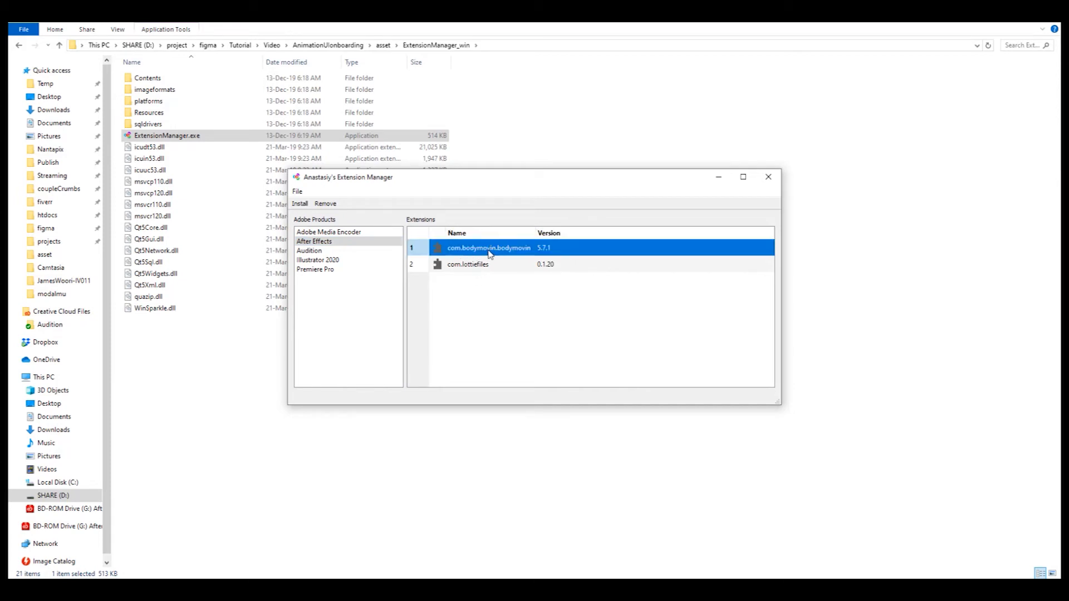
mouse_move(491, 268)
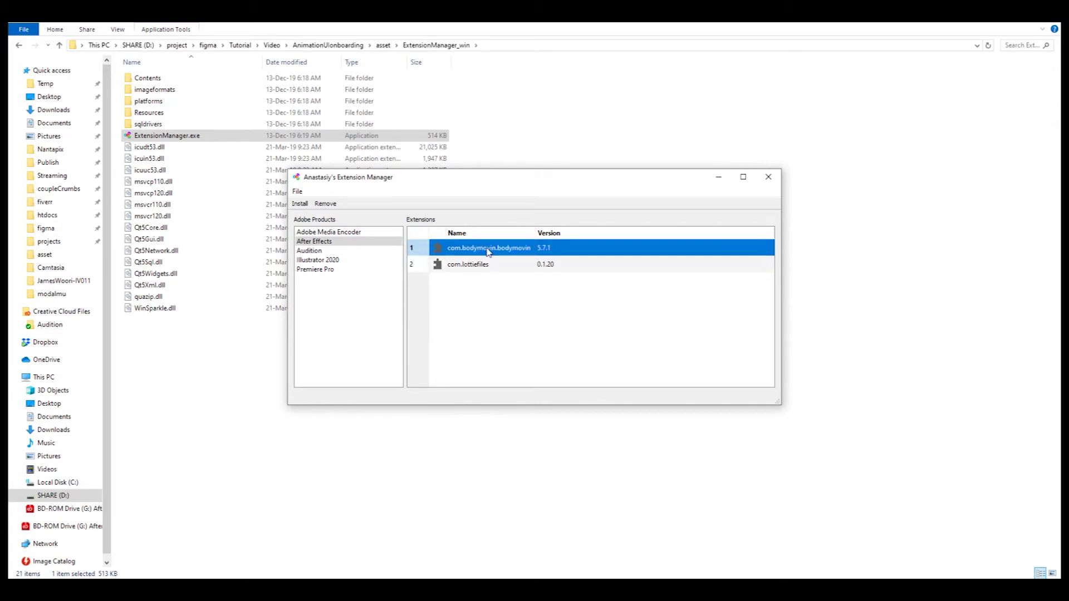
click(468, 265)
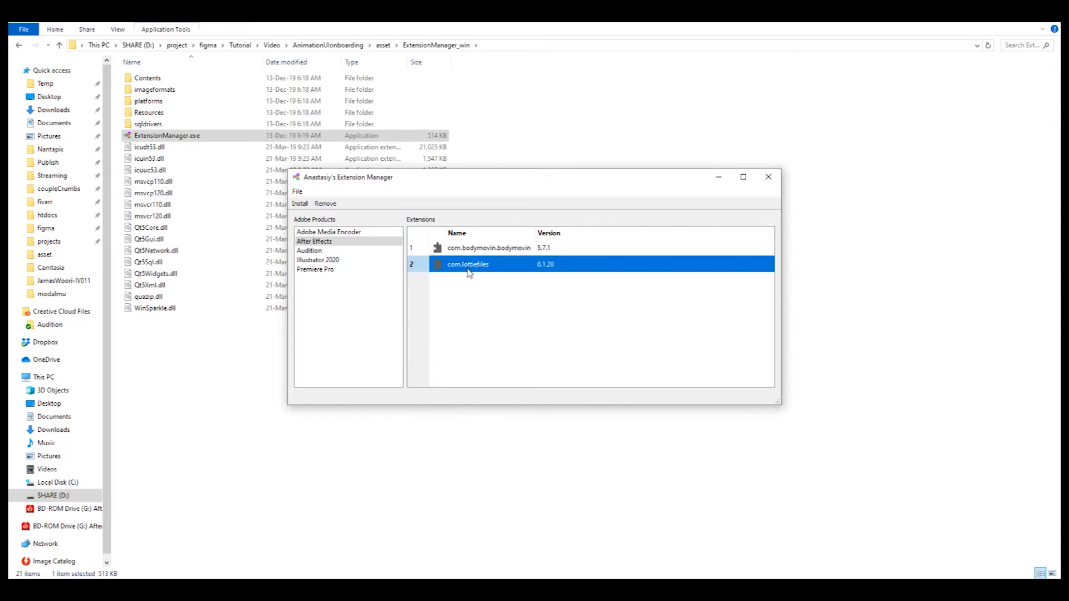
mouse_move(494, 330)
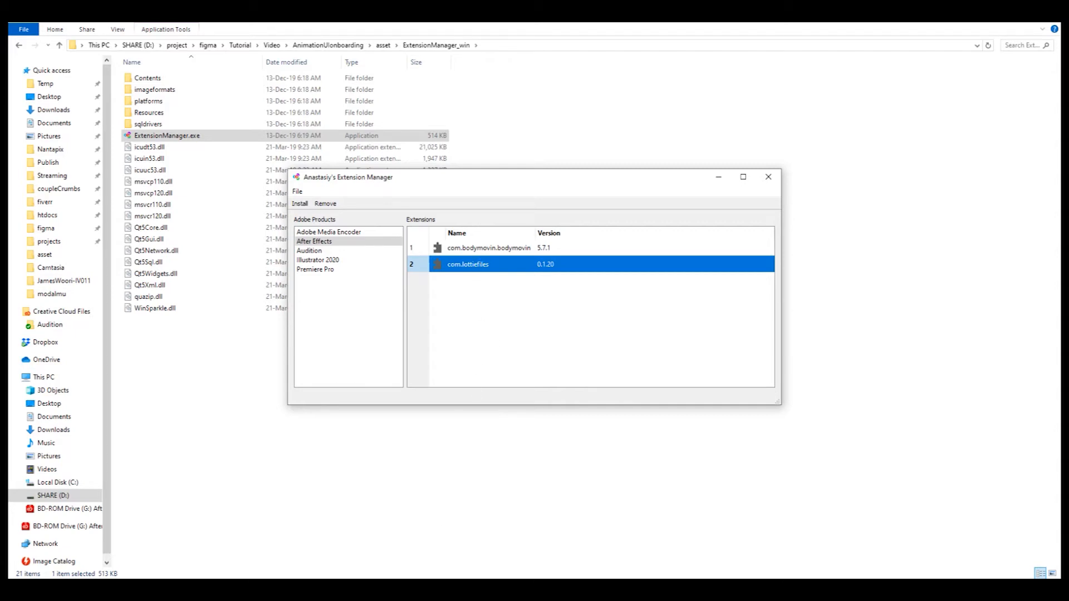
mouse_move(630, 474)
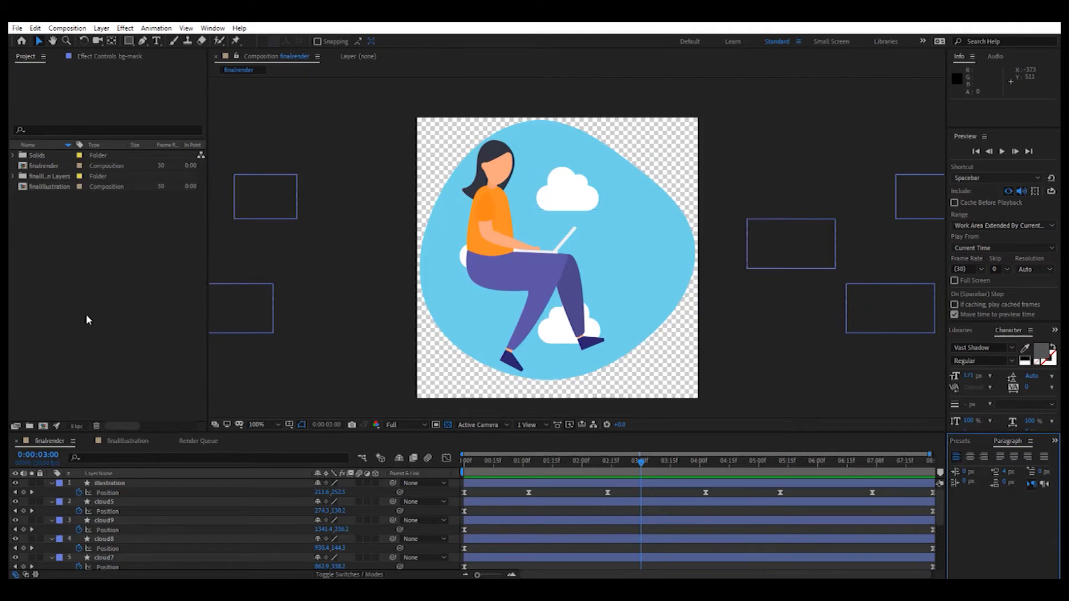
mouse_move(123, 206)
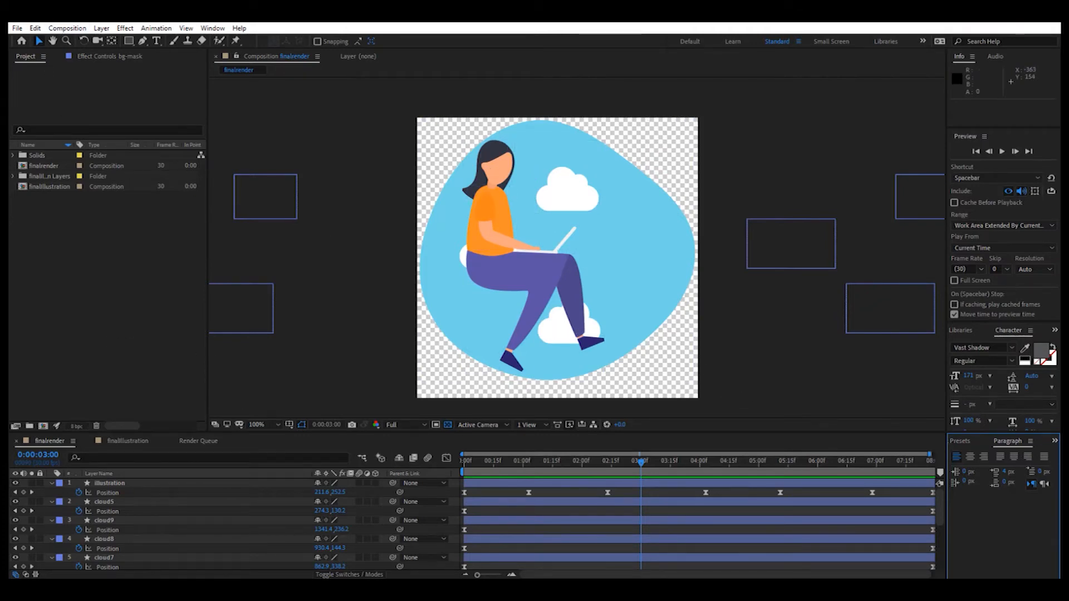
mouse_move(975, 126)
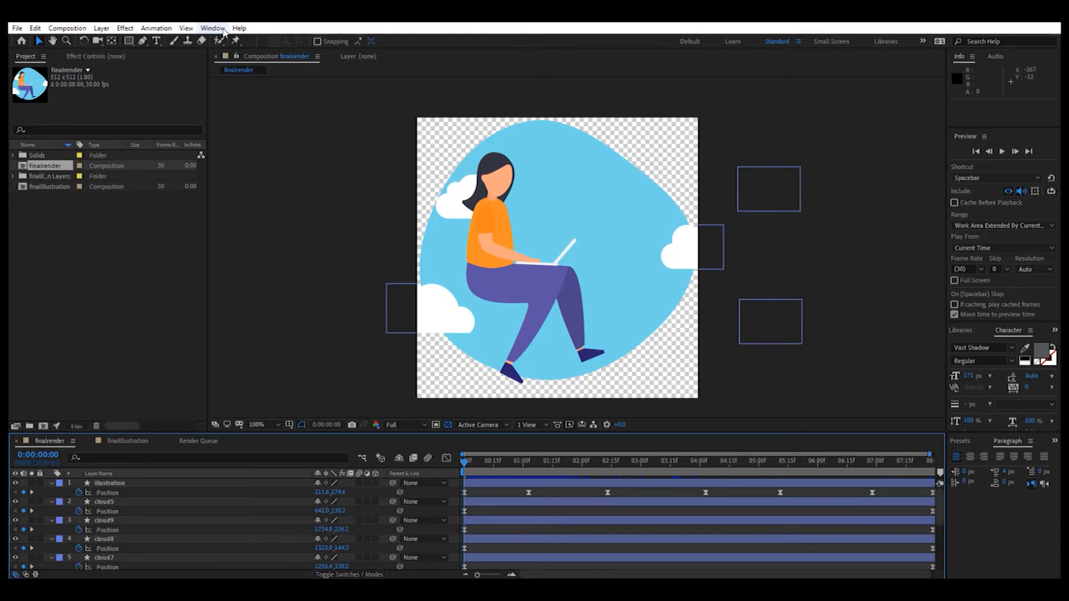
mouse_move(262, 124)
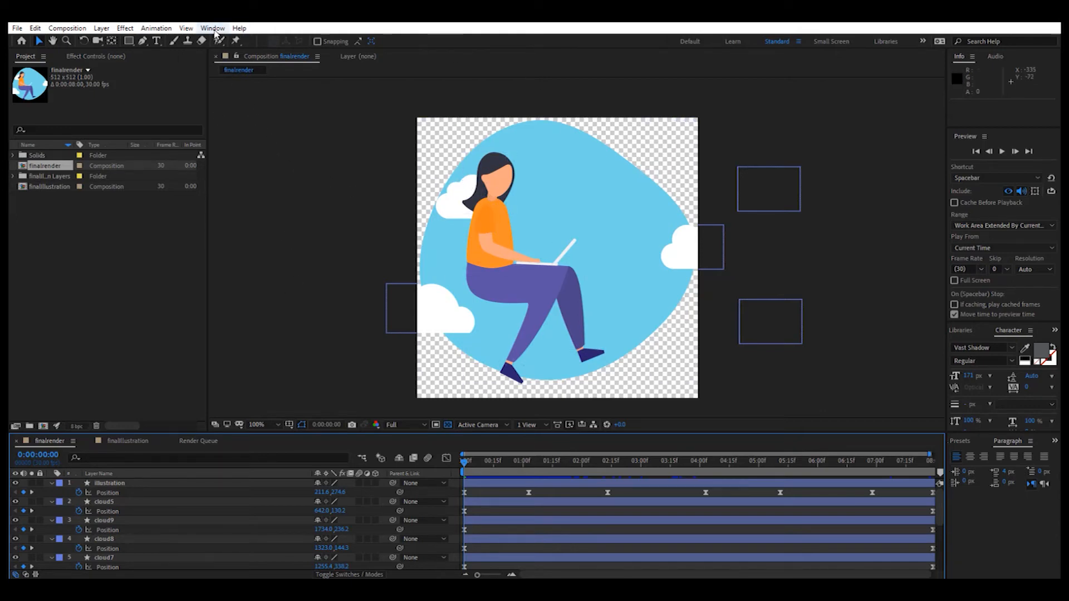
Step: Show the Window > Extensions list, which contains Bodymovin and LottieFiles
click(238, 28)
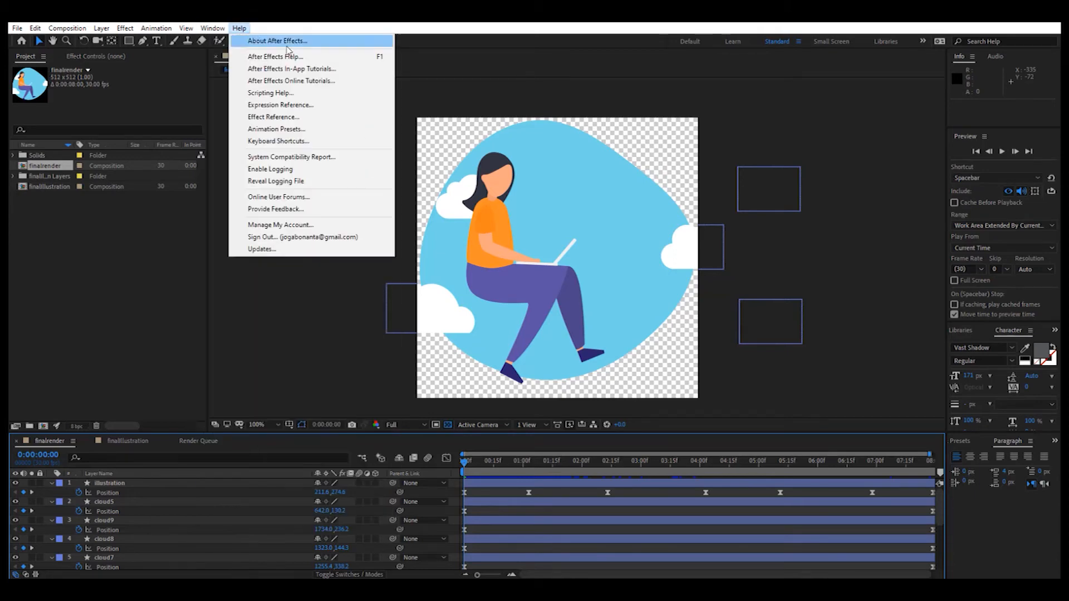
click(212, 28)
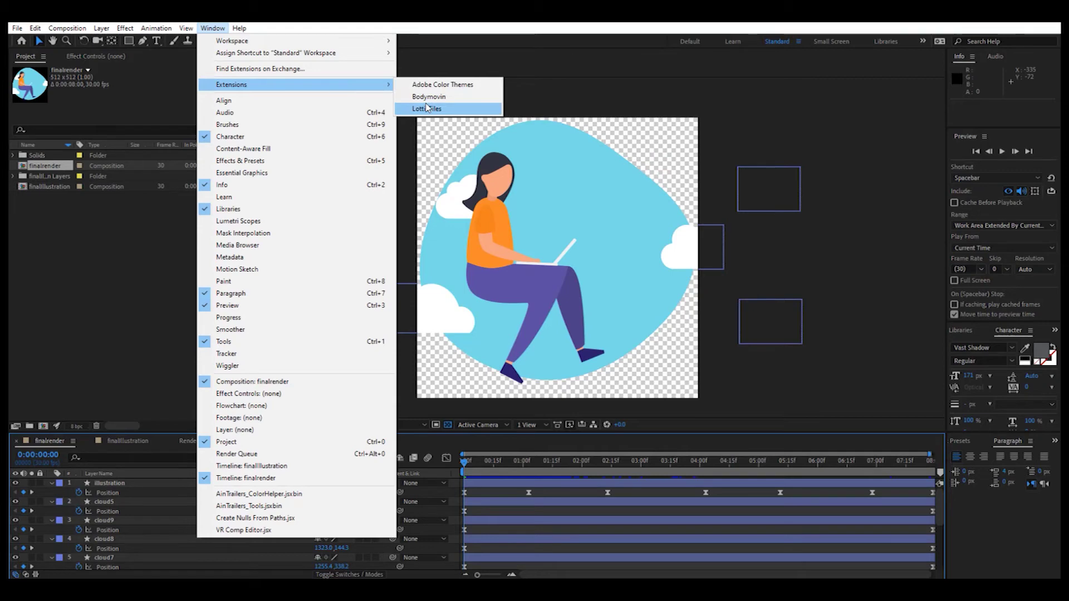
mouse_move(427, 95)
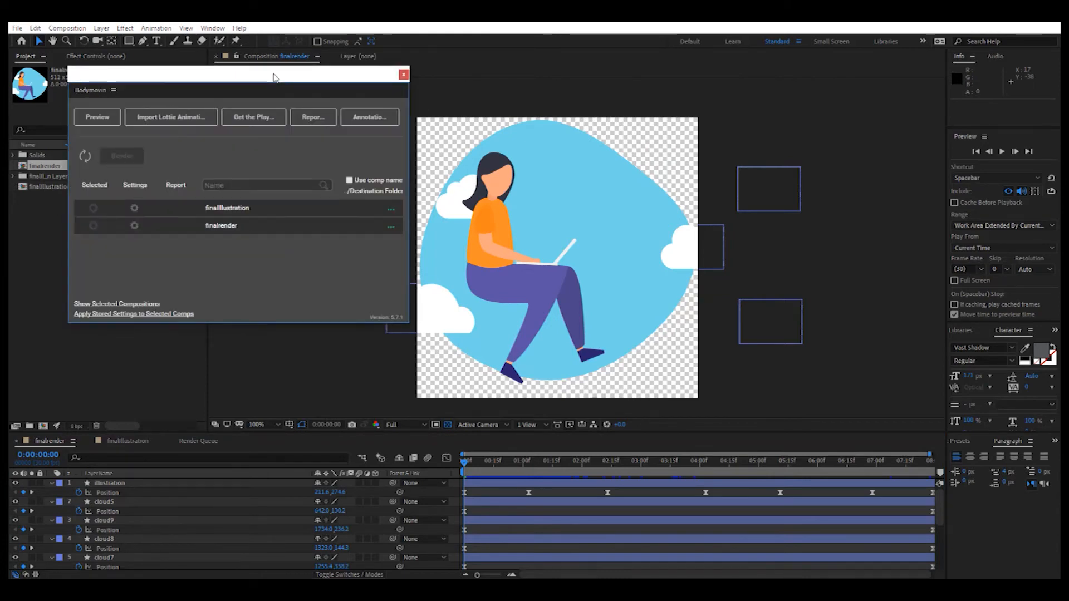
mouse_move(323, 299)
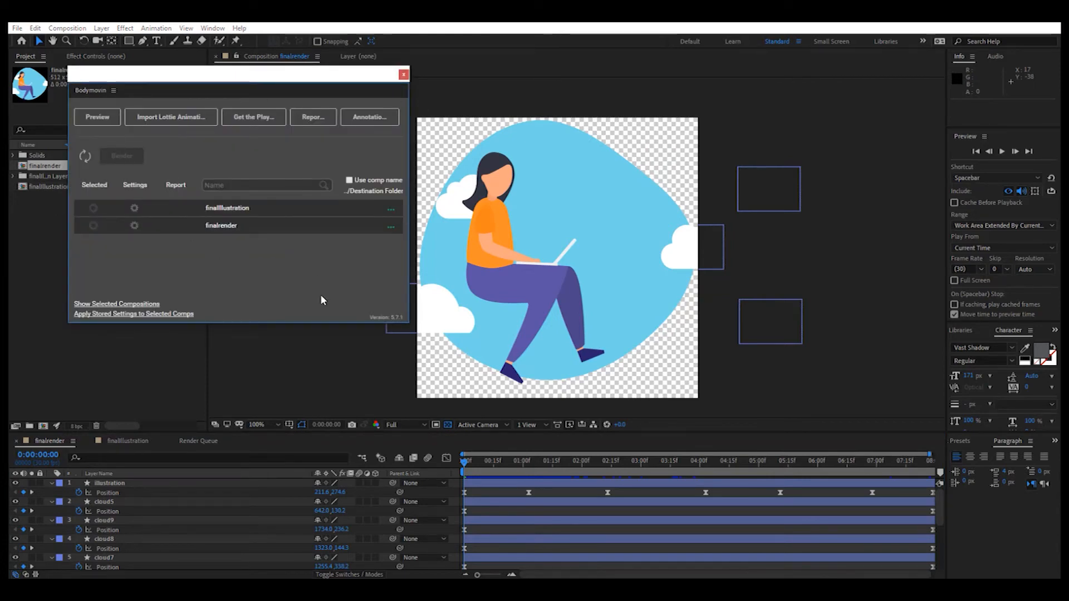
mouse_move(179, 280)
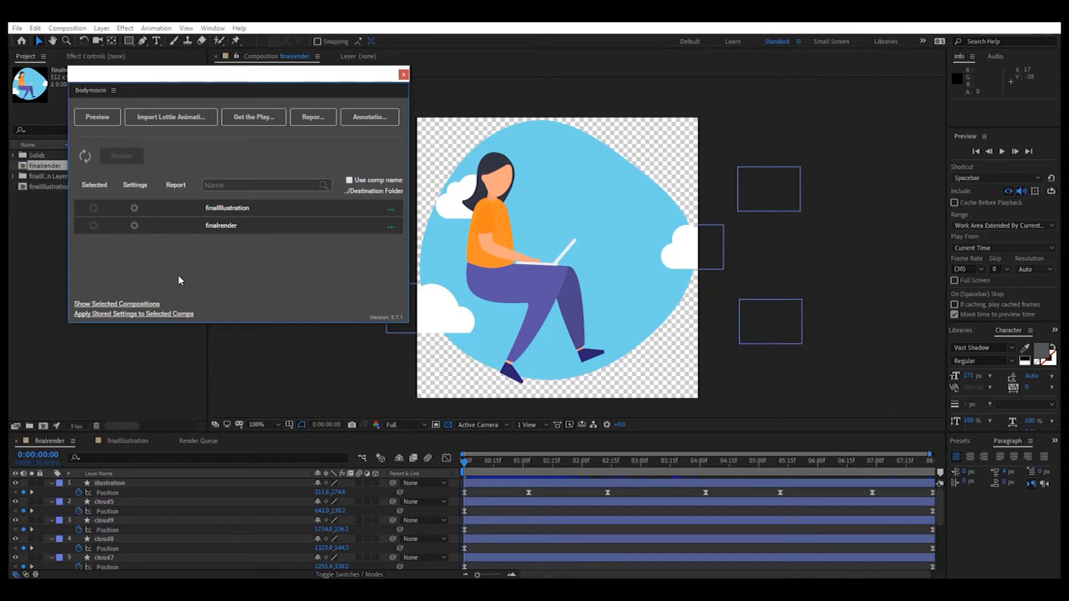
Step: Position the Bodymovin panel over the canvas and mark finalrender as Selected for export
drag(239, 74, 356, 86)
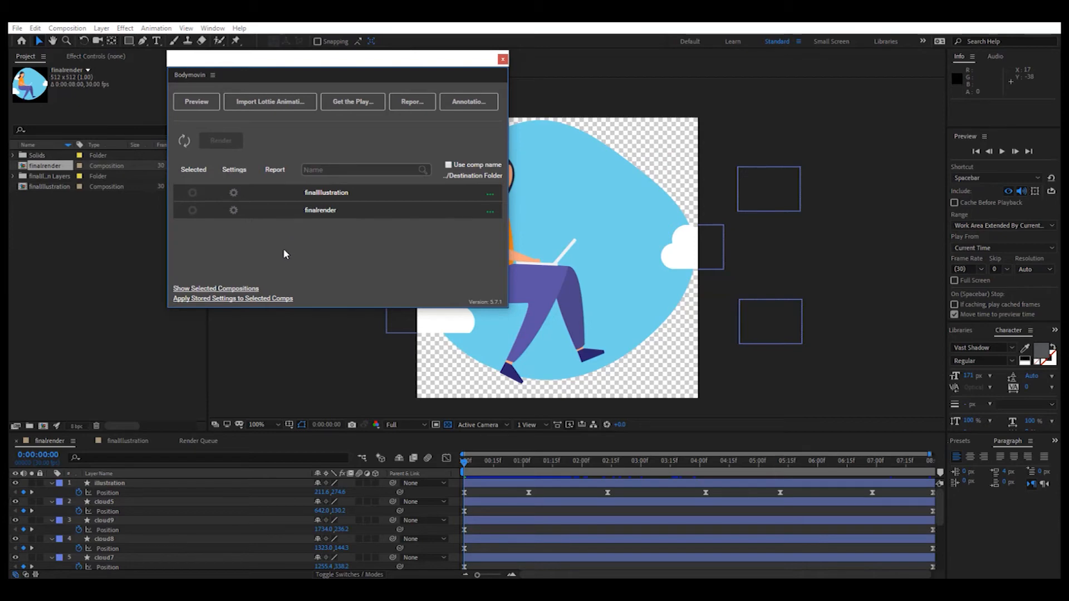
mouse_move(331, 219)
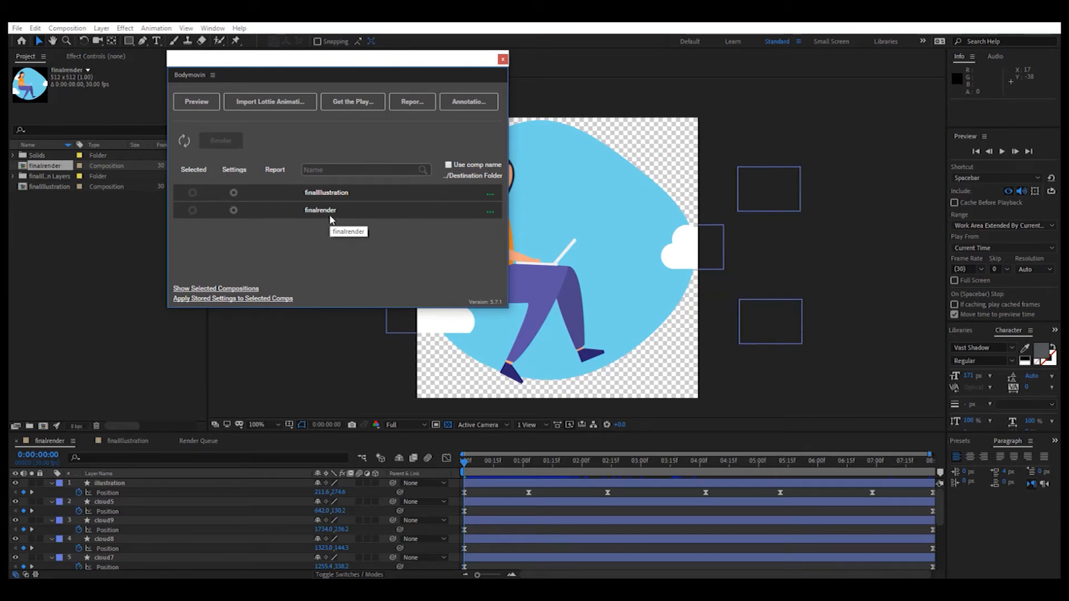
mouse_move(349, 220)
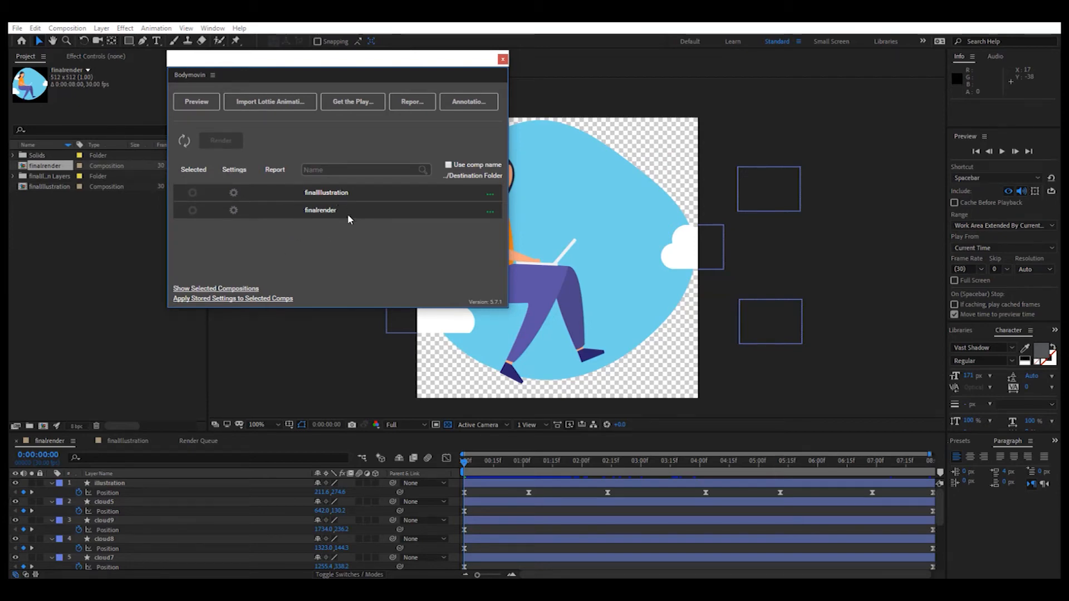
mouse_move(345, 75)
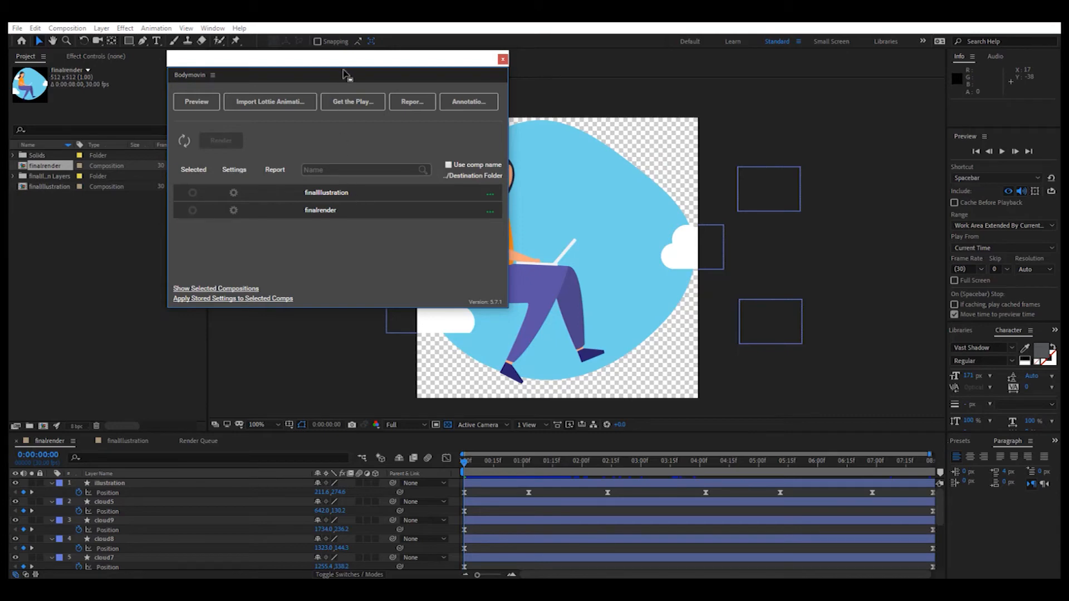
drag(341, 59, 314, 72)
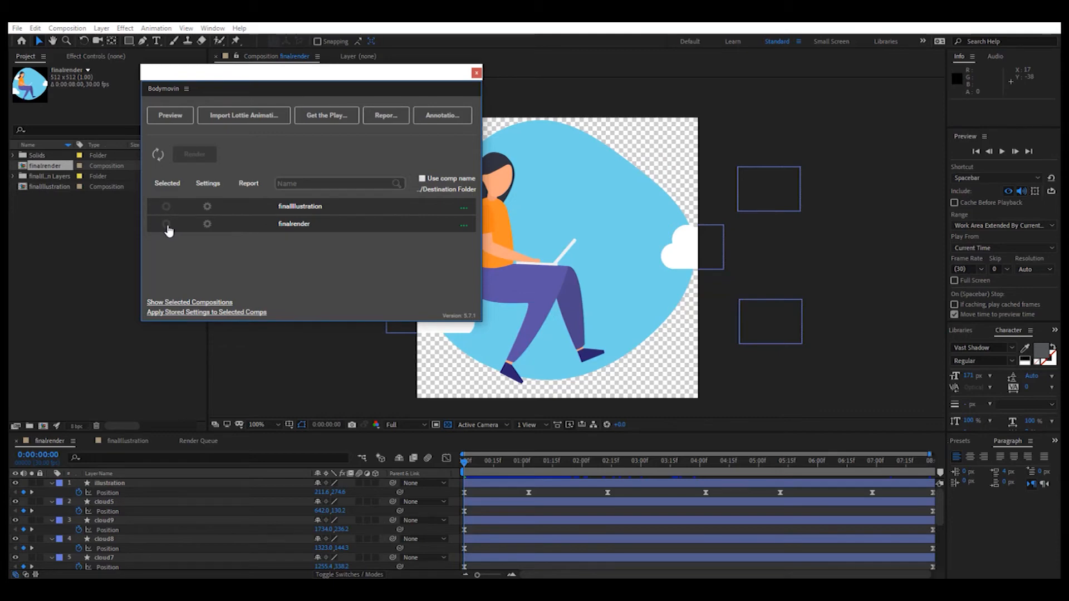
click(166, 224)
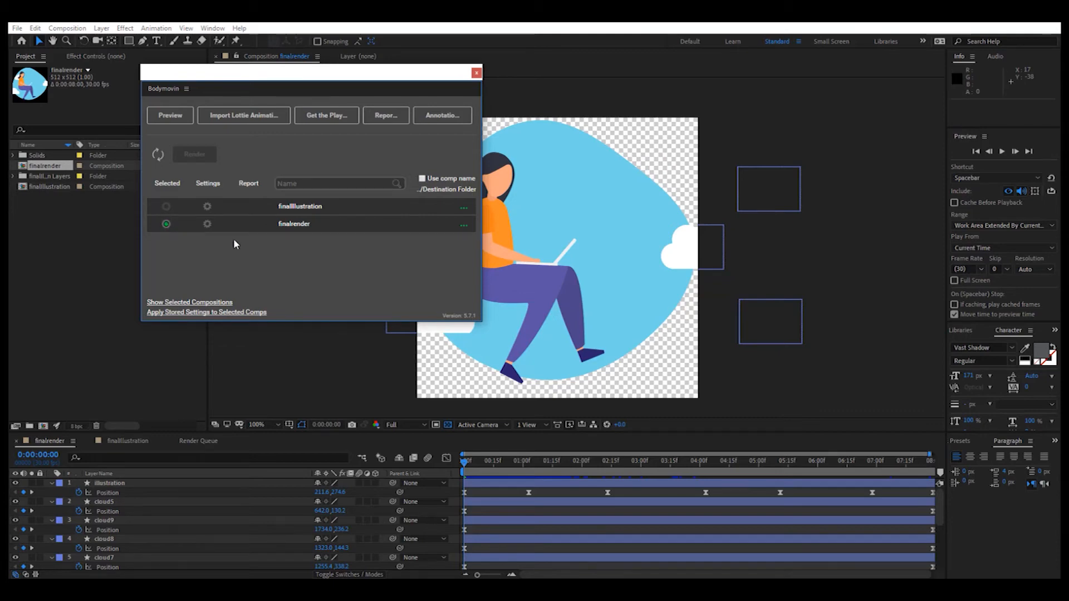
mouse_move(294, 224)
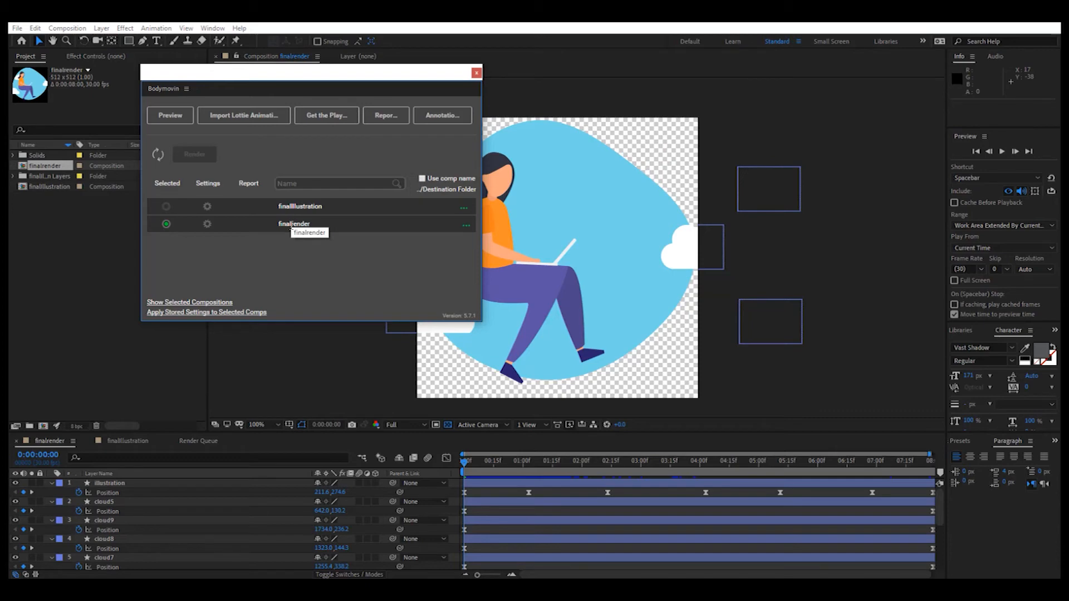
mouse_move(290, 234)
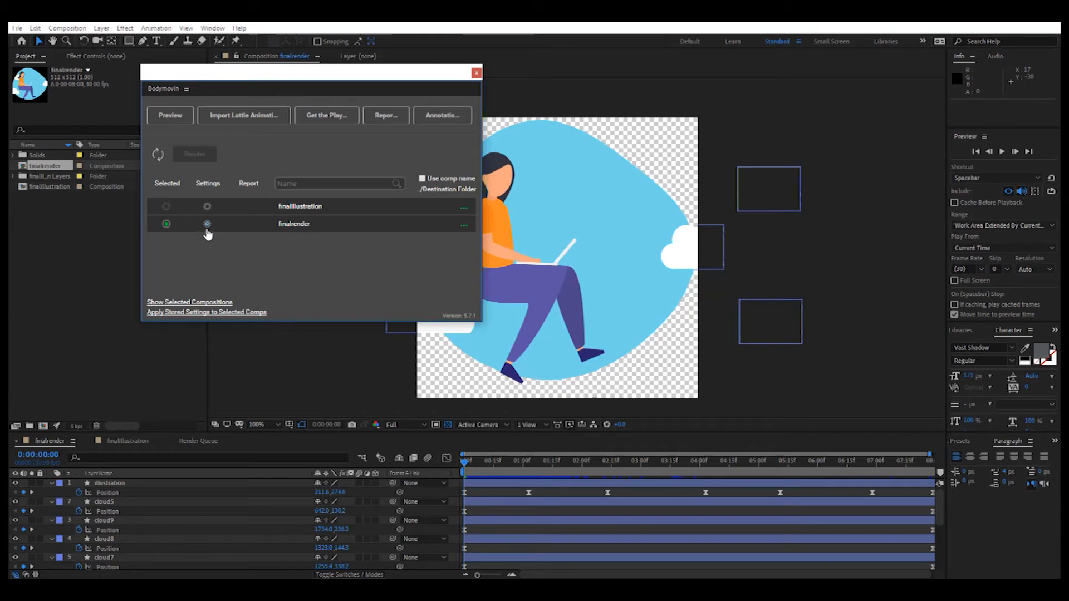
Step: In finalrender's Bodymovin settings enable Glyphs and leave Hidden layers turned off
click(207, 224)
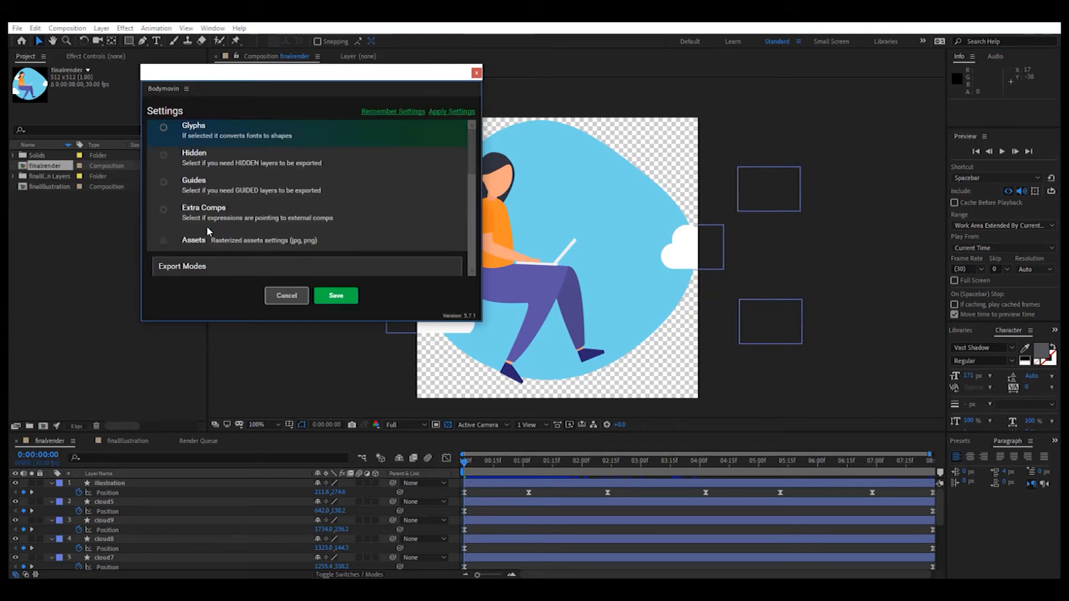
click(164, 127)
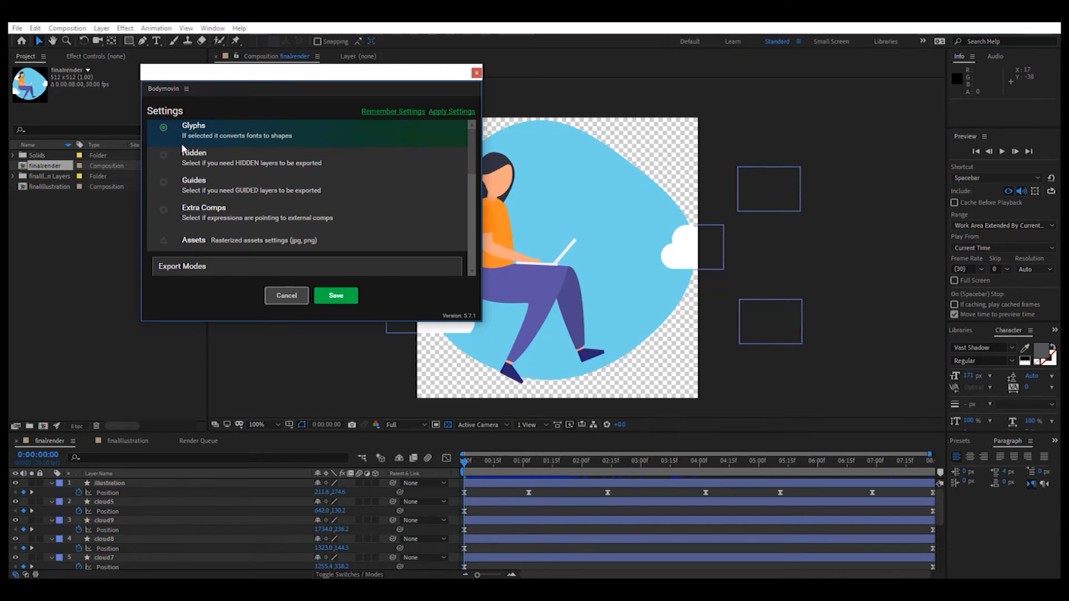
mouse_move(225, 152)
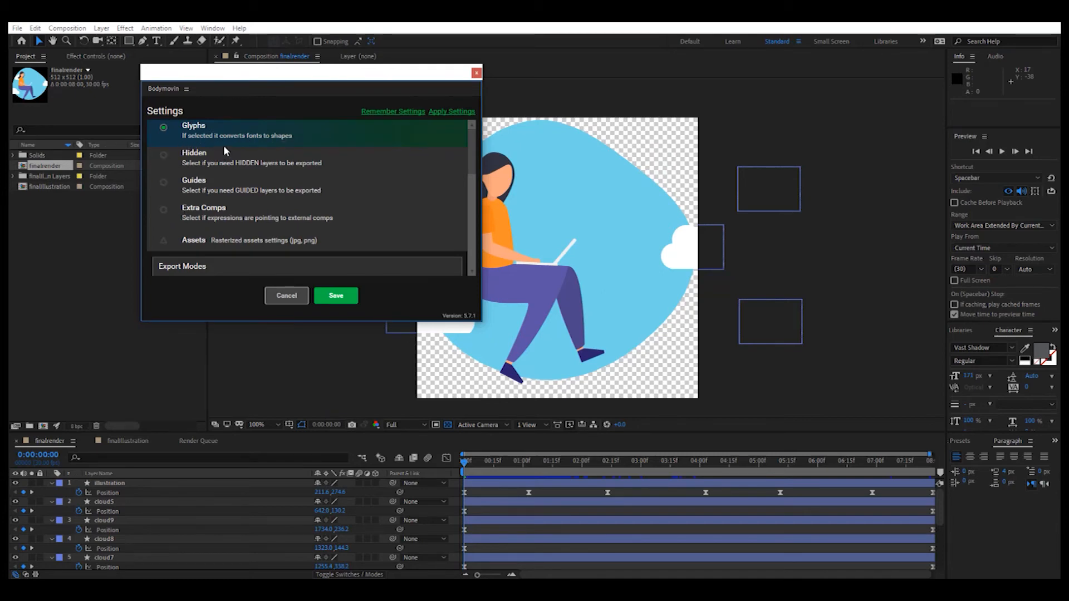
mouse_move(182, 186)
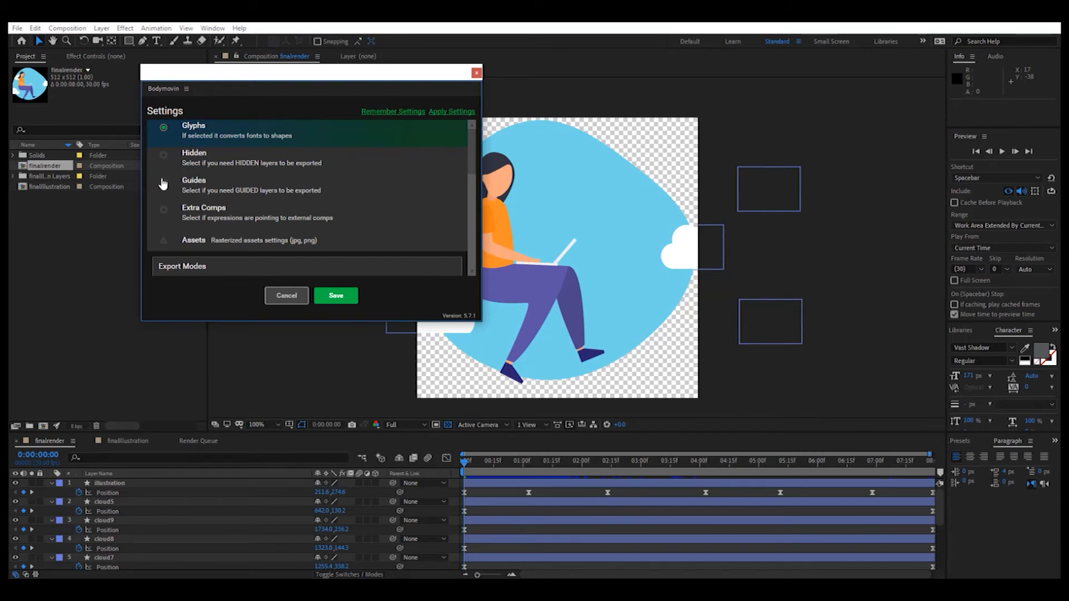
scroll(down, 3)
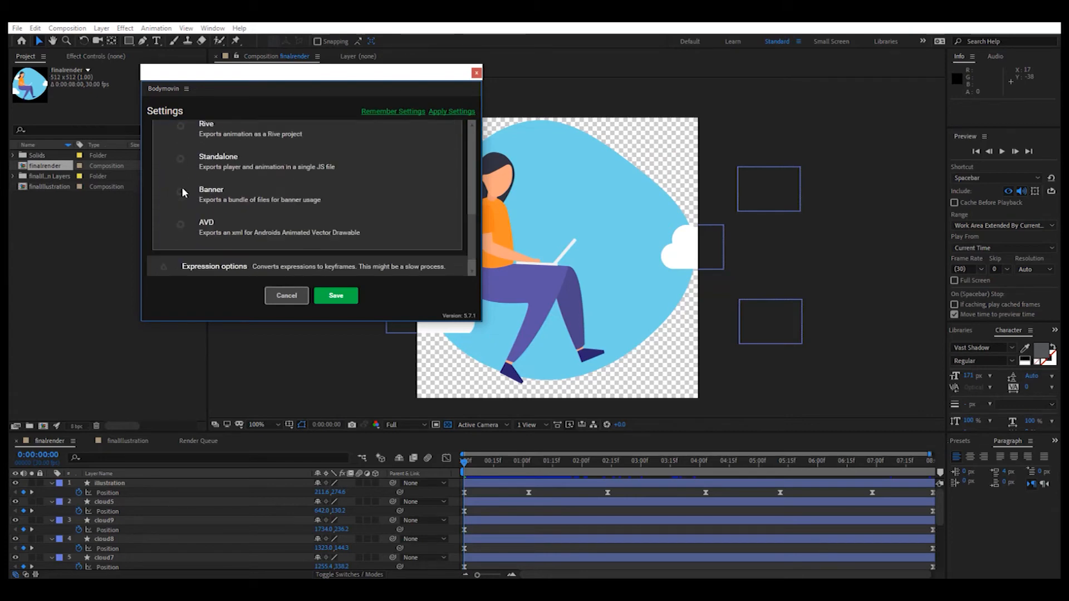
scroll(down, 3)
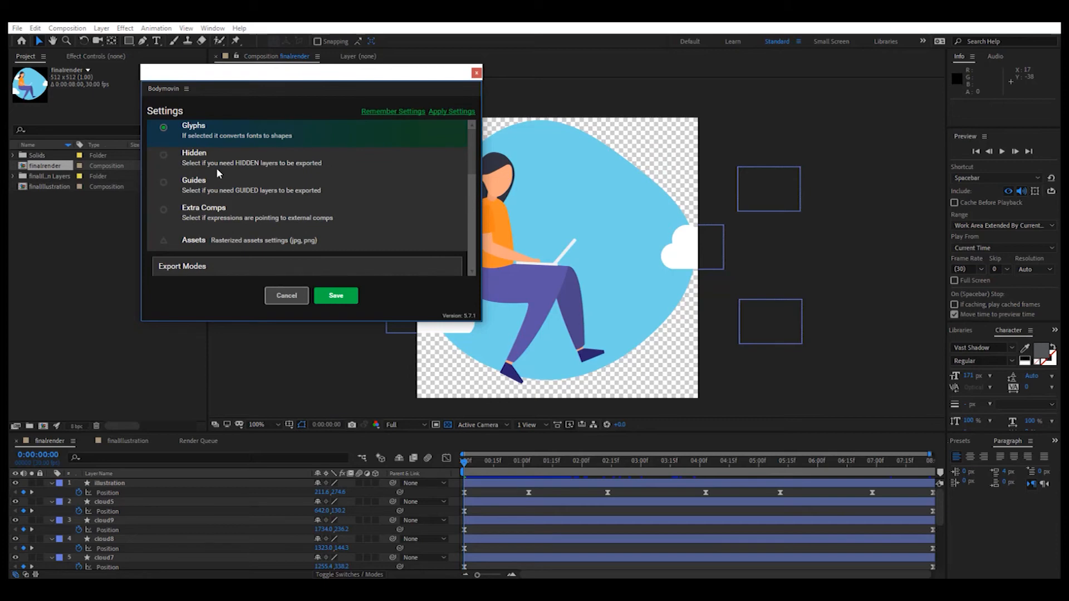
mouse_move(278, 80)
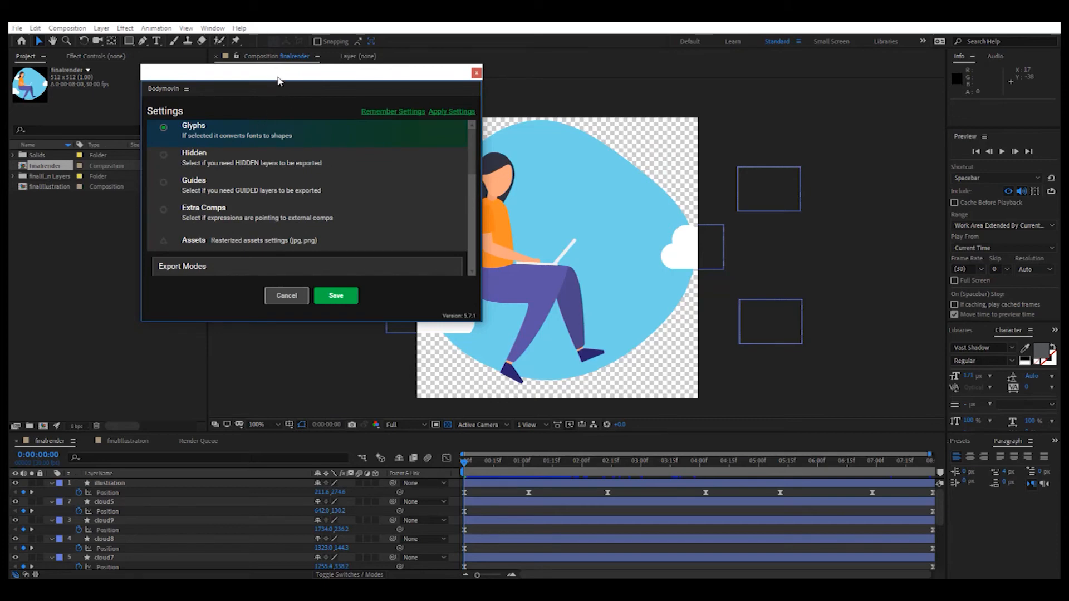
mouse_move(203, 163)
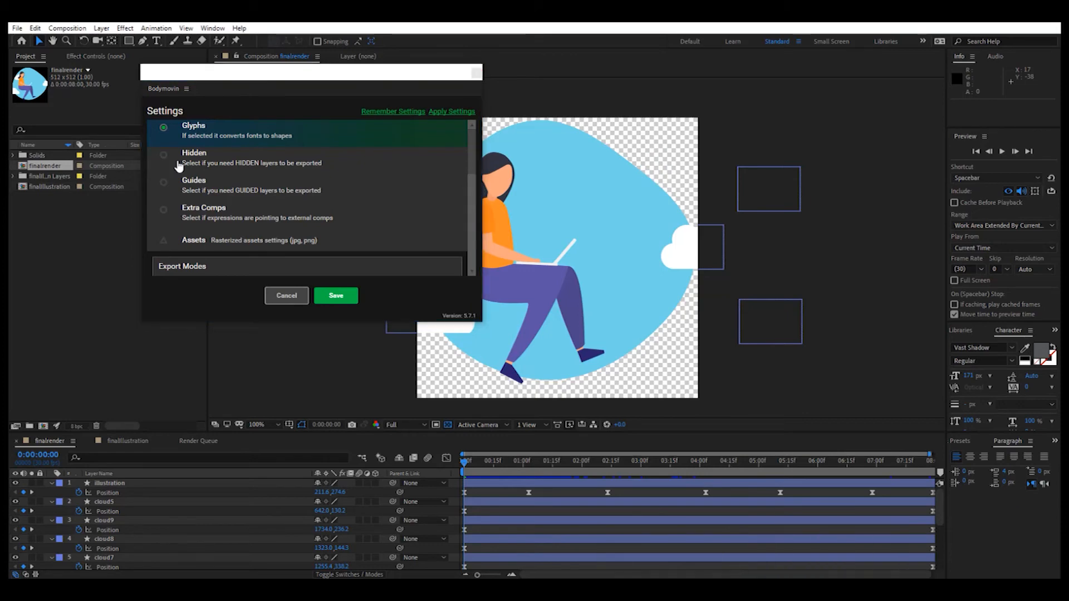
mouse_move(197, 170)
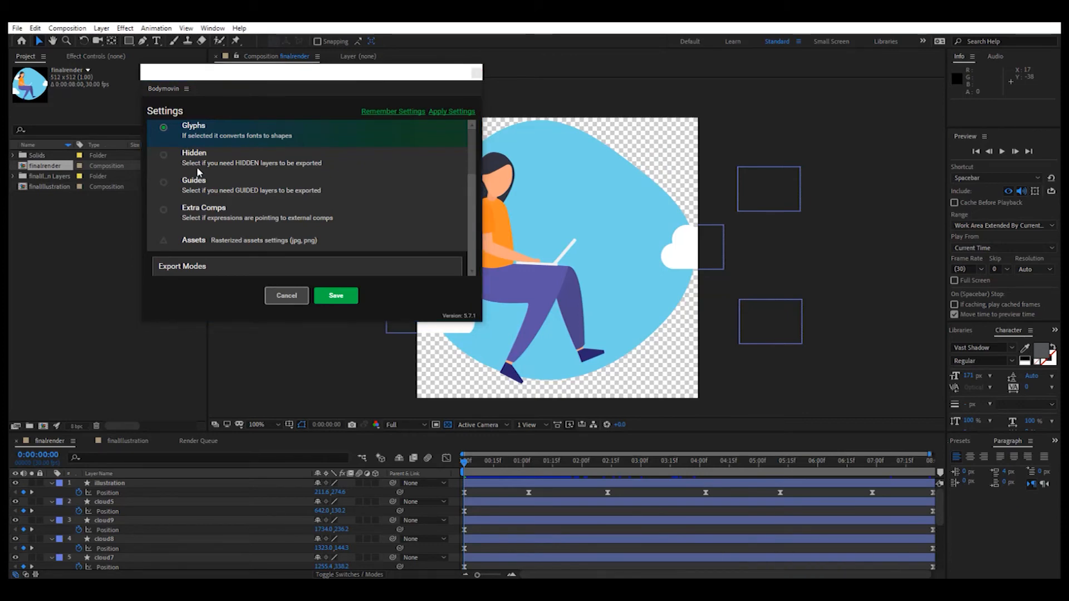
mouse_move(259, 164)
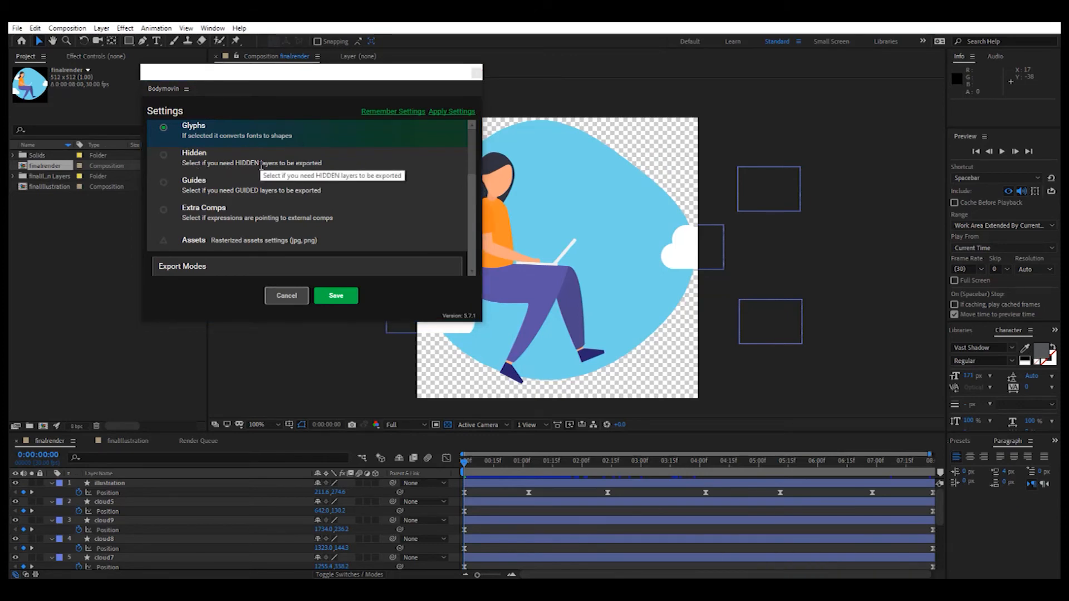
mouse_move(220, 174)
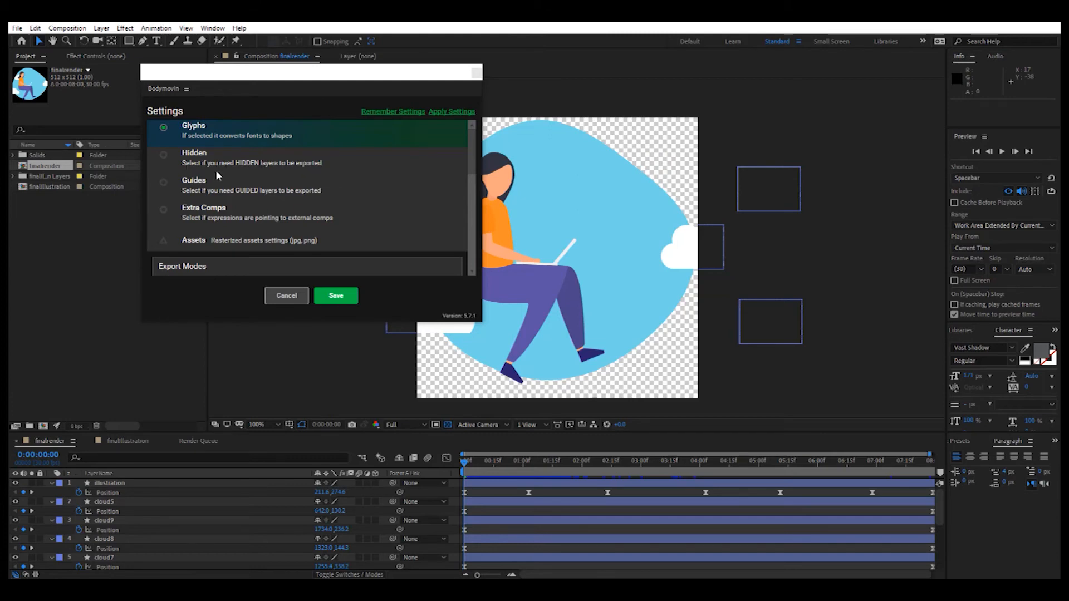
mouse_move(223, 158)
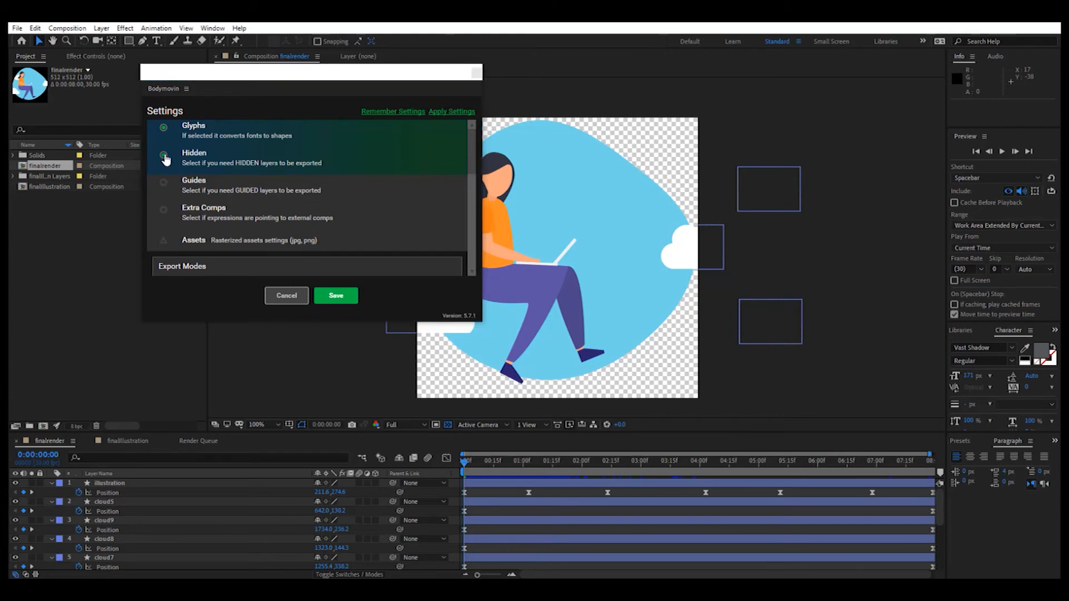
click(163, 155)
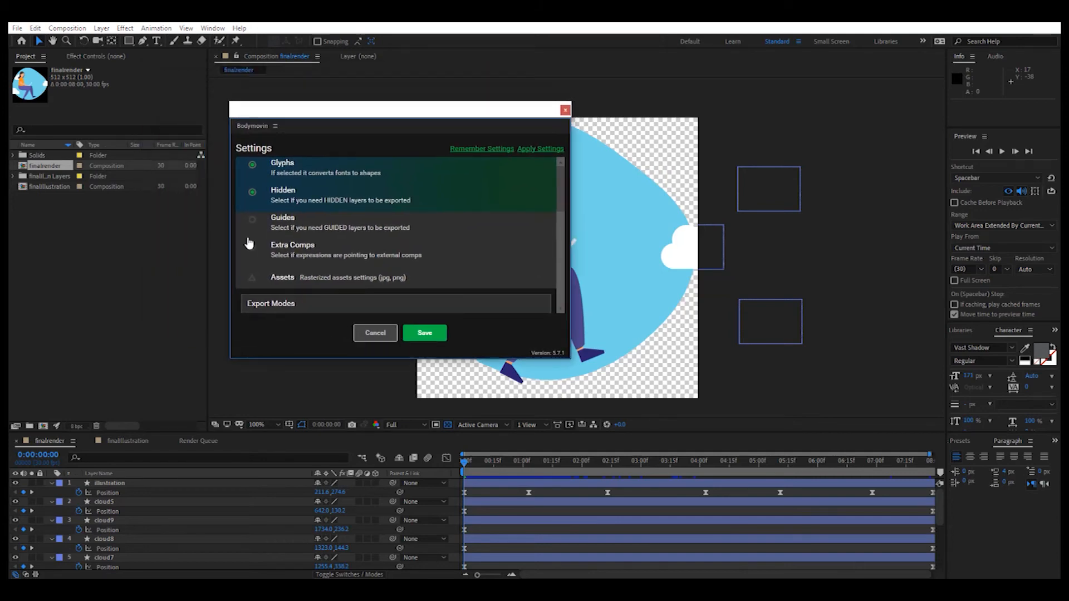
click(253, 193)
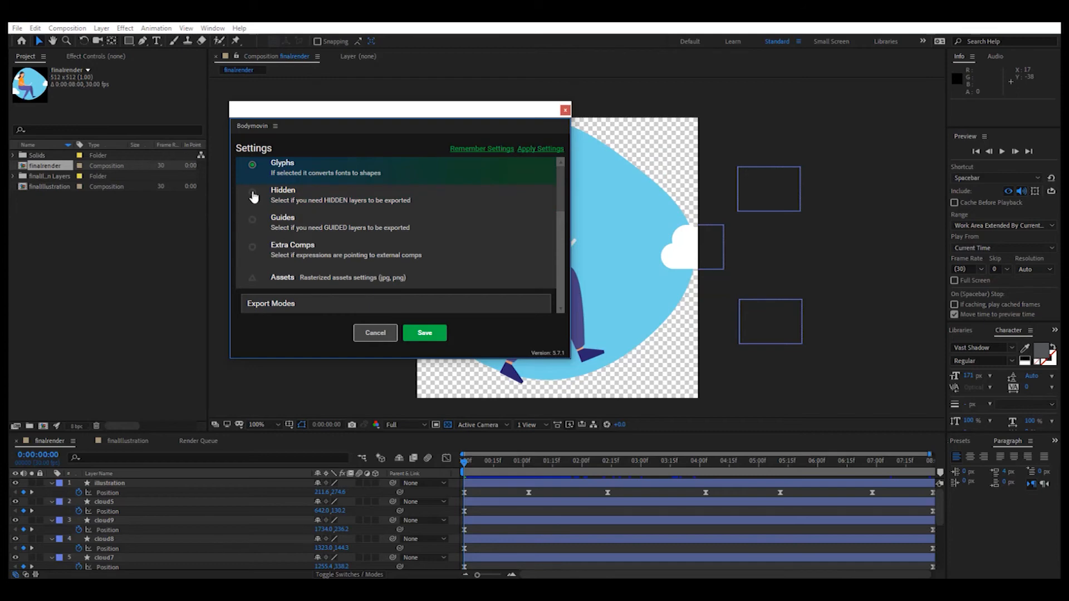
mouse_move(281, 265)
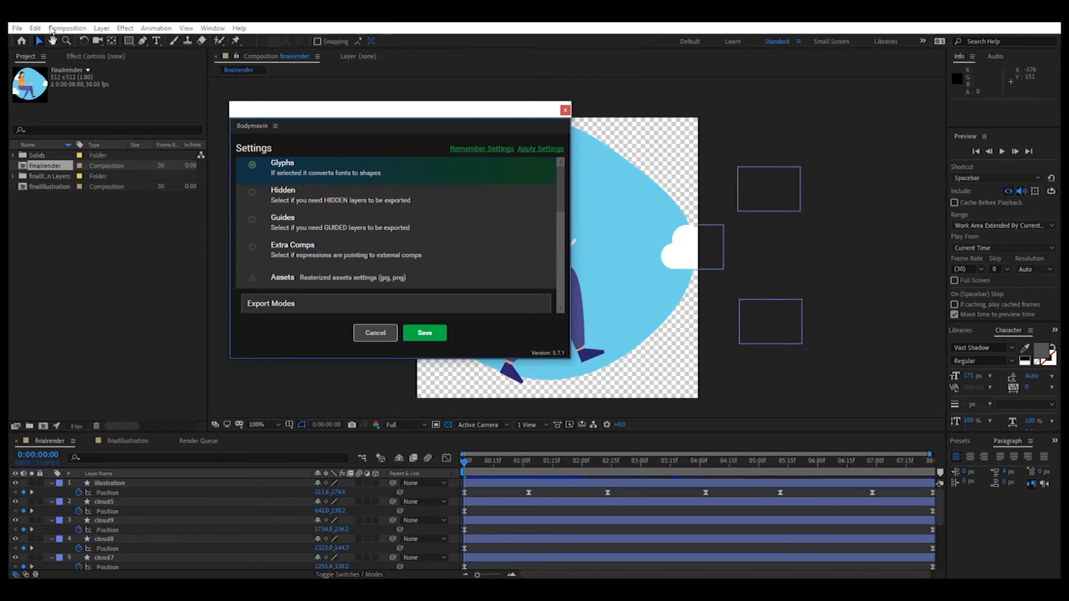
click(123, 28)
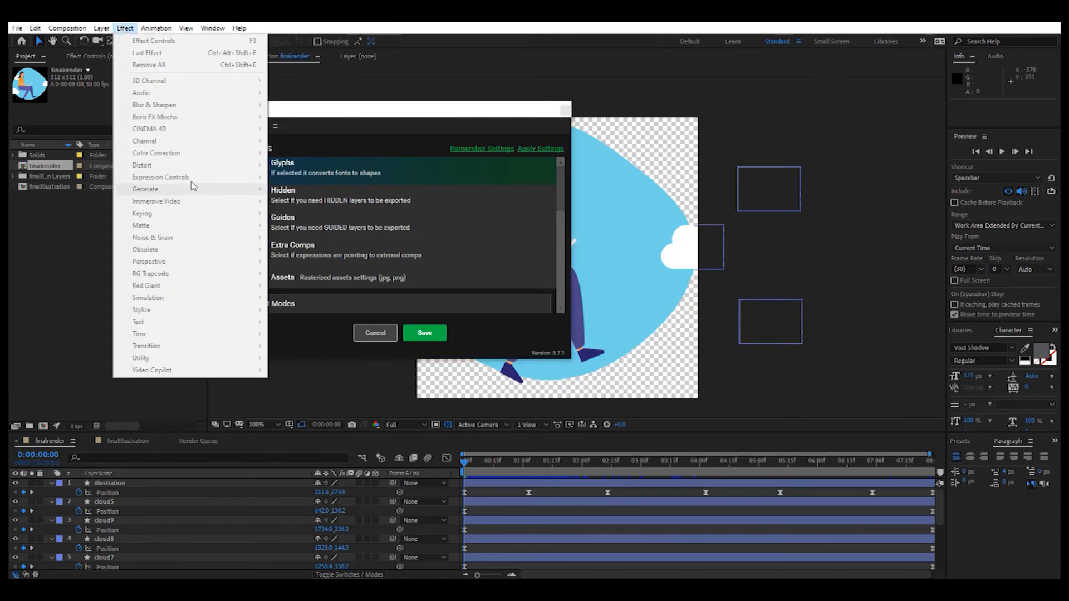
mouse_move(235, 250)
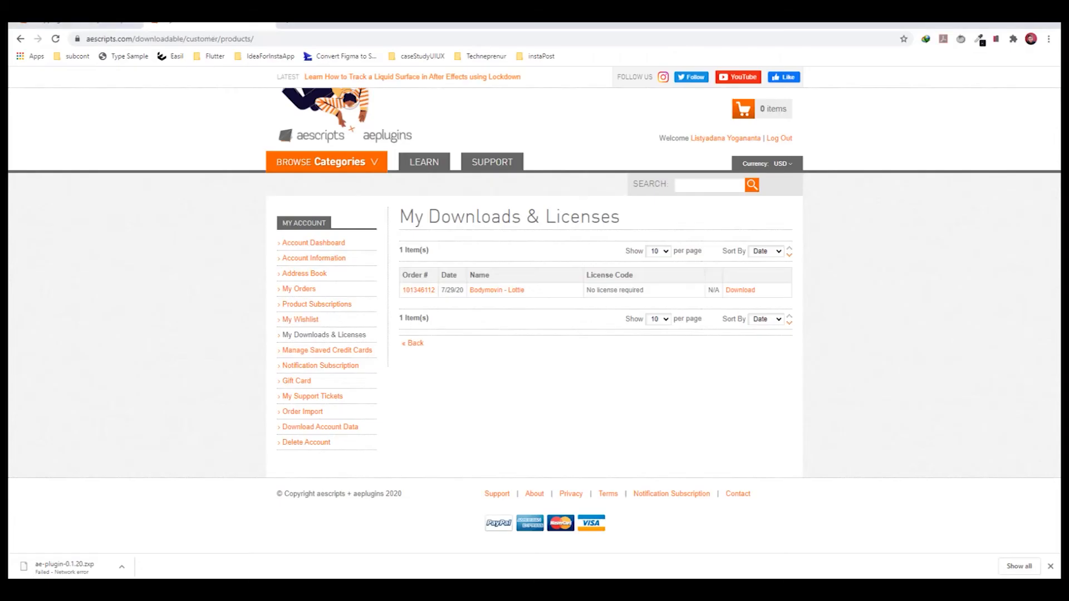
mouse_move(294, 22)
text(lottie dos)
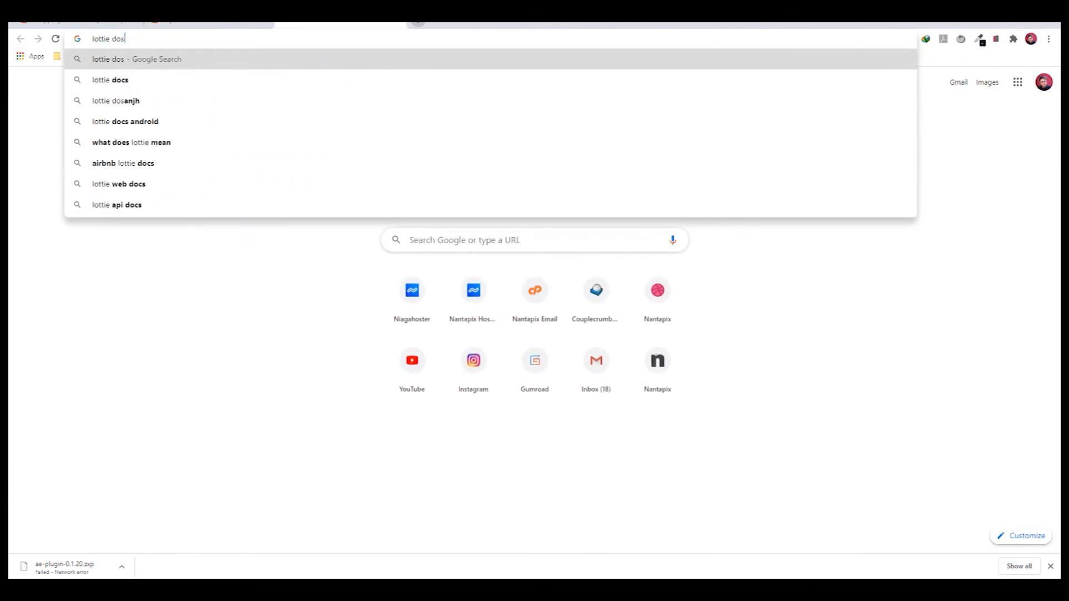
Step: Search 'lottie documentation', go to Lottie Docs on airbnb.io and scroll through the home page
text(documne)
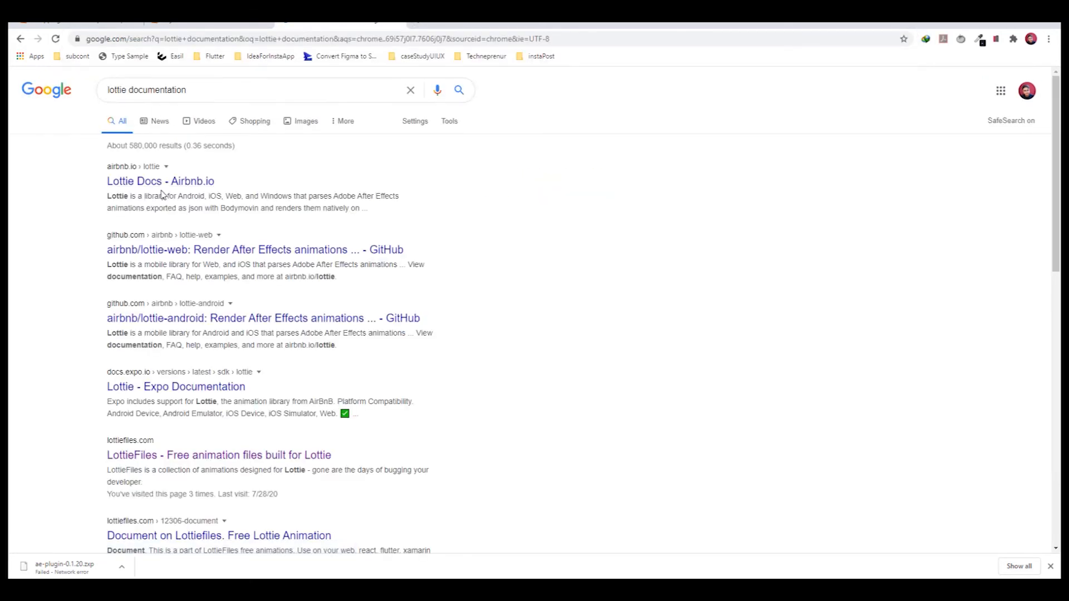
click(160, 181)
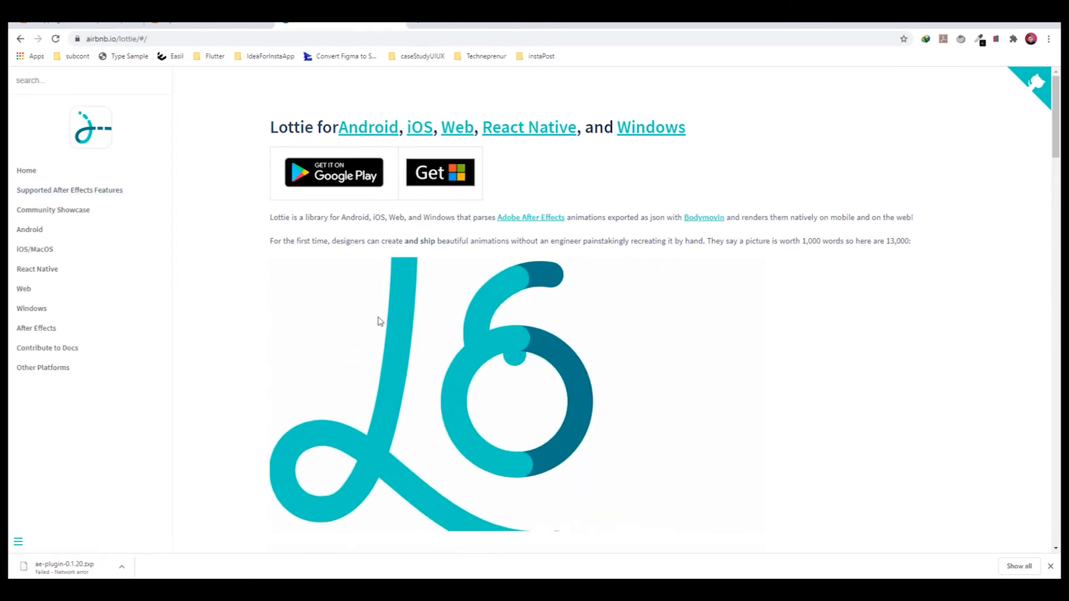
scroll(down, 3)
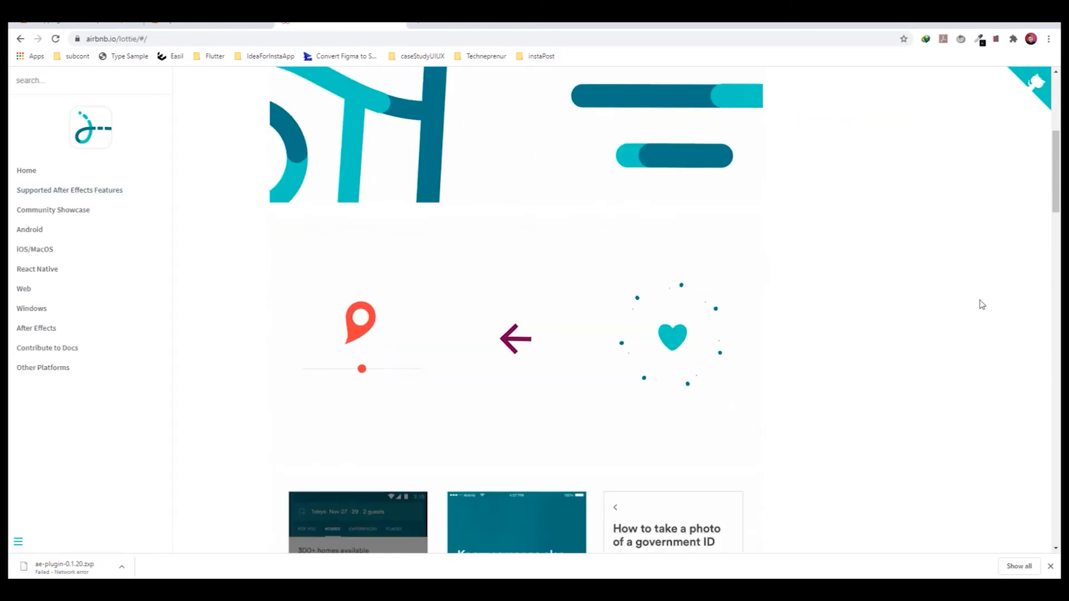
scroll(down, 3)
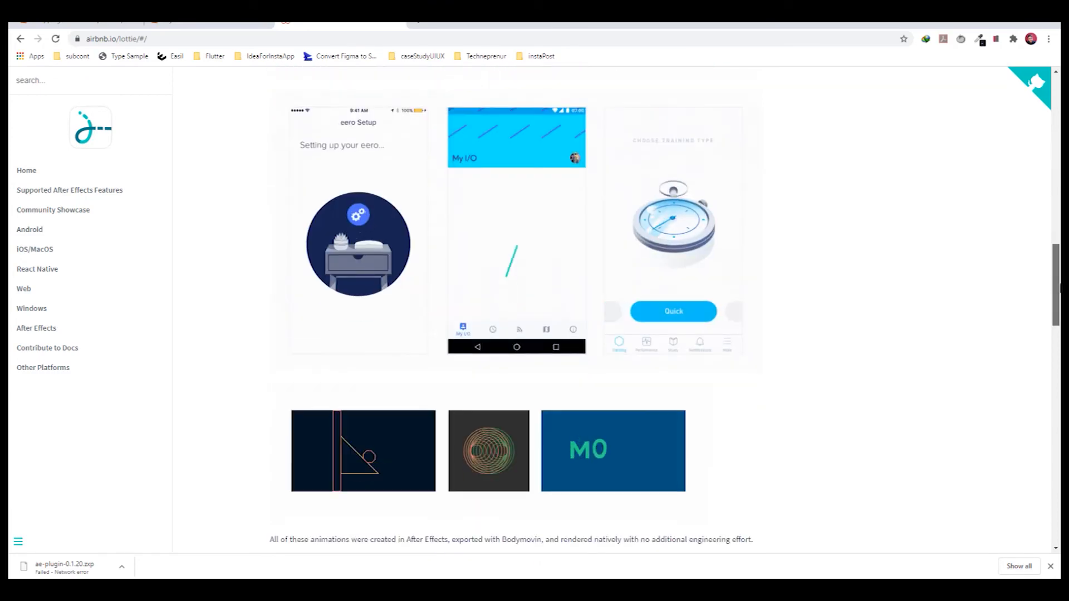
scroll(down, 3)
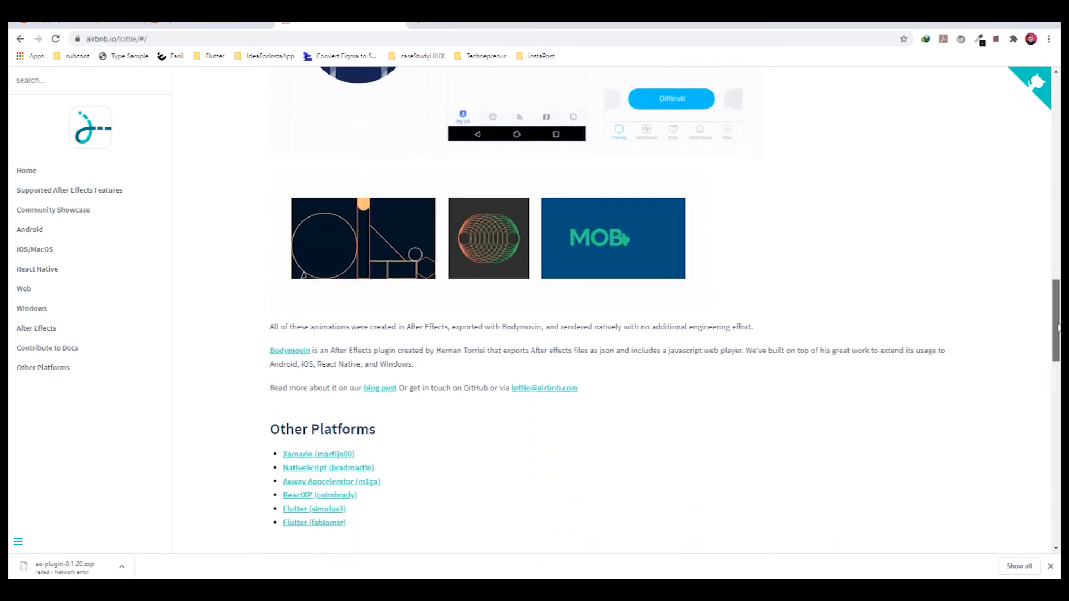
scroll(down, 3)
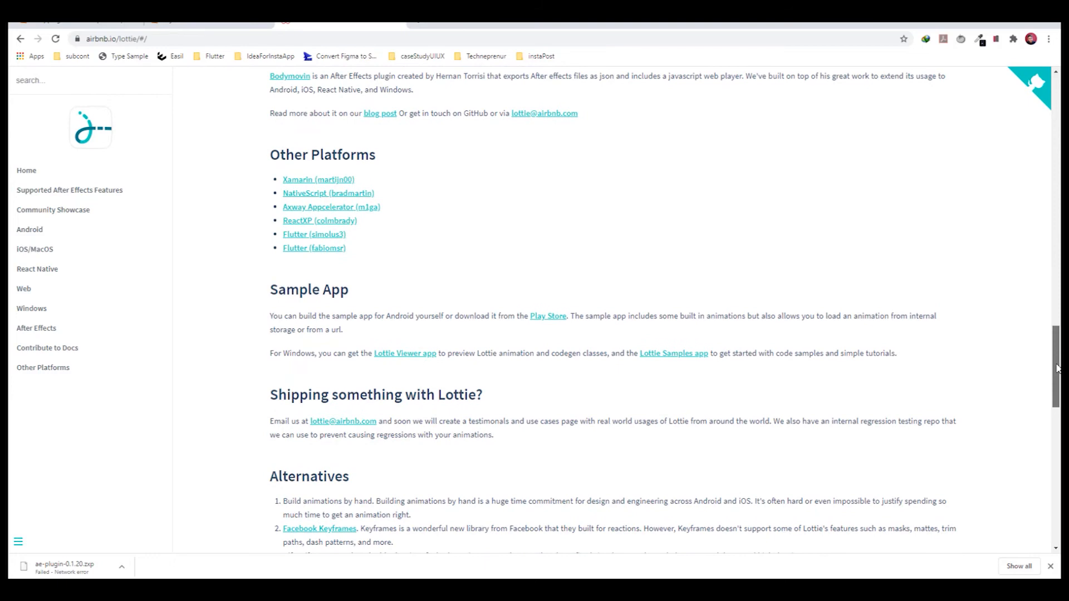
scroll(down, 3)
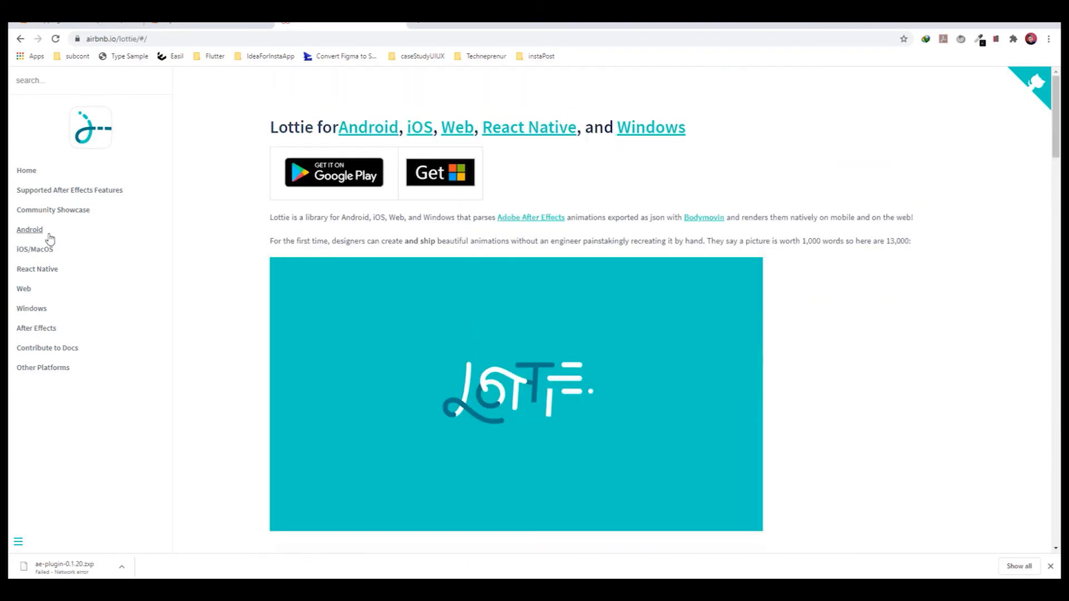
Step: Visit Community Showcase, then the Supported After Effects Features page
click(52, 210)
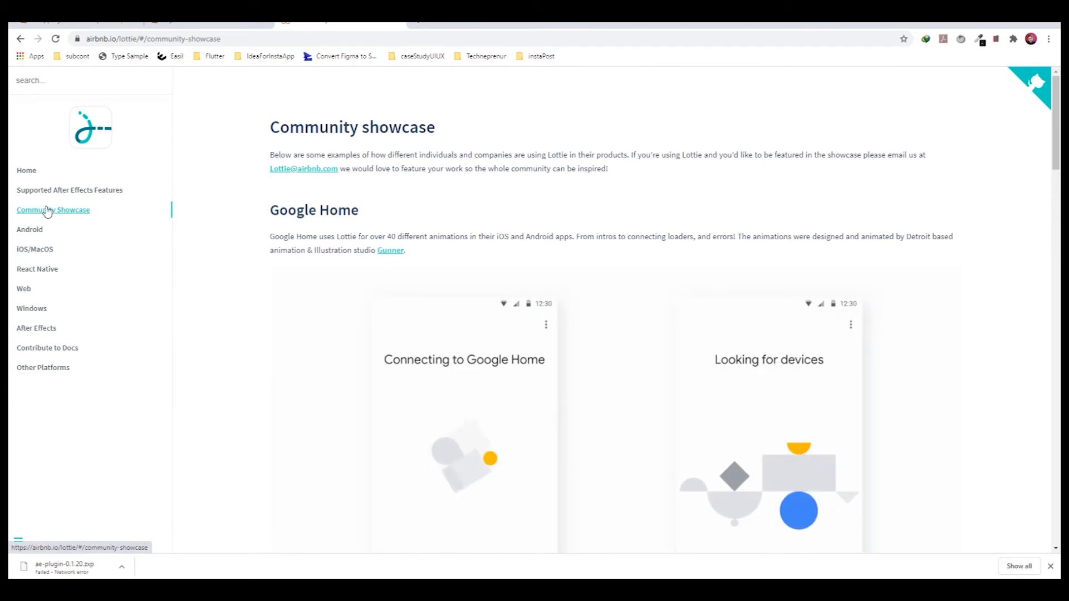
mouse_move(47, 199)
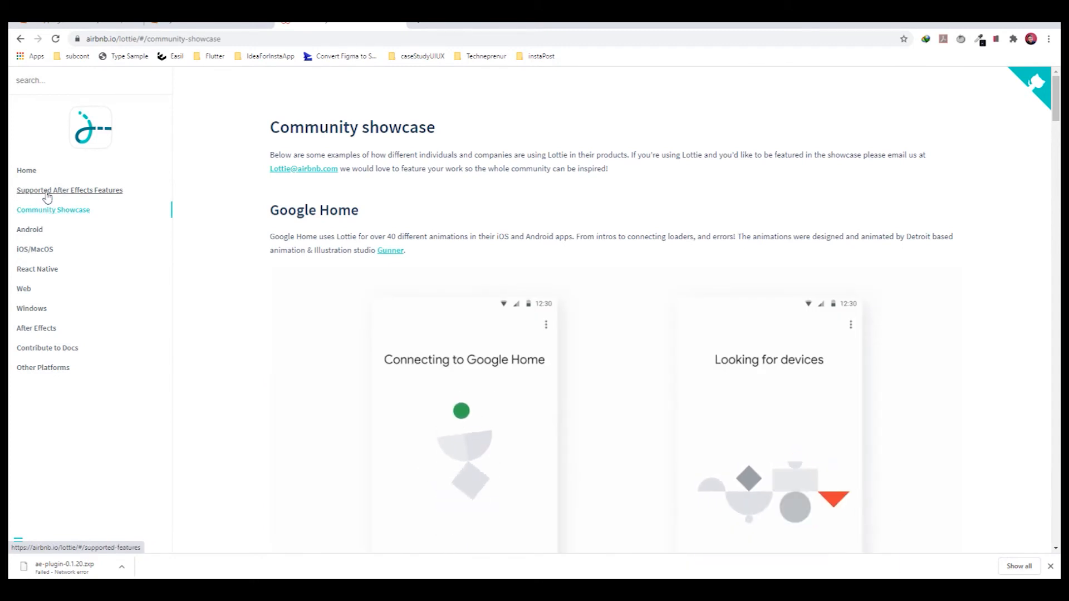
click(69, 190)
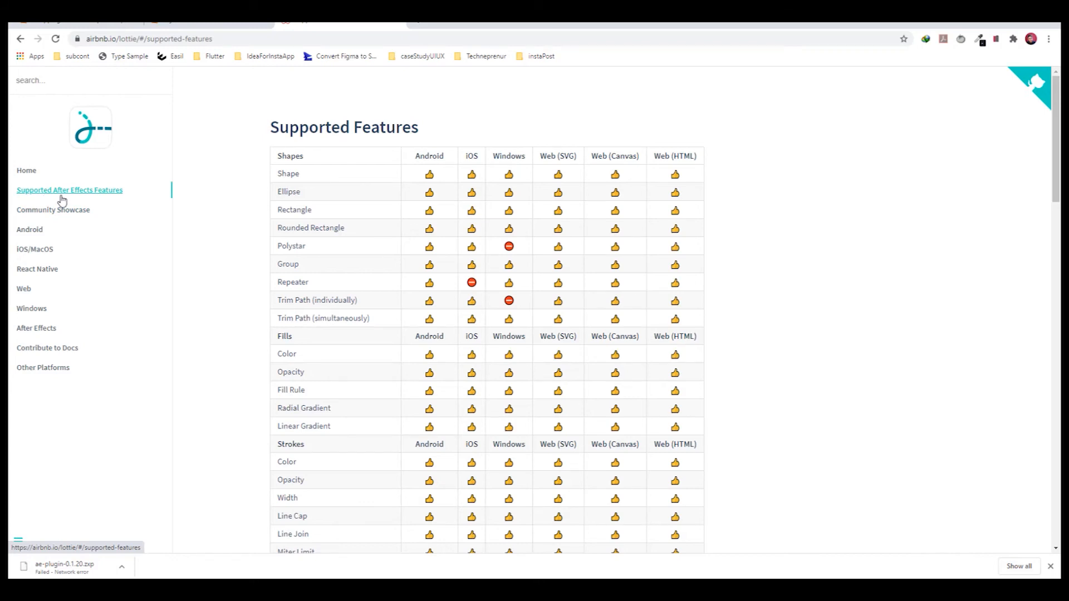
mouse_move(393, 203)
text(expression)
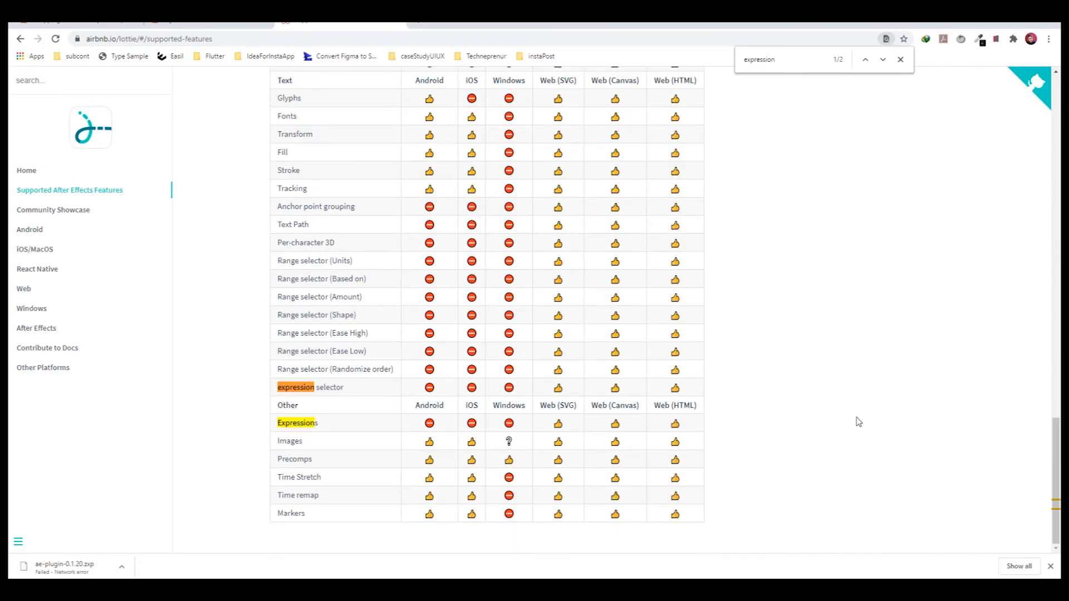
mouse_move(497, 403)
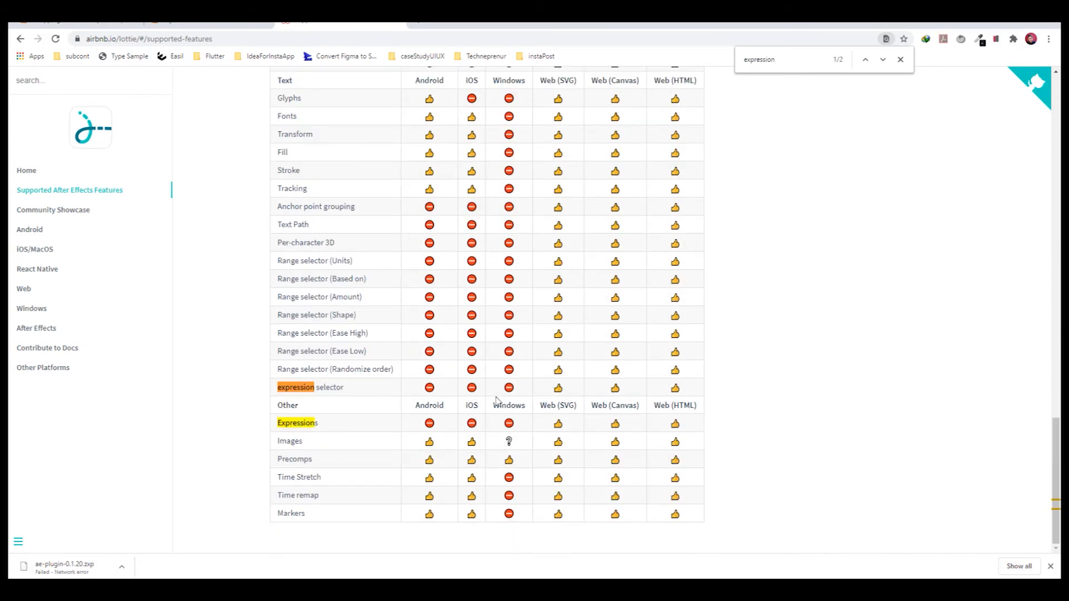
mouse_move(435, 353)
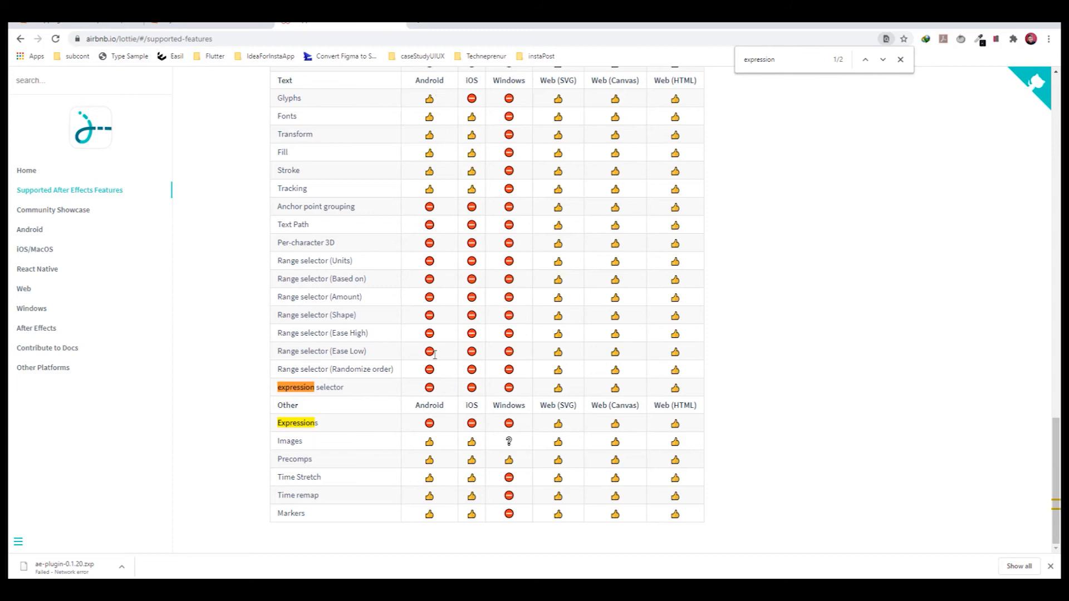
mouse_move(510, 439)
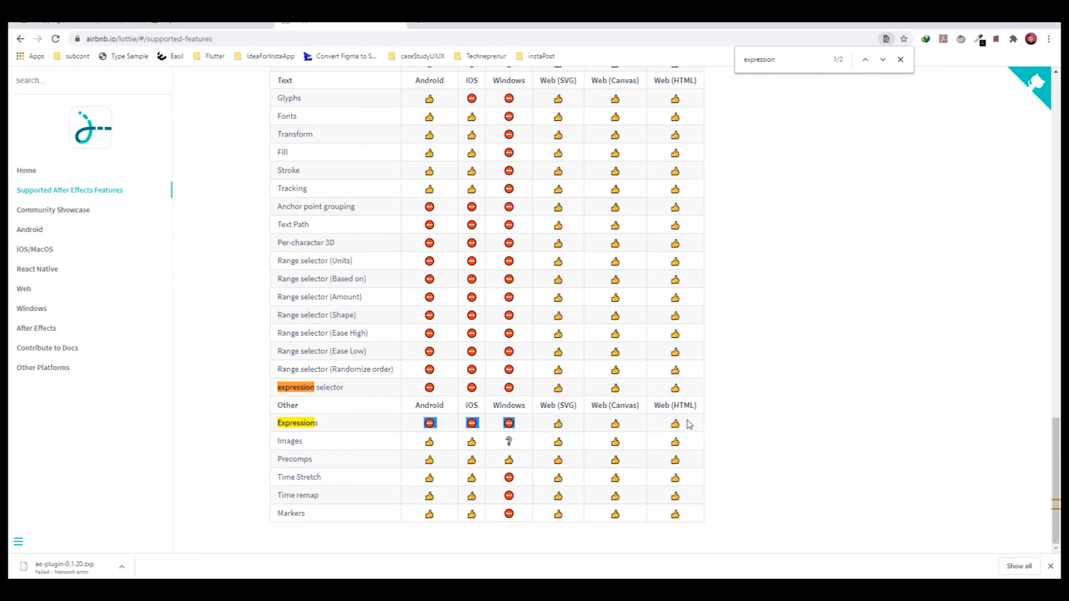
mouse_move(544, 430)
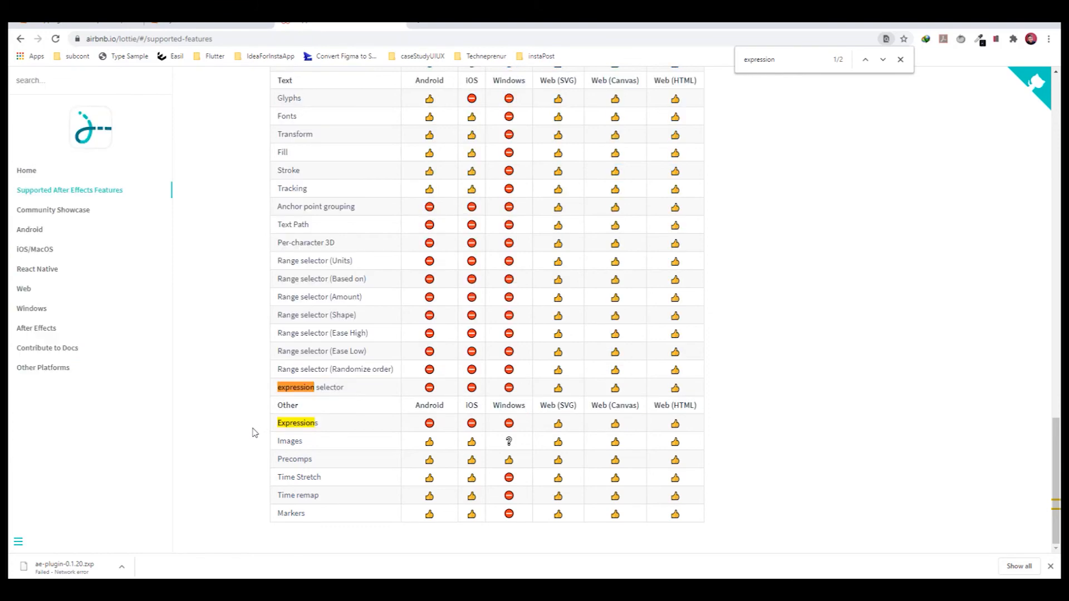
mouse_move(450, 409)
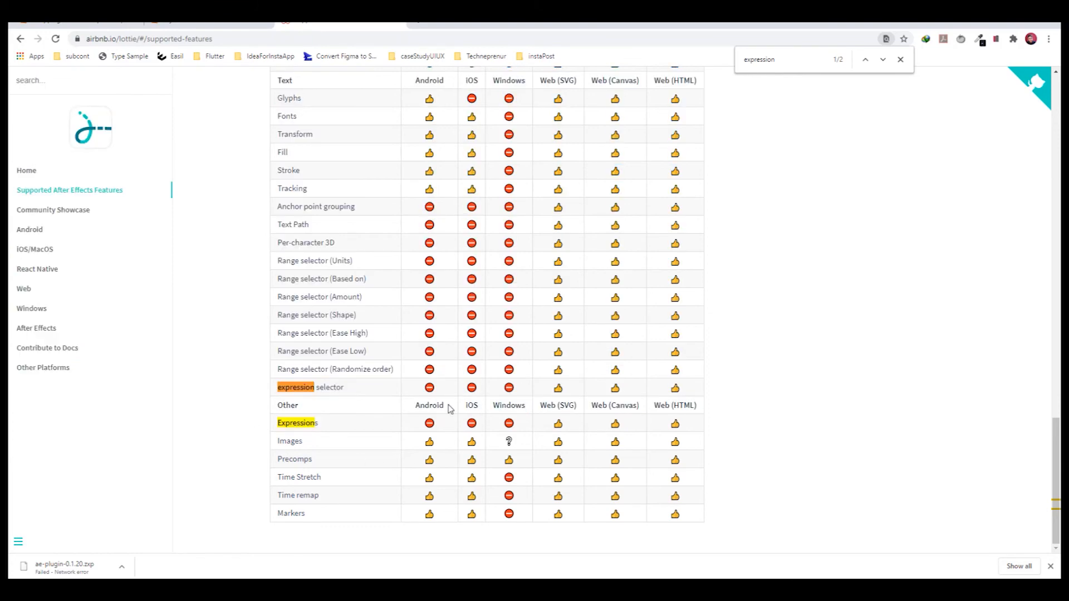
mouse_move(424, 426)
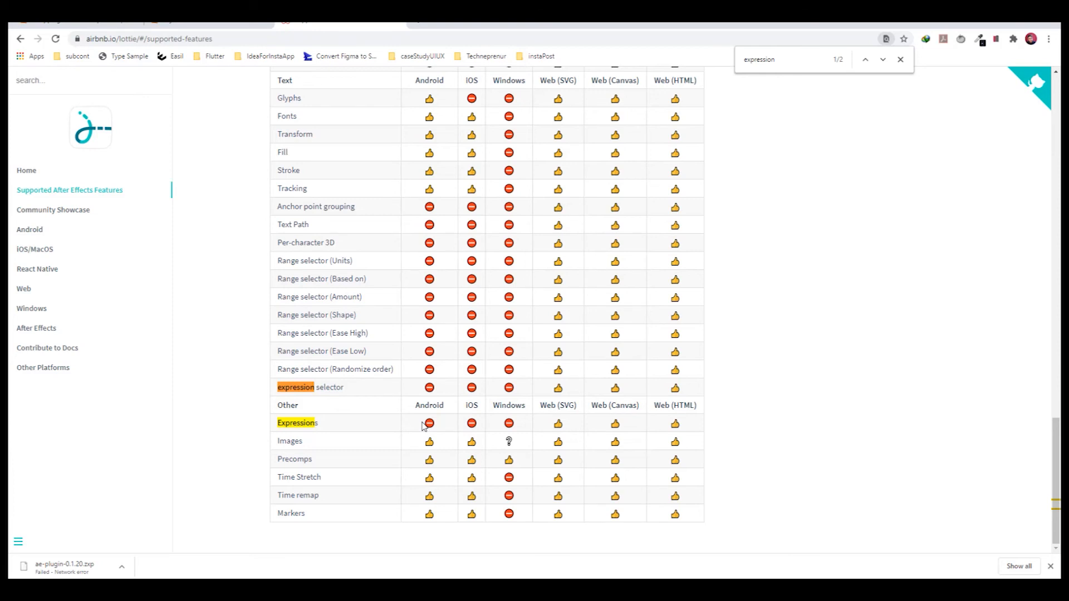
mouse_move(476, 426)
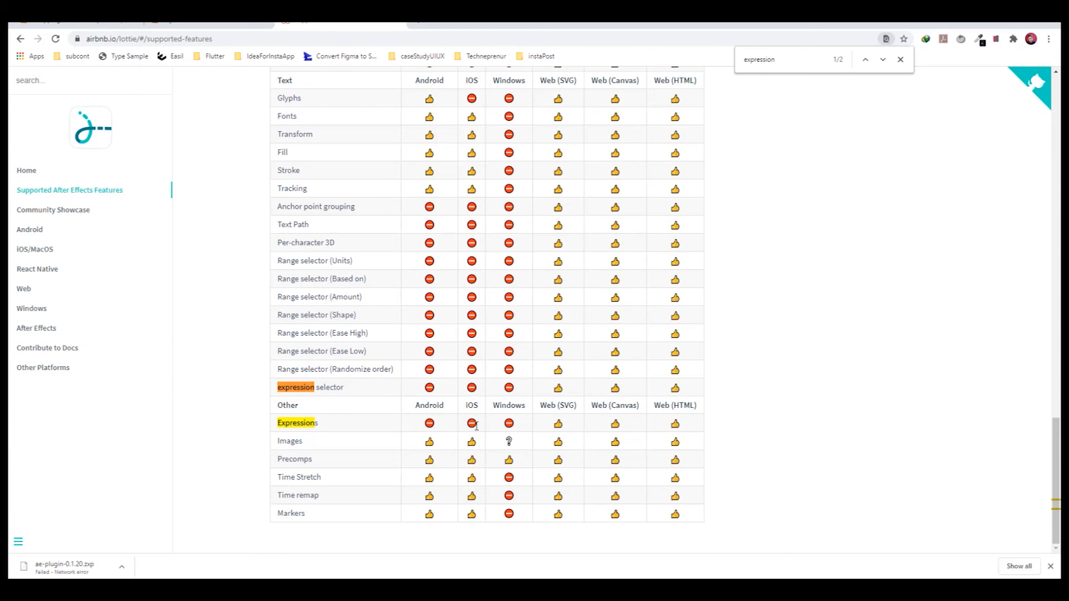
mouse_move(499, 427)
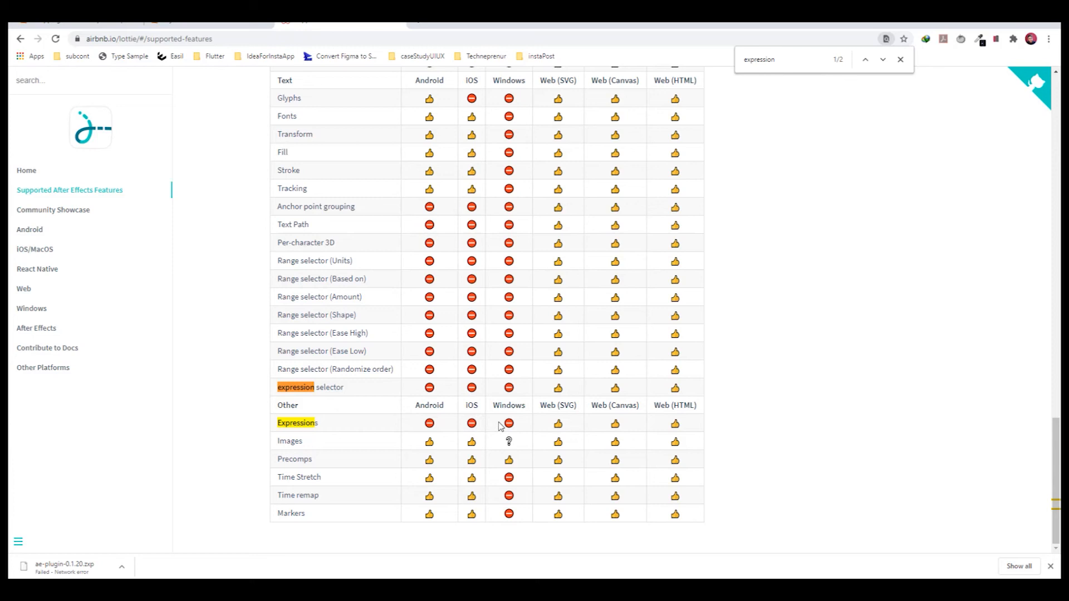
mouse_move(421, 430)
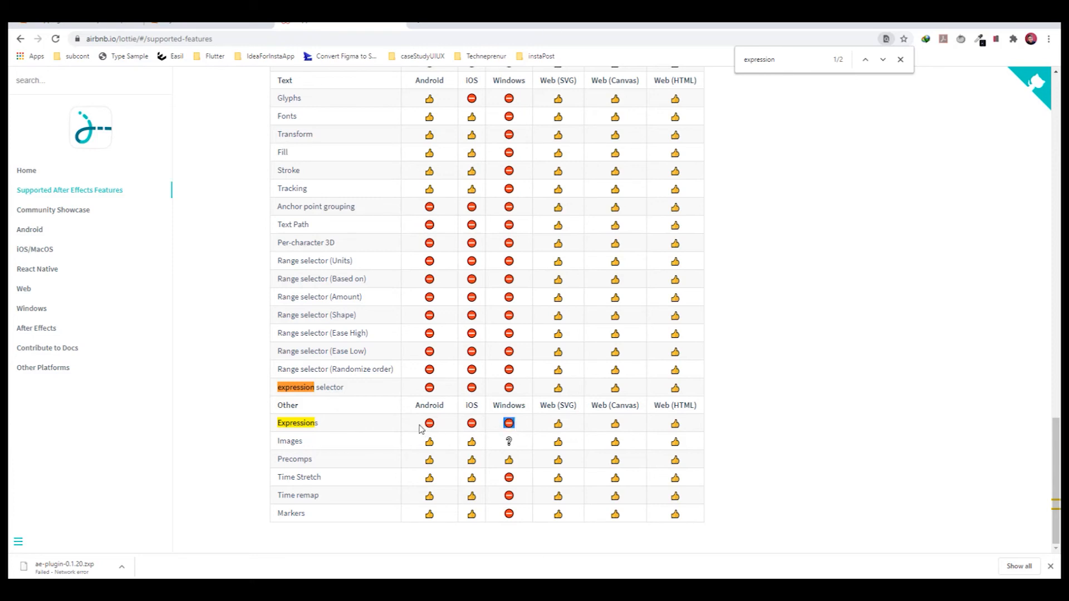
mouse_move(353, 427)
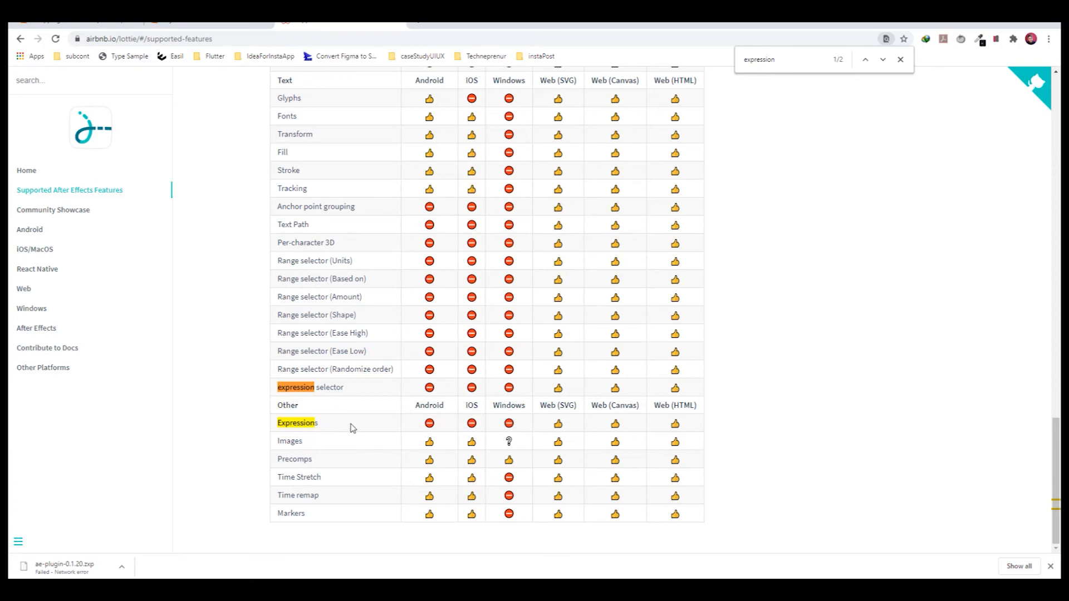
mouse_move(276, 430)
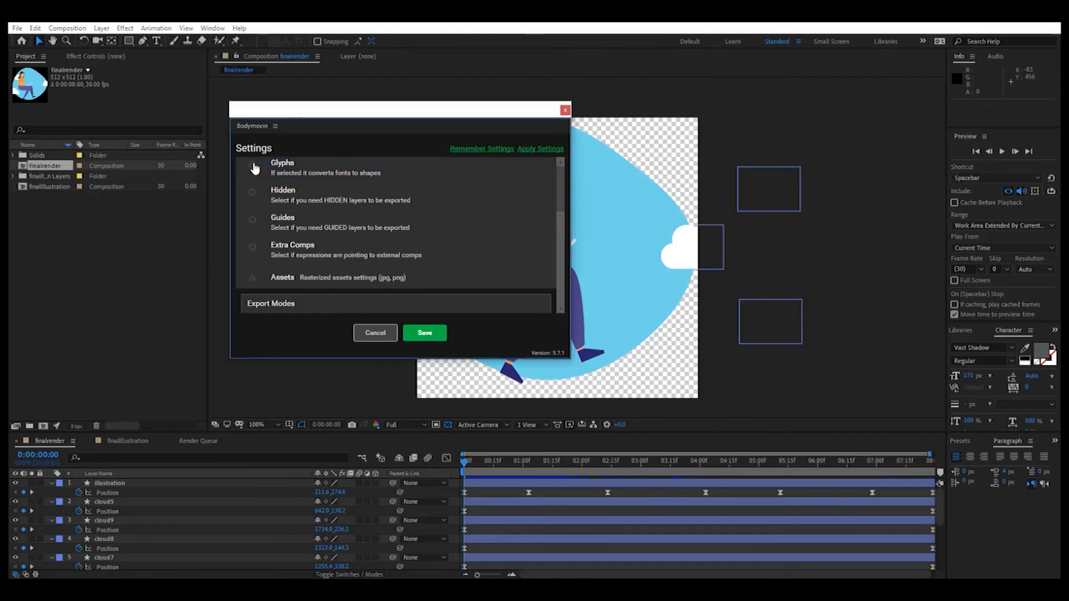
Step: Save the settings with Glyphs enabled and set the destination to flywomenlaptop.json in the asset folder
click(253, 166)
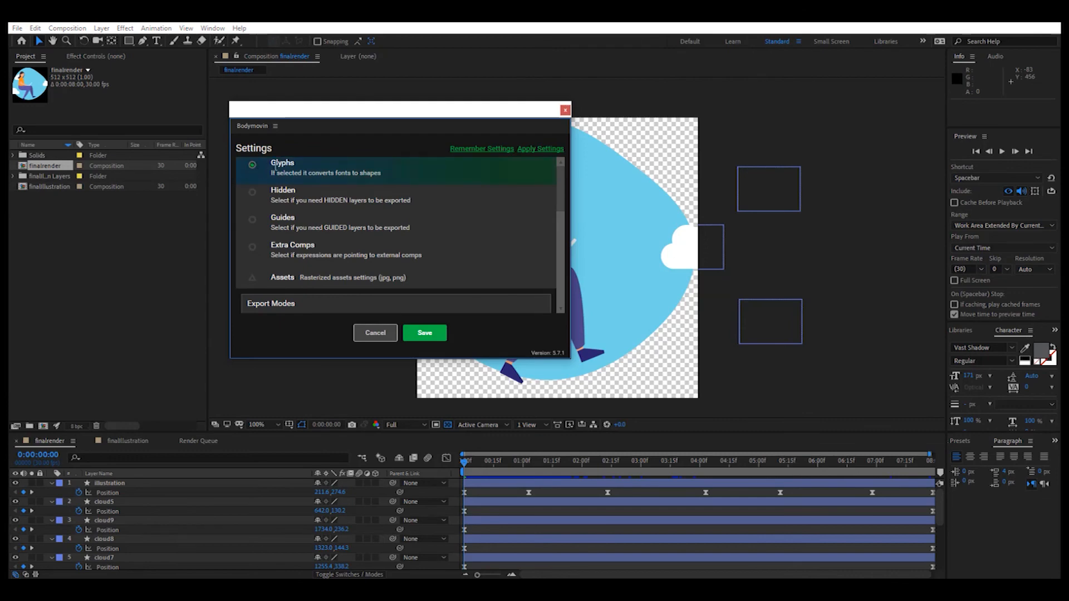
mouse_move(424, 333)
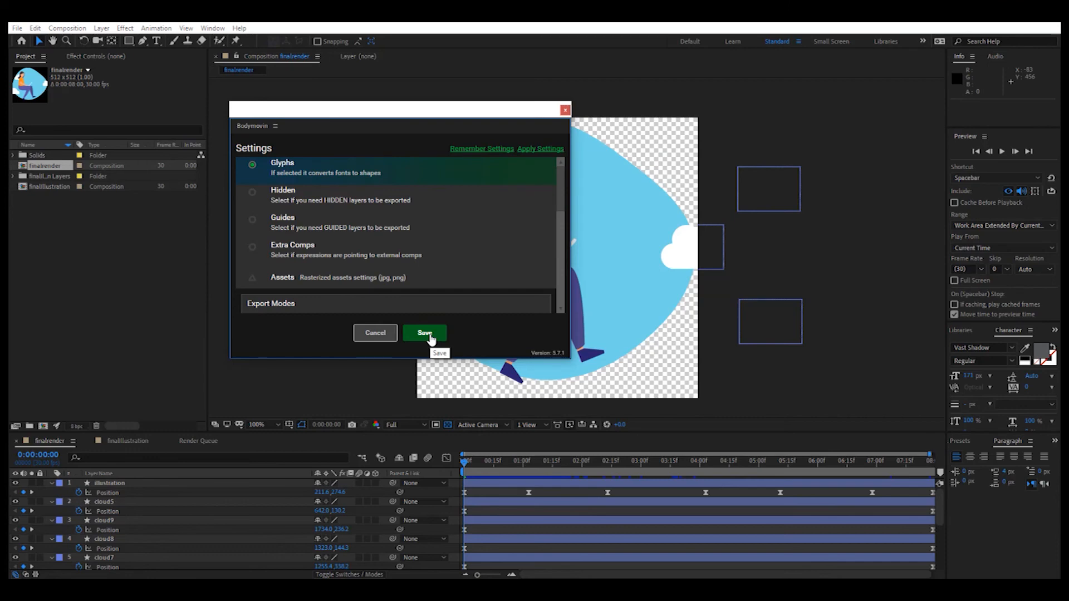
click(423, 333)
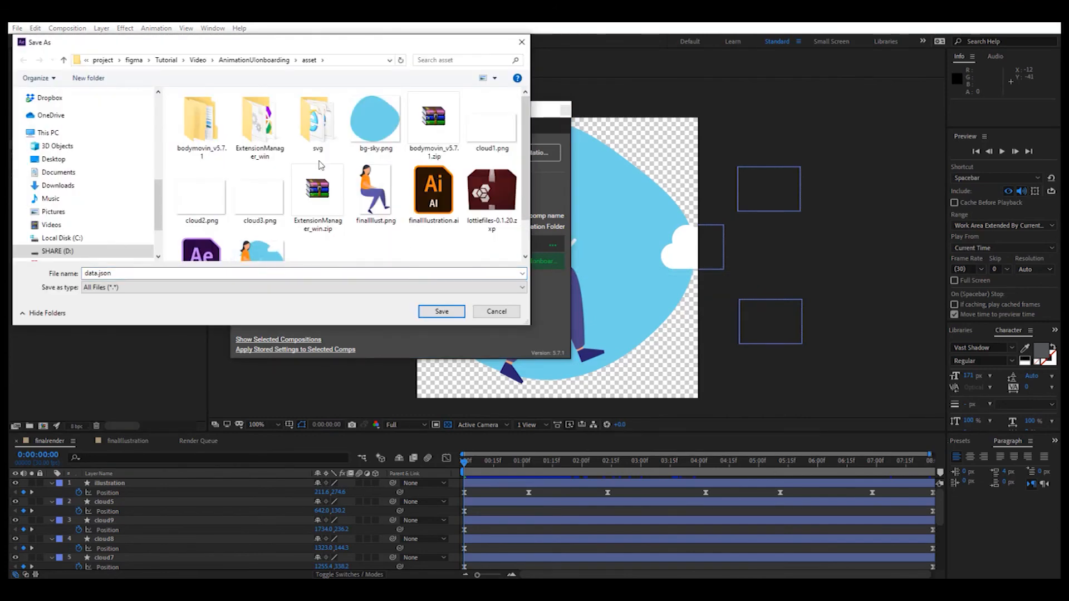
scroll(down, 3)
text(flywomenlaptop)
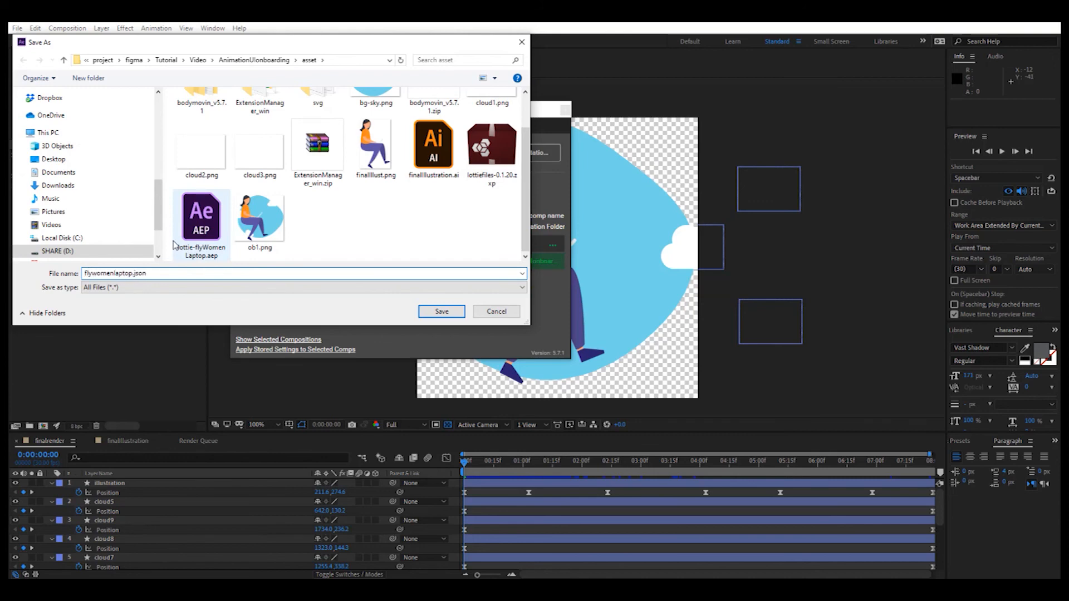
click(441, 312)
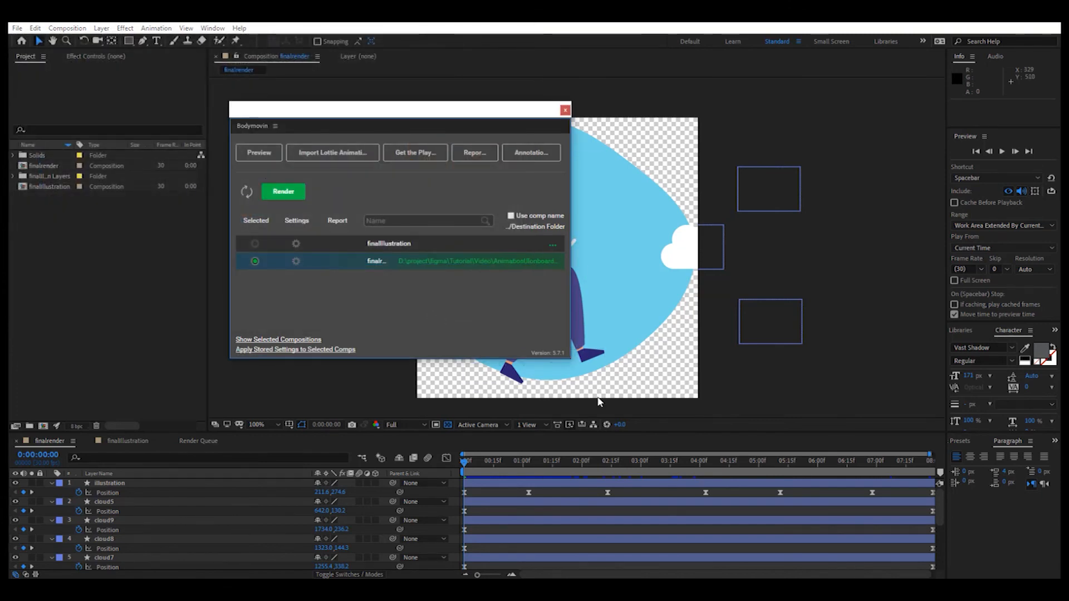
mouse_move(421, 207)
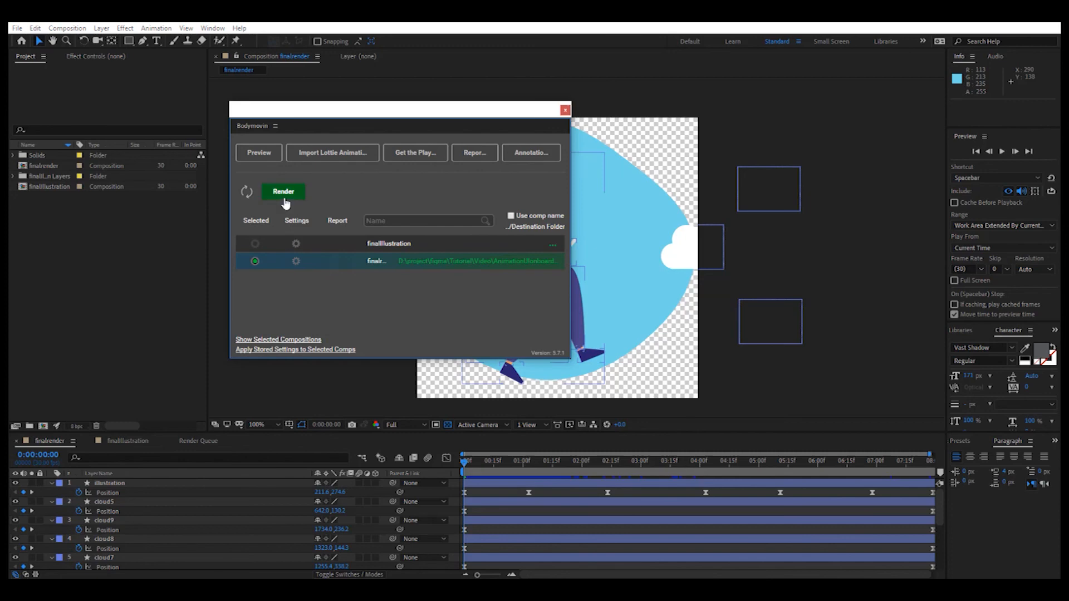
mouse_move(283, 191)
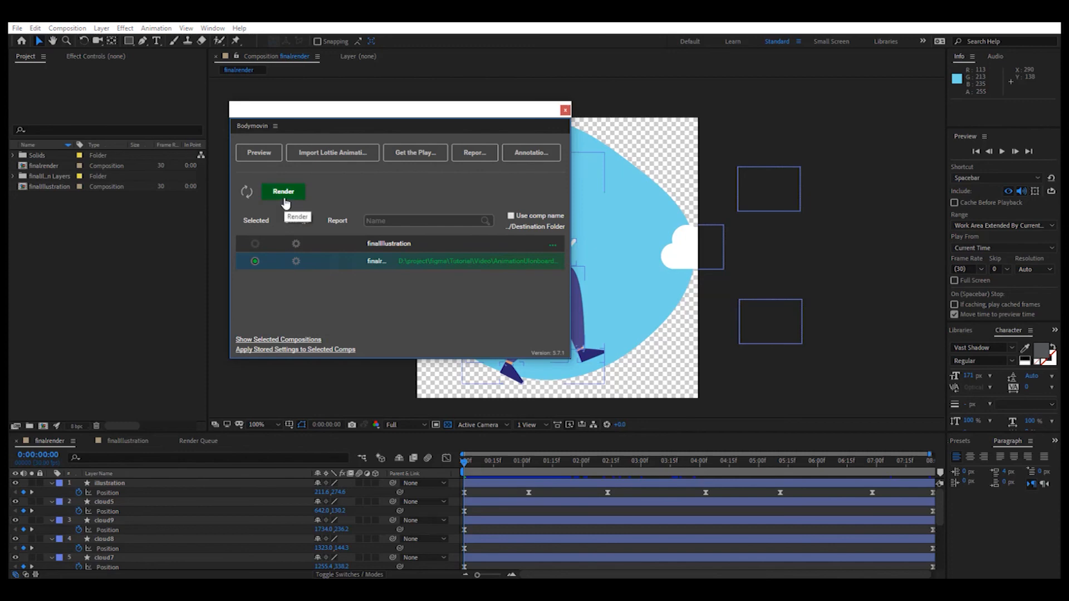
Step: Render finalrender to flywomenlaptop.json, close the Done summary and bring up the asset folder
click(283, 191)
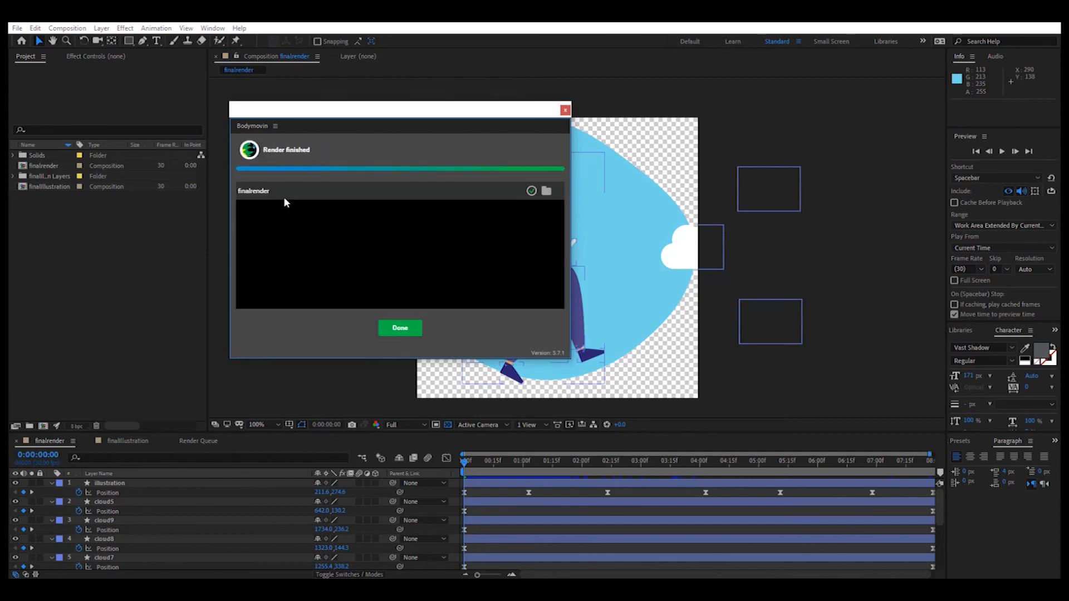
click(400, 327)
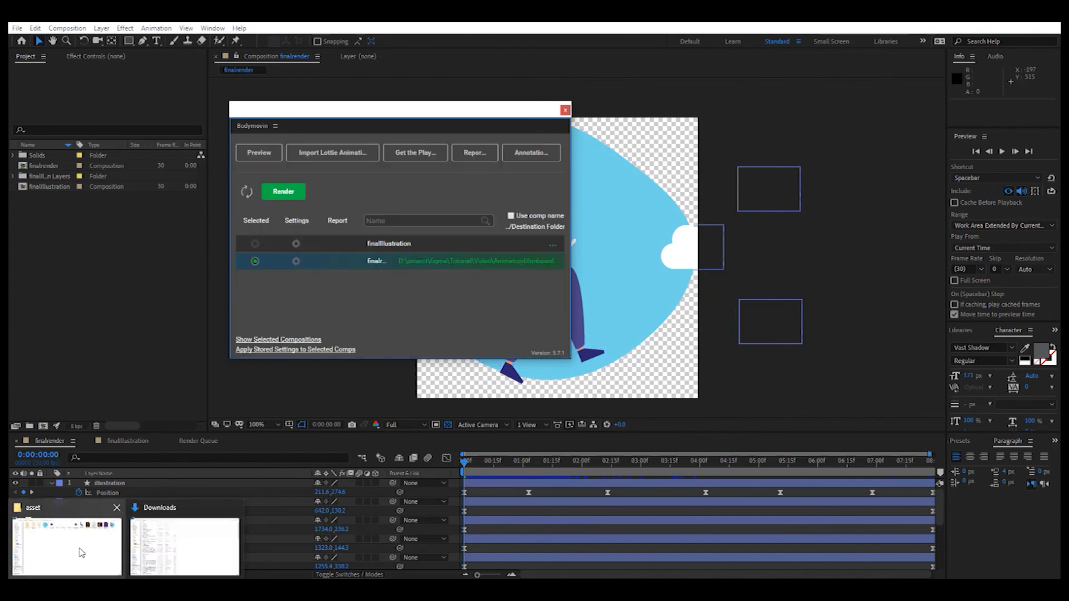
click(66, 546)
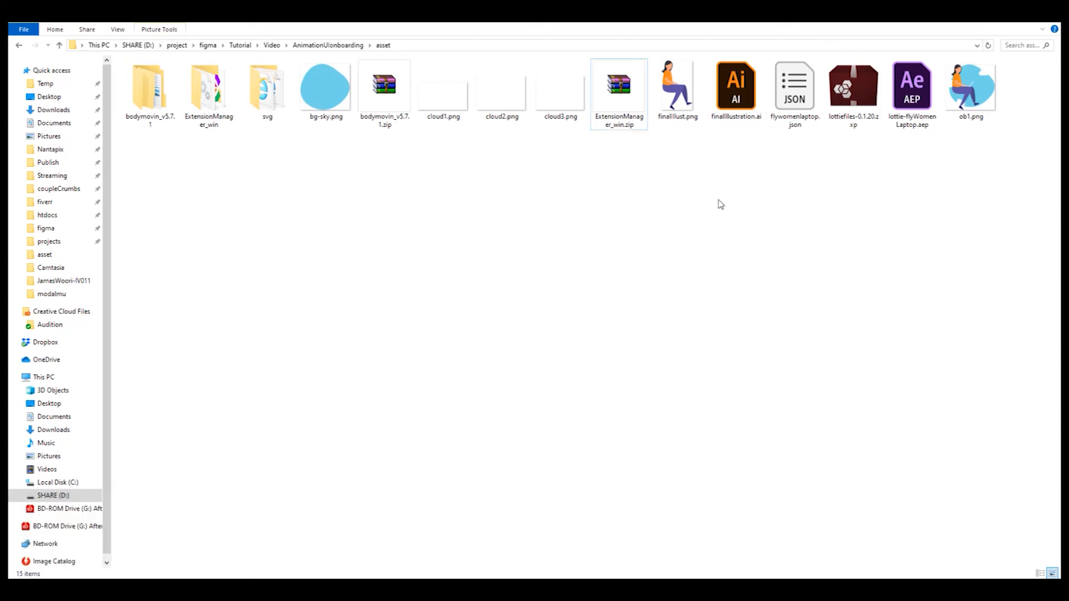
Step: Select flywomenlaptop.json (29.3 KB) in the asset folder to confirm the export
click(794, 89)
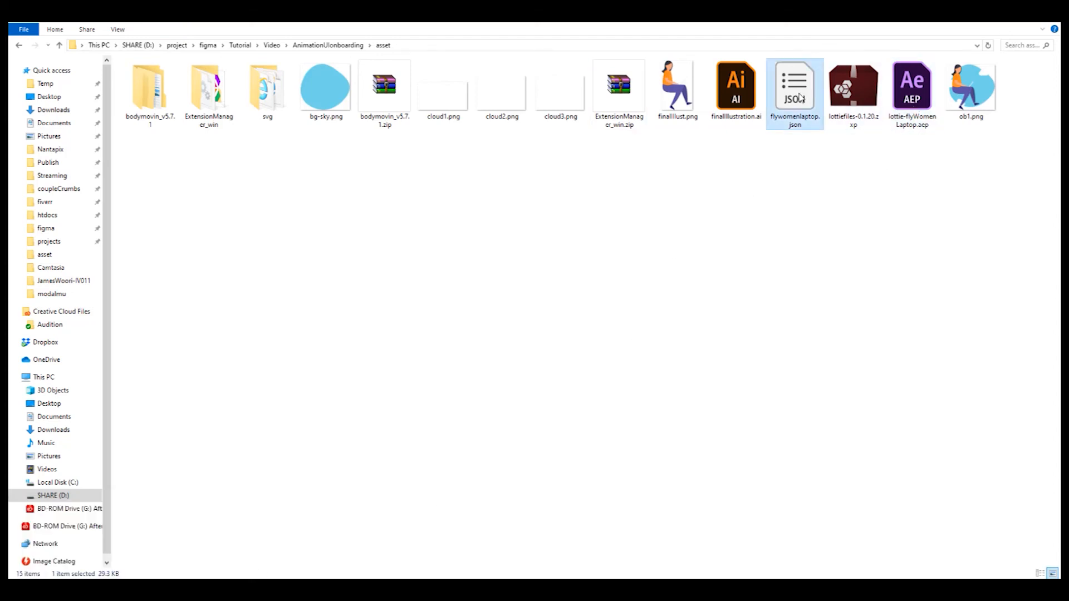
mouse_move(785, 144)
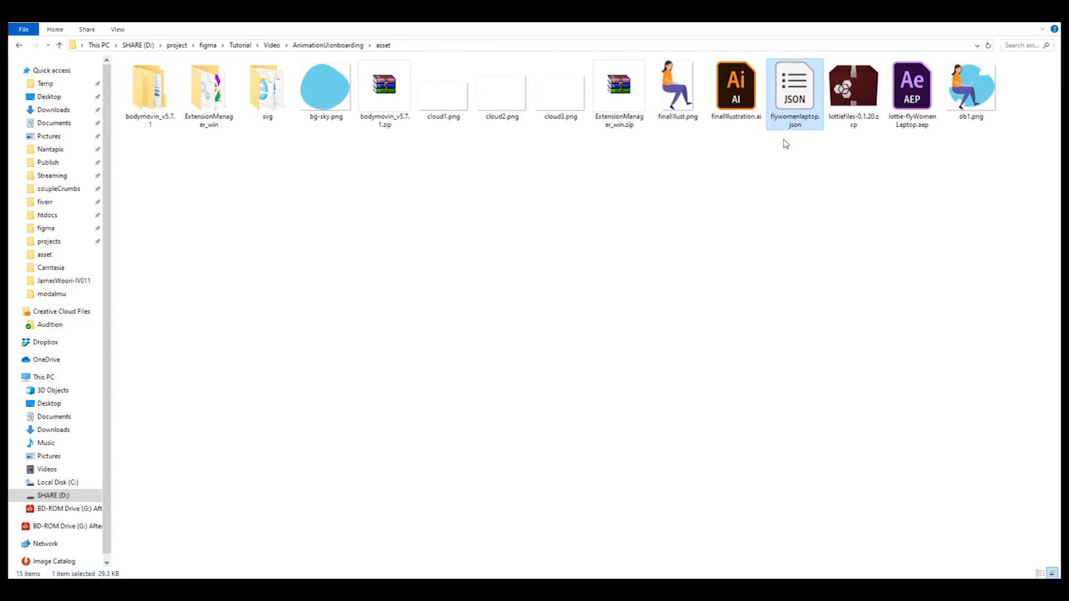
mouse_move(795, 113)
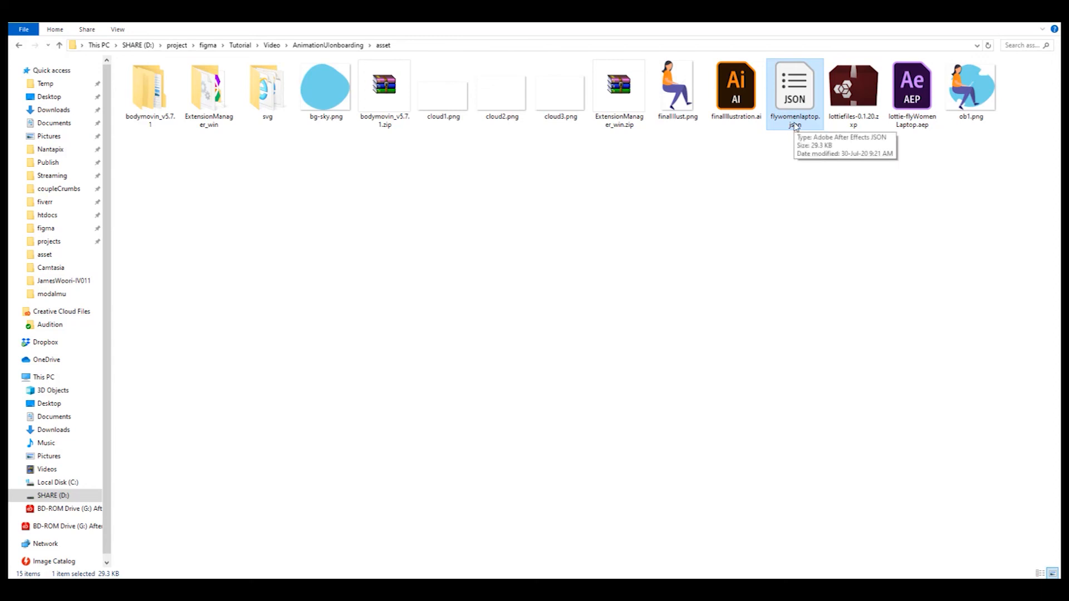
mouse_move(795, 129)
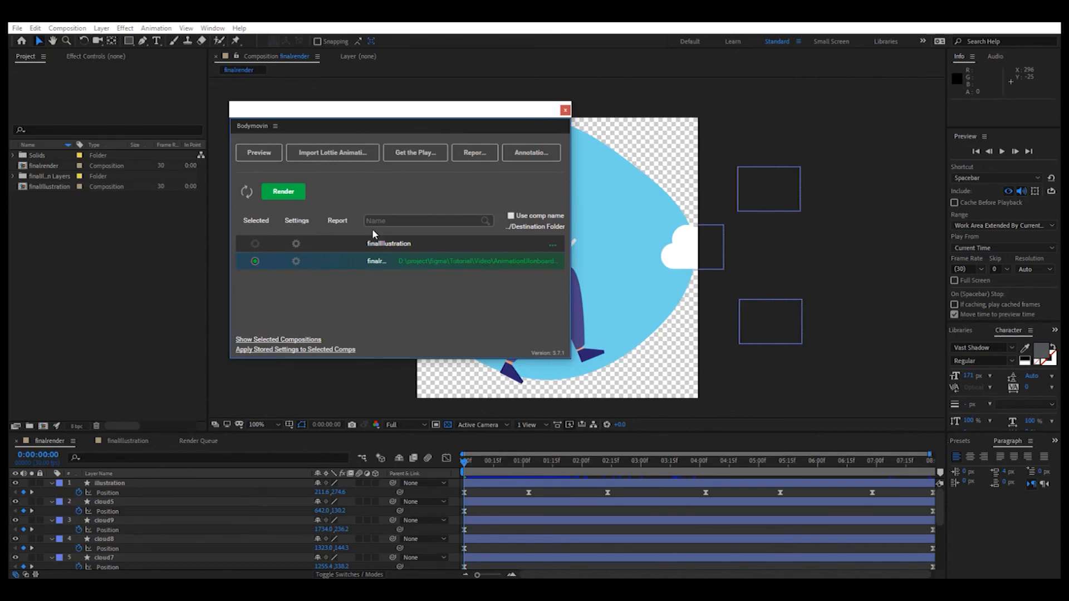
mouse_move(496, 193)
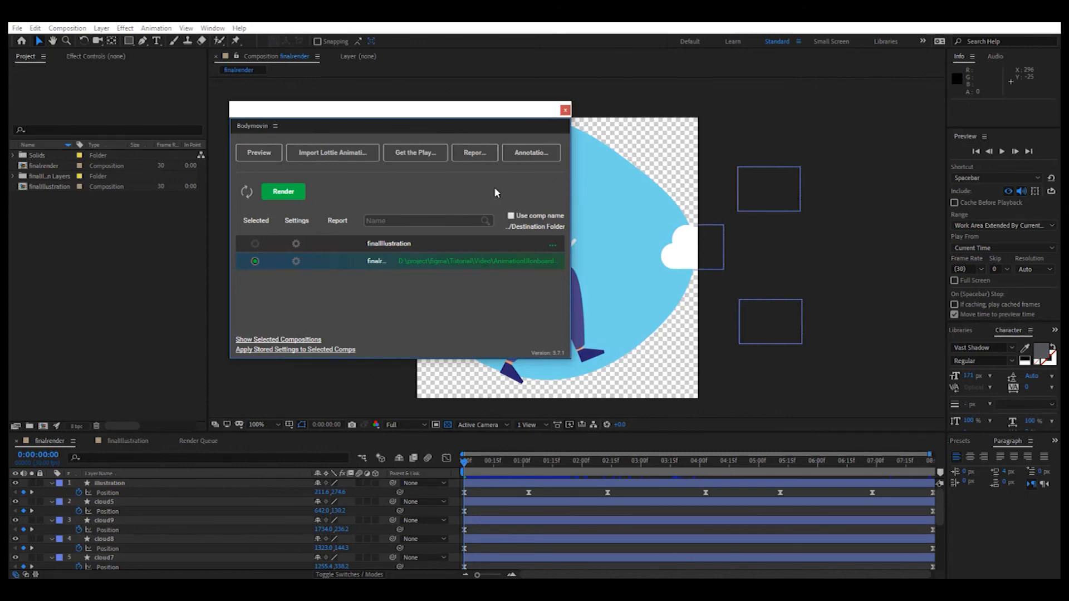
mouse_move(475, 211)
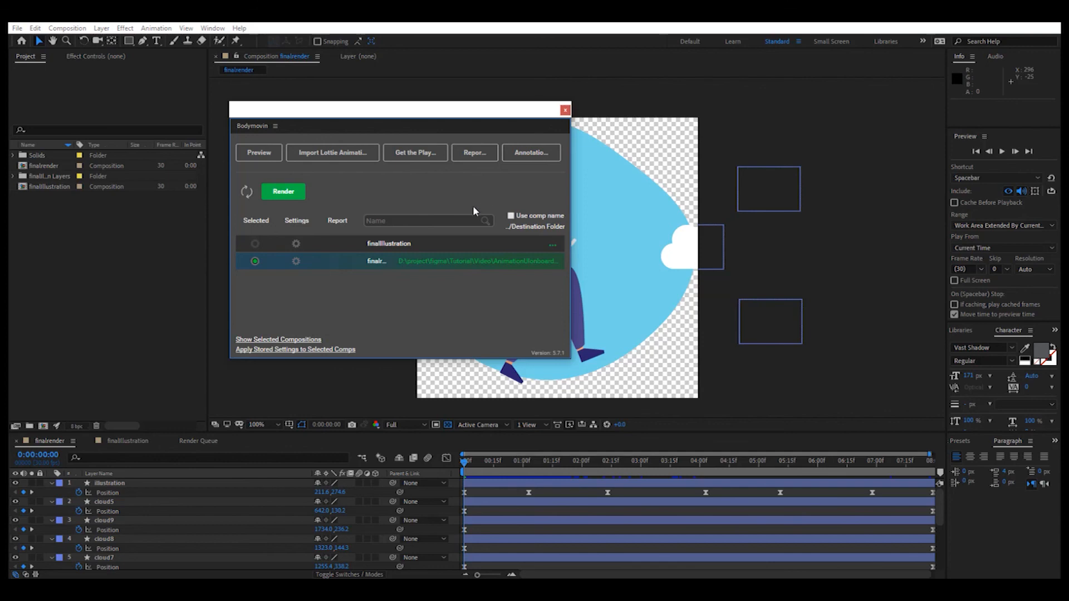
mouse_move(420, 263)
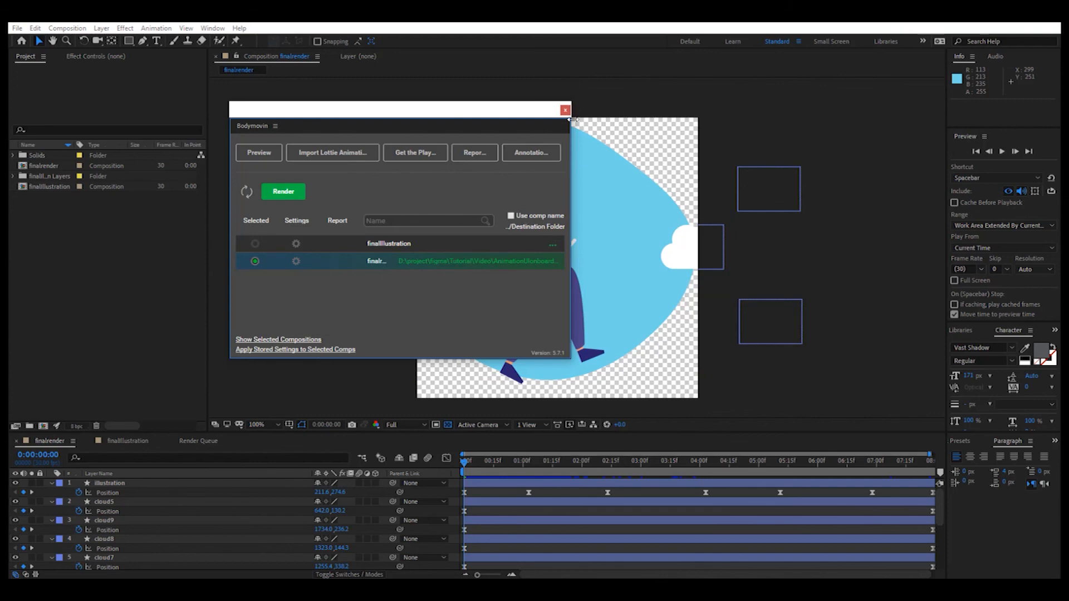
Step: Close the Bodymovin window and play back the finalrender cloud animation
click(565, 110)
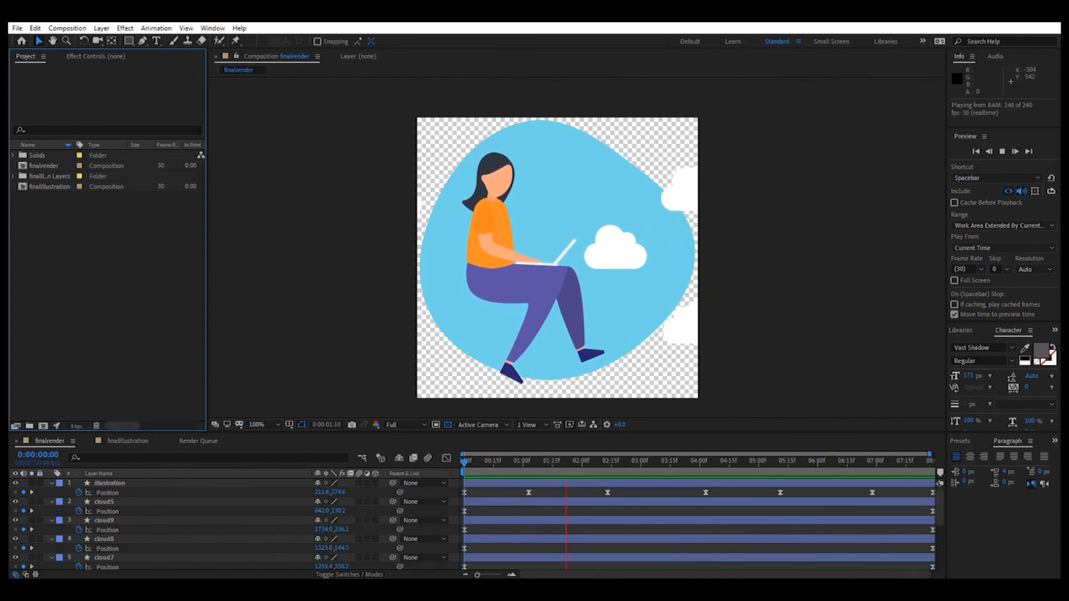
click(683, 461)
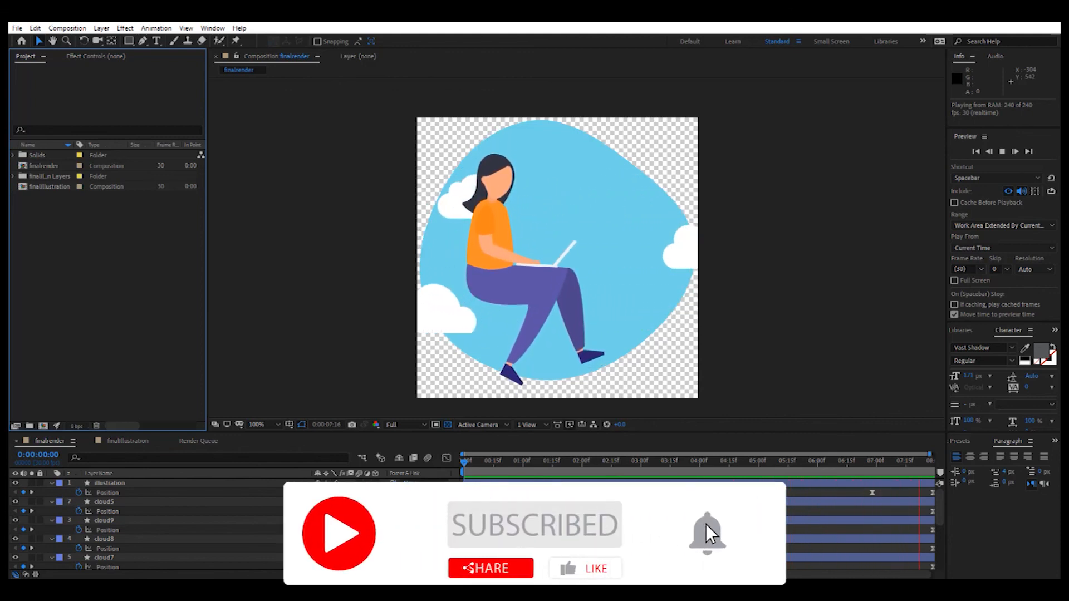
click(707, 534)
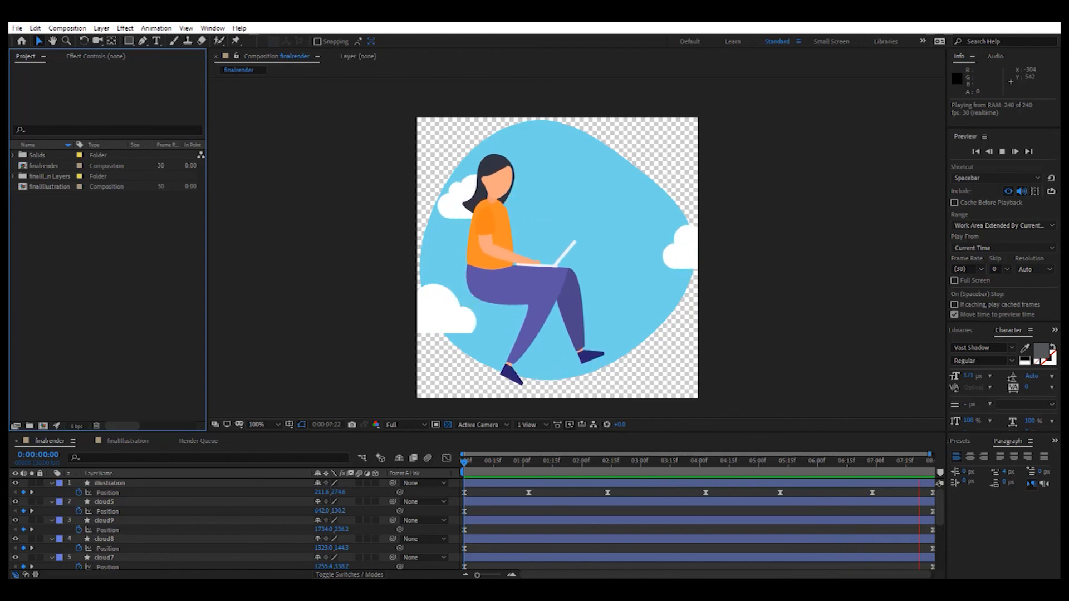
click(565, 460)
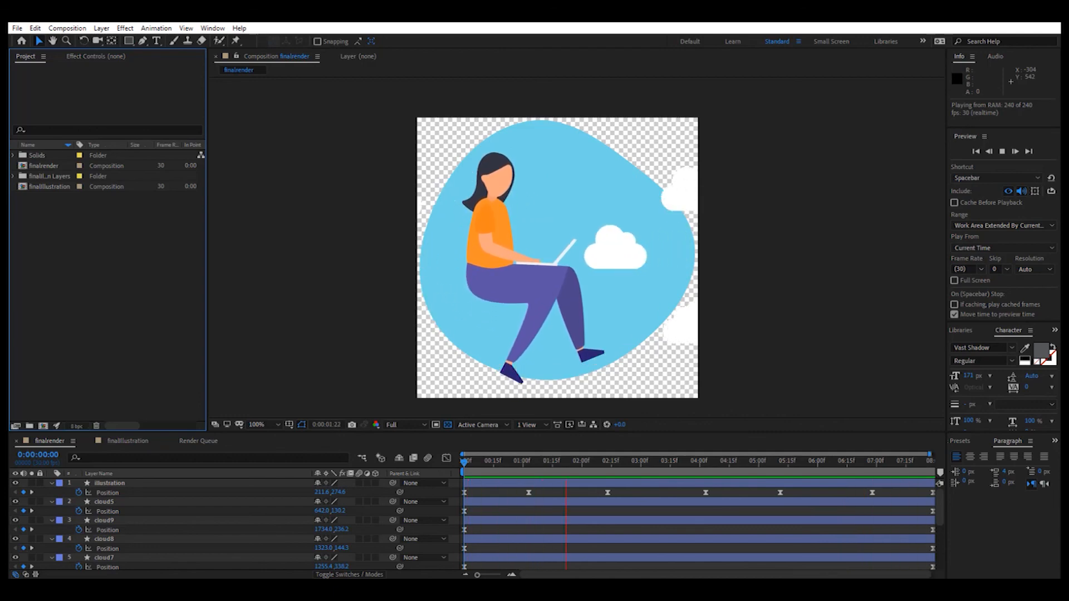